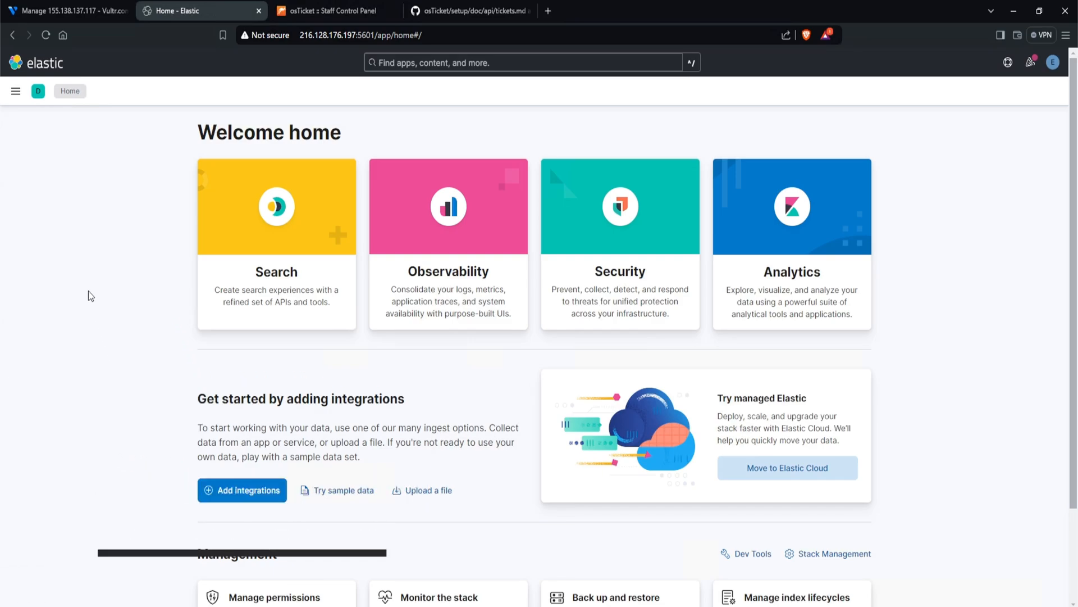
Go to Security > Alerts and scroll down to the table of 195 open alerts.
{"action": "left_click", "coordinate": [16, 91]}
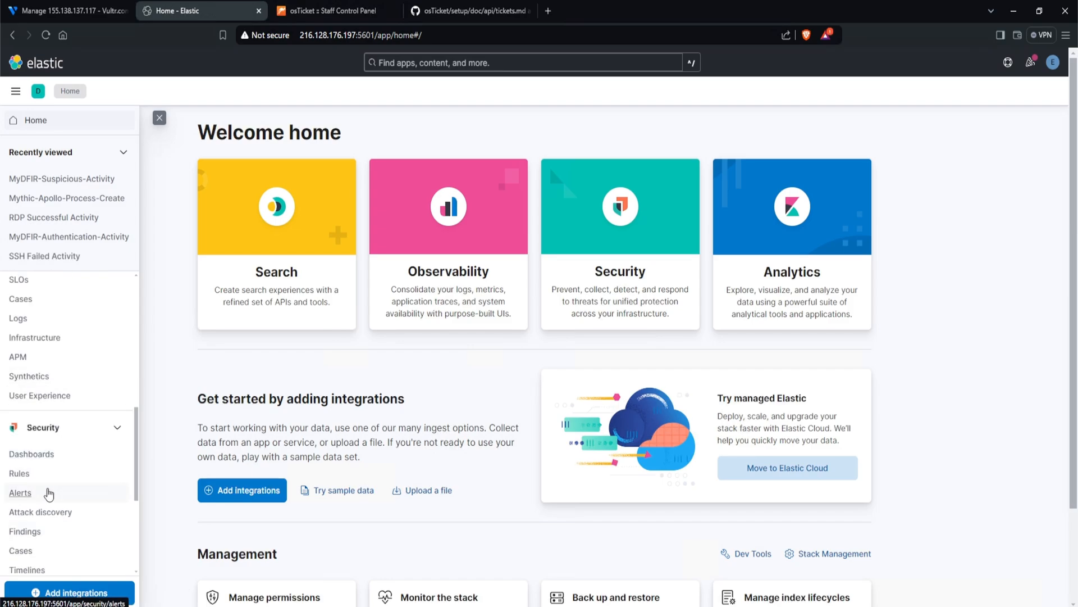
{"action": "left_click", "coordinate": [21, 493]}
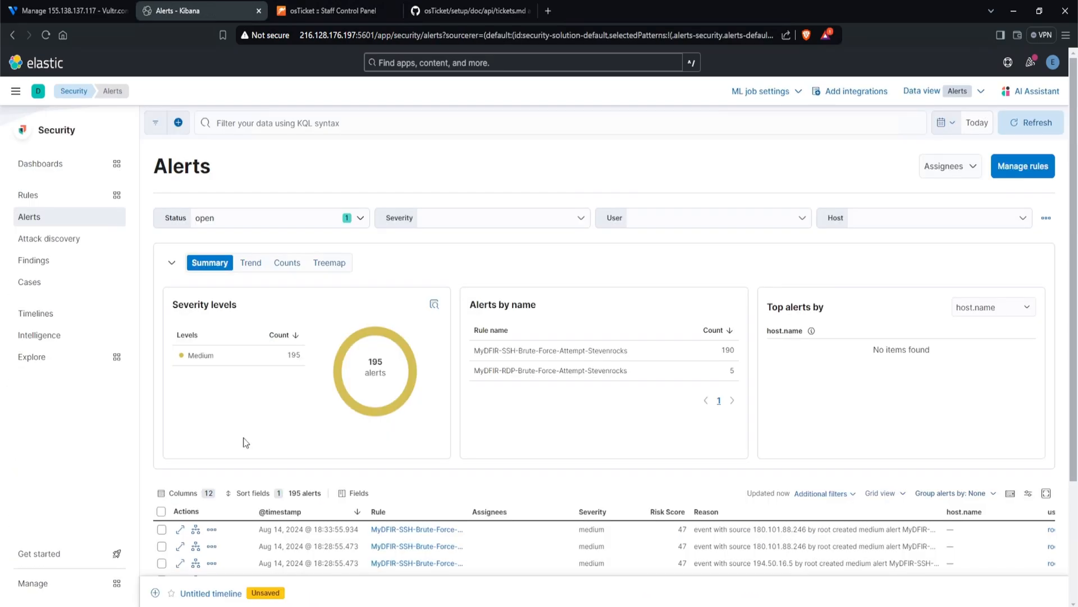
{"action": "mouse_move", "coordinate": [297, 367]}
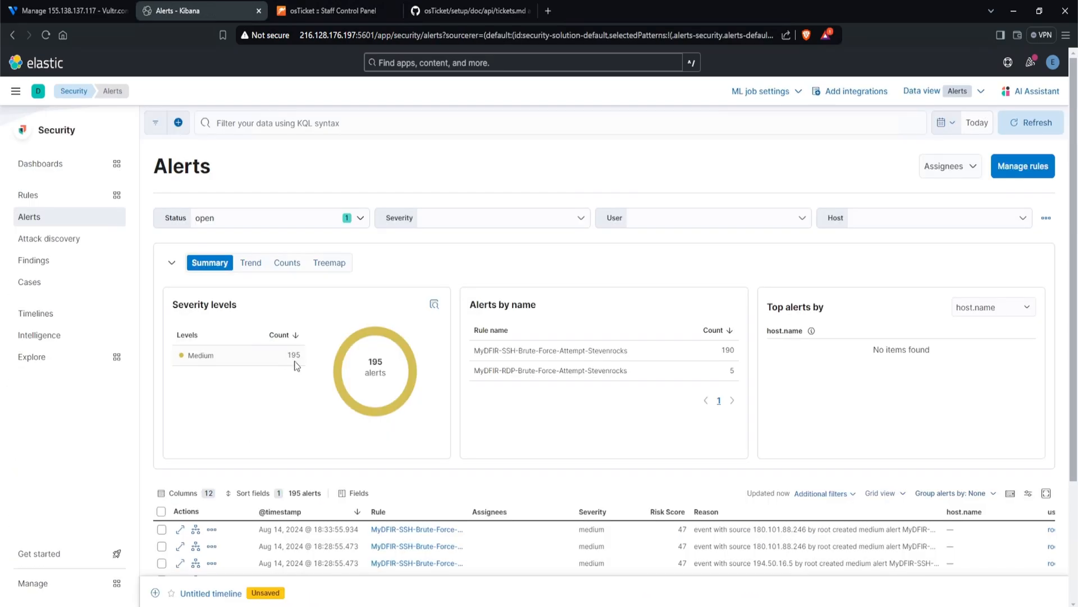
{"action": "mouse_move", "coordinate": [352, 475]}
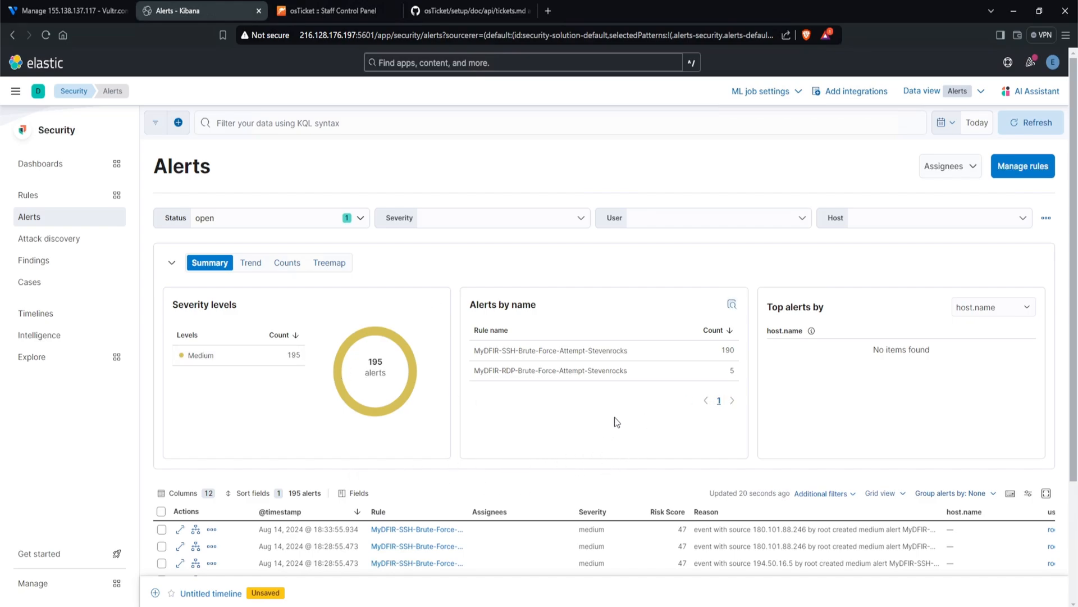
{"action": "scroll", "scroll_direction": "down", "scroll_amount": 3}
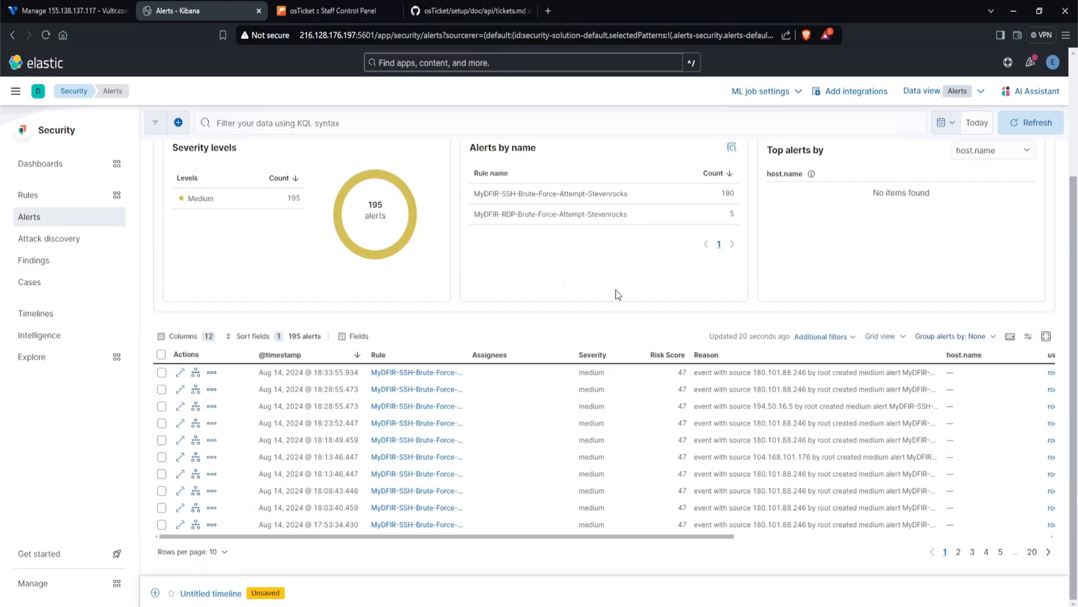
{"action": "mouse_move", "coordinate": [217, 408]}
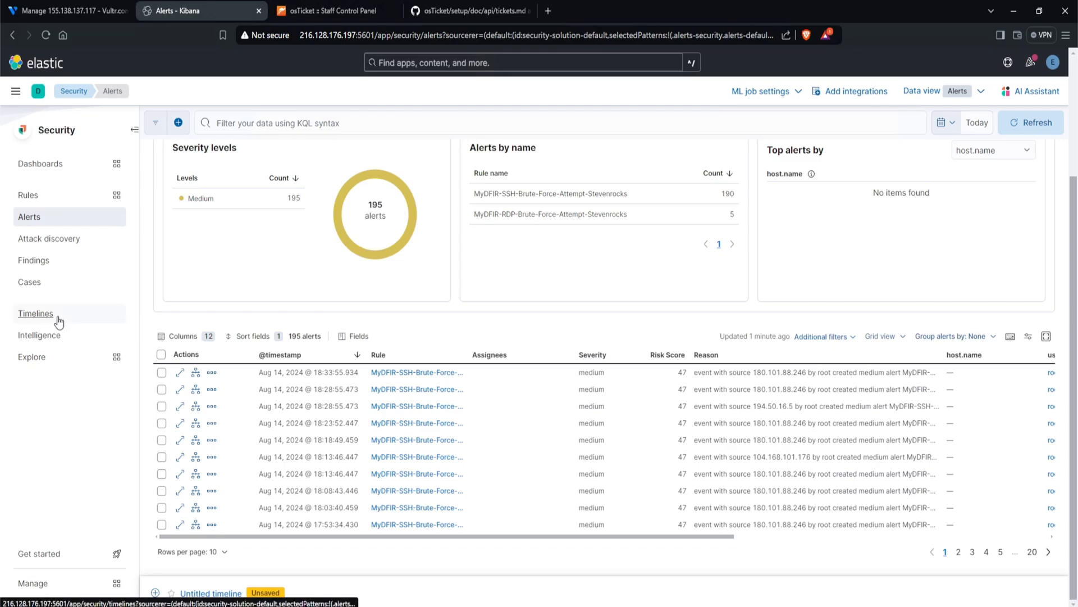
Show the Timeline templates, then preview and close 'Alerts Involving a Single User Timeline'.
{"action": "left_click", "coordinate": [35, 314]}
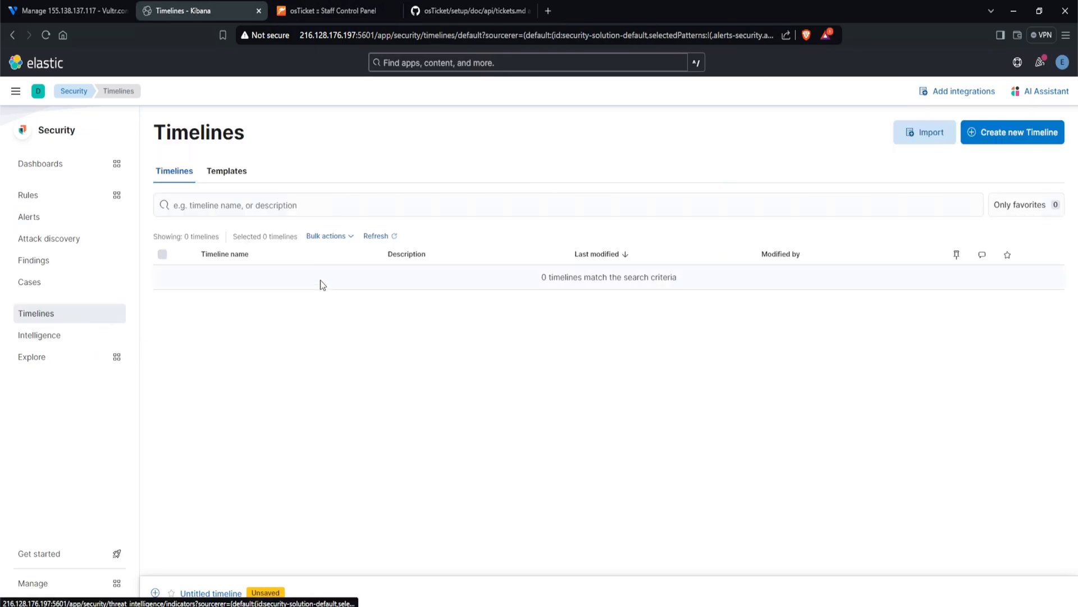
{"action": "mouse_move", "coordinate": [201, 191]}
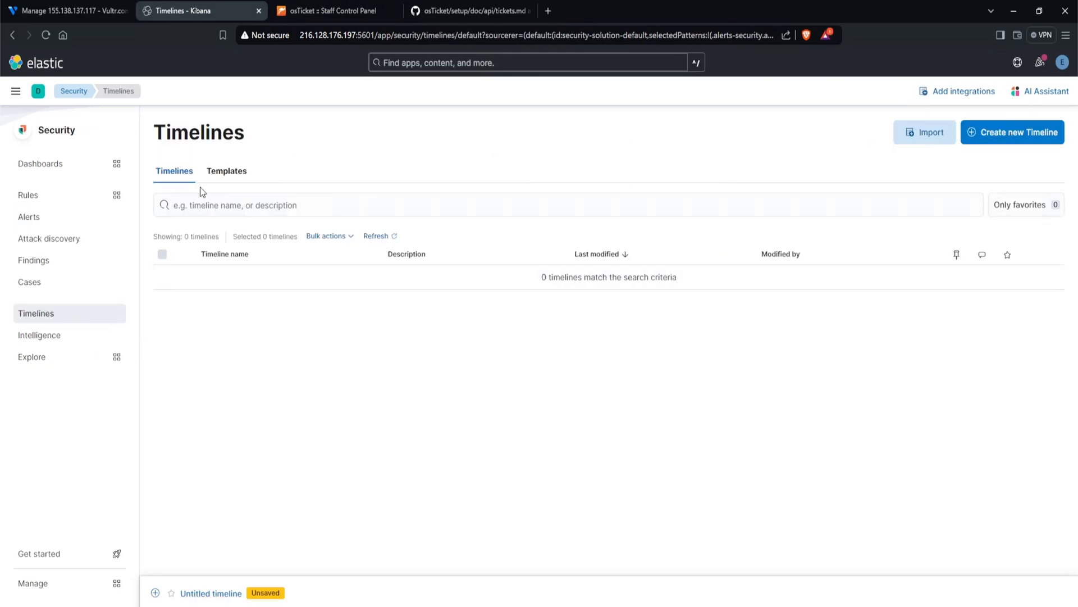
{"action": "left_click", "coordinate": [226, 171]}
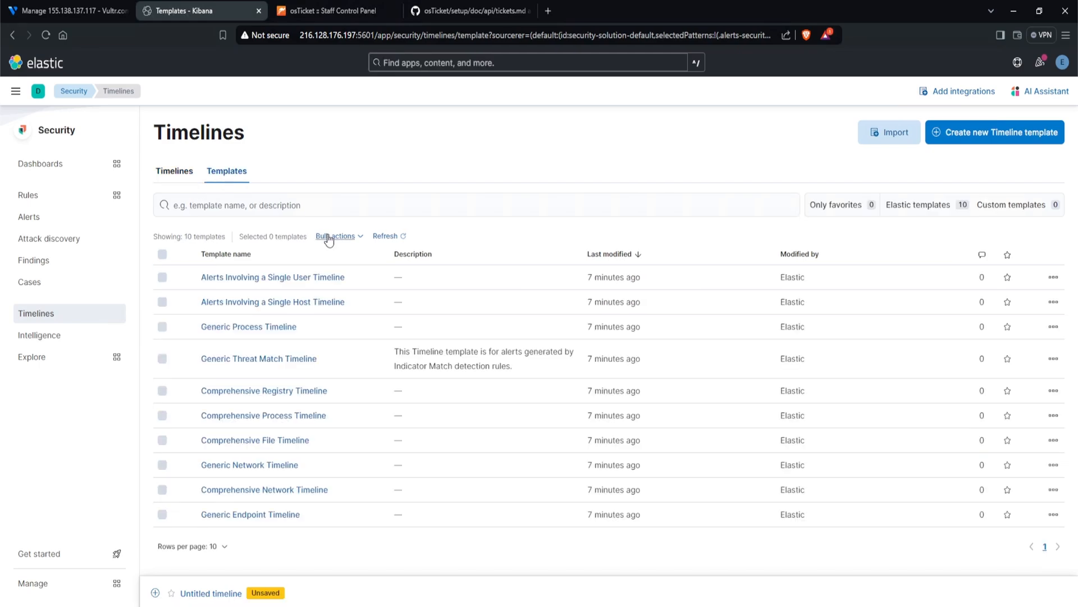
{"action": "mouse_move", "coordinate": [289, 287]}
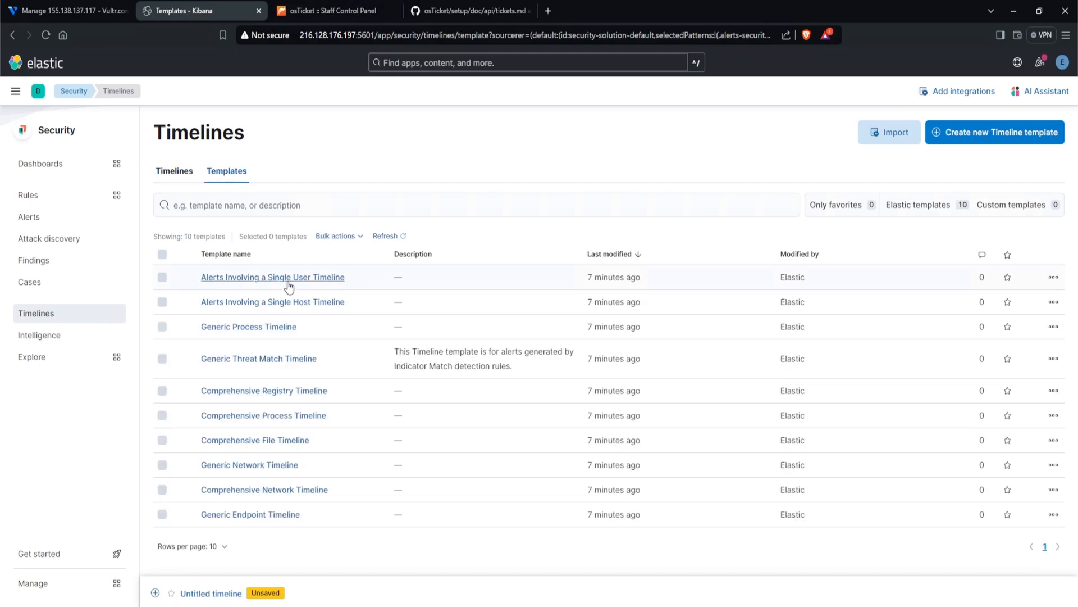
{"action": "left_click", "coordinate": [273, 277]}
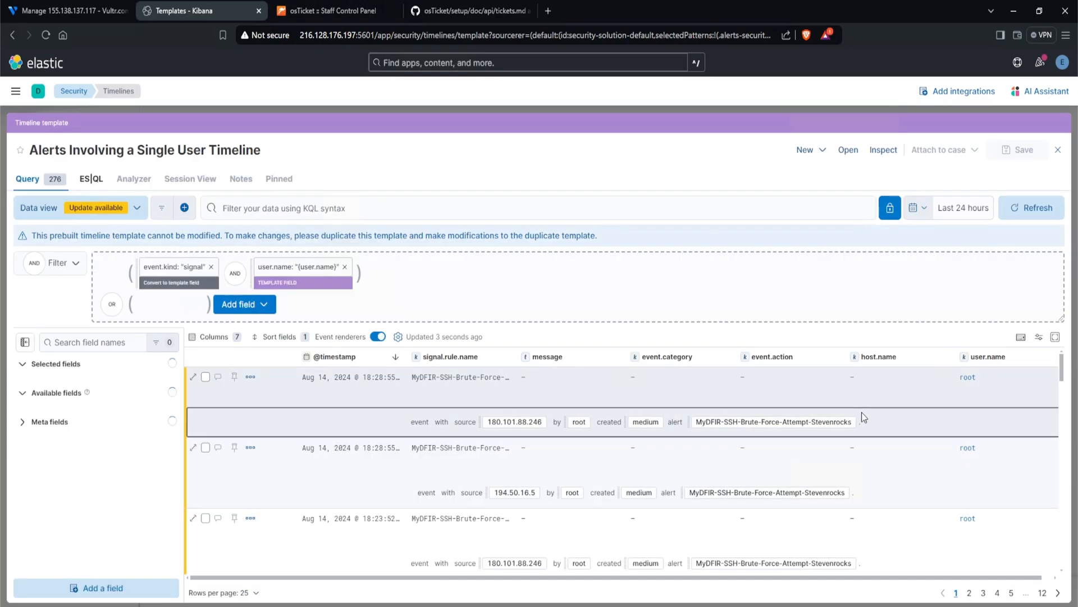
{"action": "mouse_move", "coordinate": [1059, 151]}
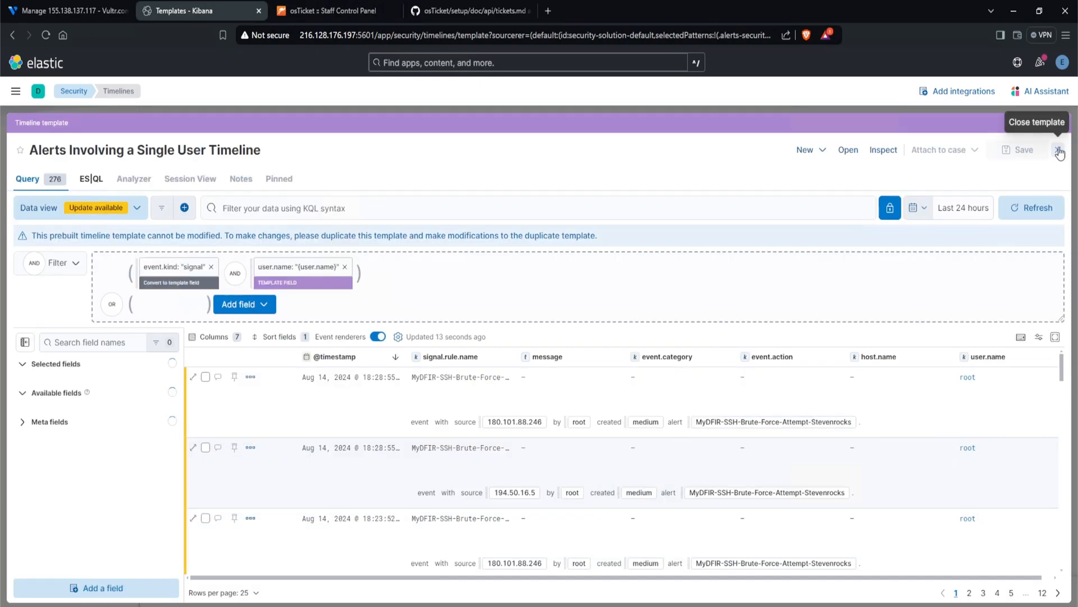
{"action": "left_click", "coordinate": [1061, 152]}
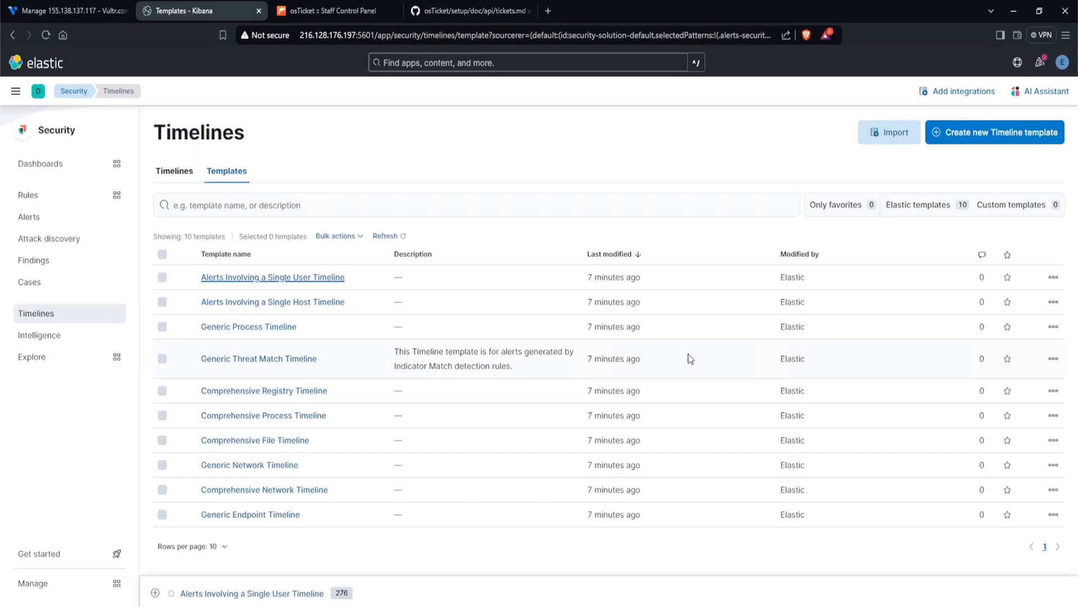
{"action": "mouse_move", "coordinate": [258, 338]}
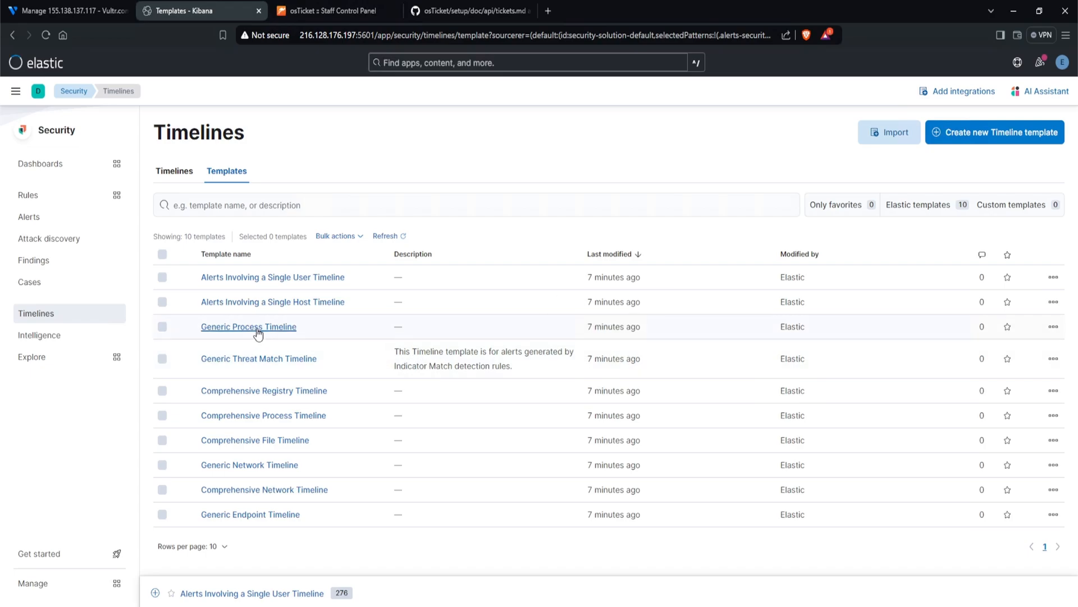
Open the 'Generic Process Timeline' template from the Templates list.
{"action": "left_click", "coordinate": [249, 327]}
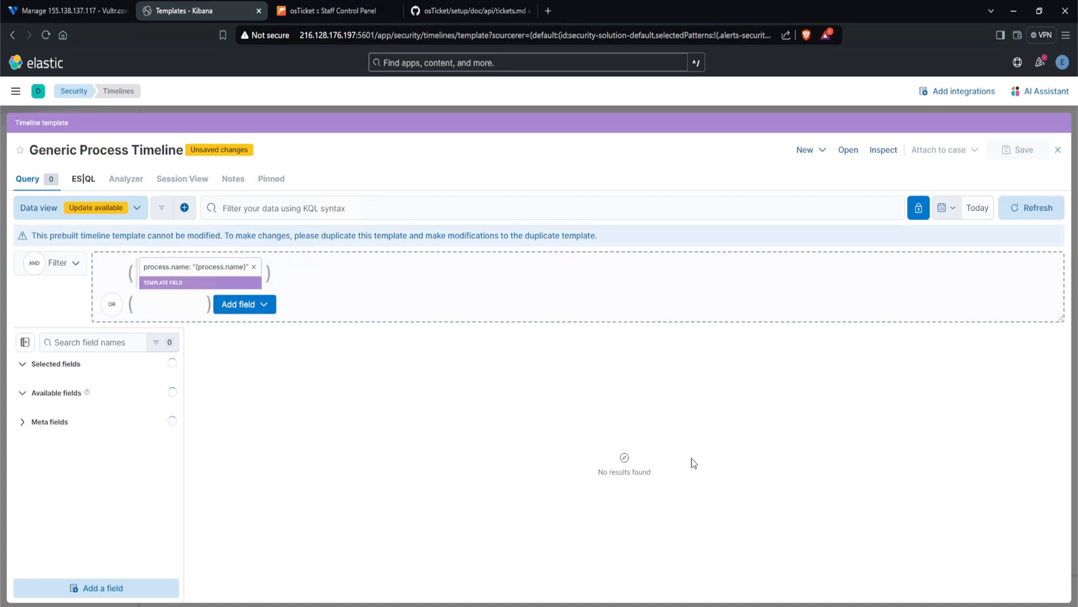
{"action": "mouse_move", "coordinate": [257, 389]}
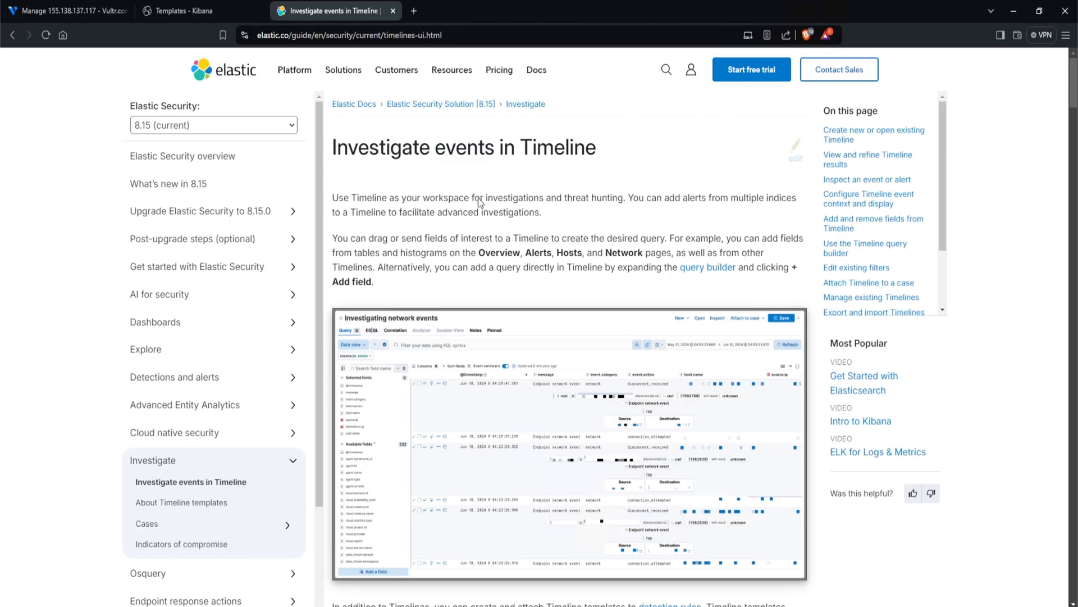
Highlight the docs' opening sentence on Timeline's purpose and scroll toward Timeline templates.
{"action": "left_click_drag", "start_coordinate": [358, 197], "coordinate": [506, 212]}
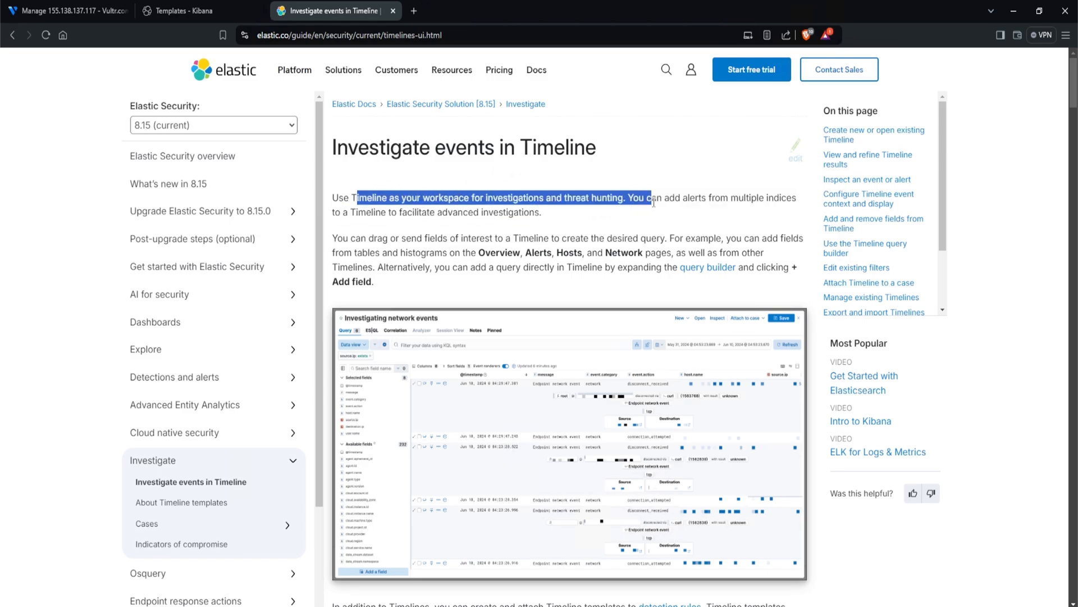
{"action": "scroll", "scroll_direction": "down", "scroll_amount": 3}
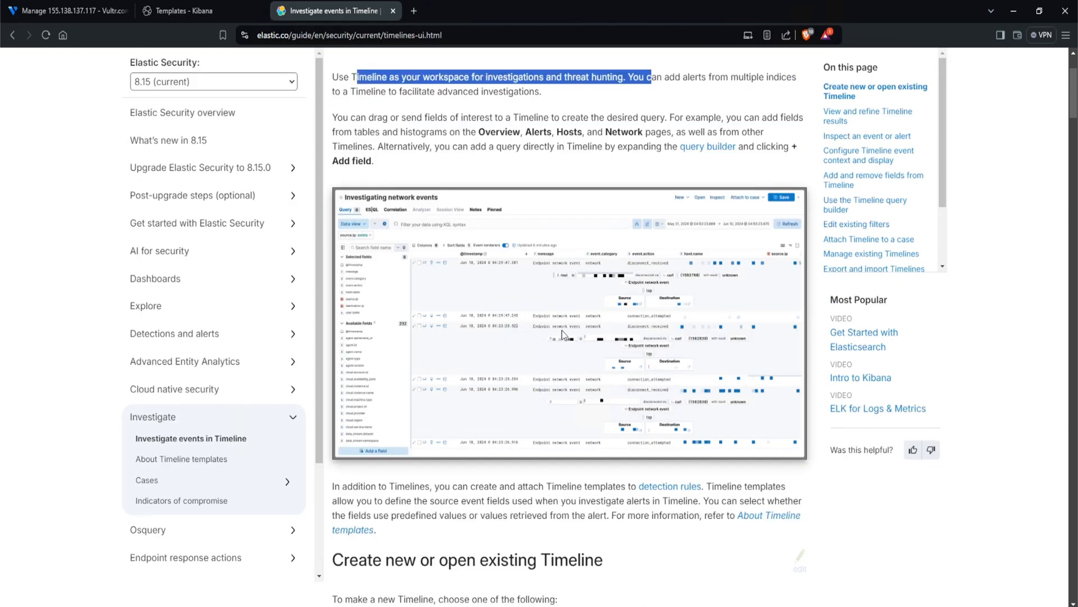
{"action": "mouse_move", "coordinate": [408, 269]}
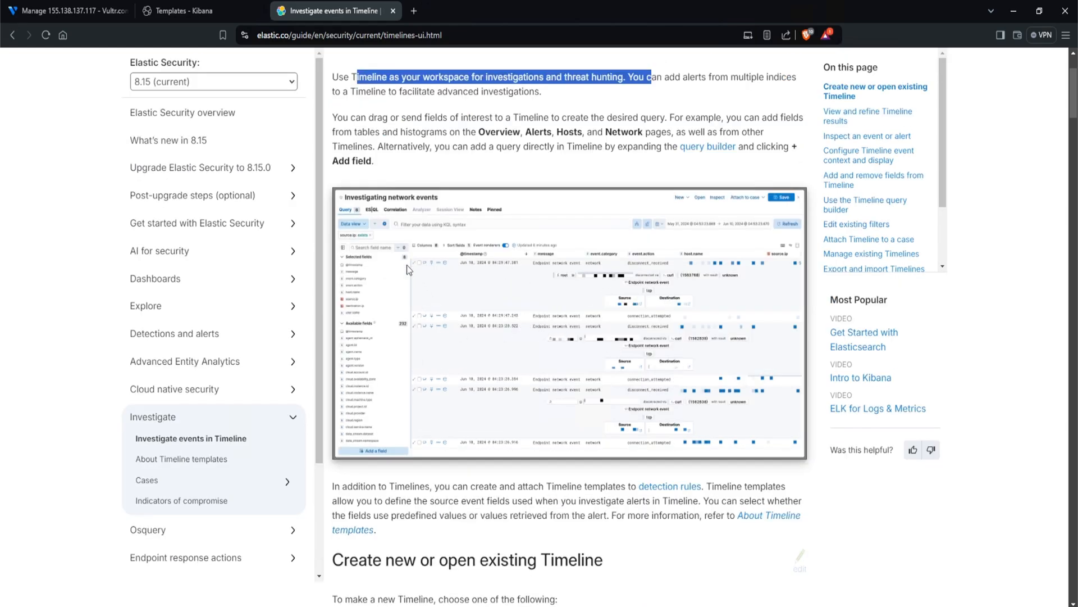
{"action": "mouse_move", "coordinate": [519, 268]}
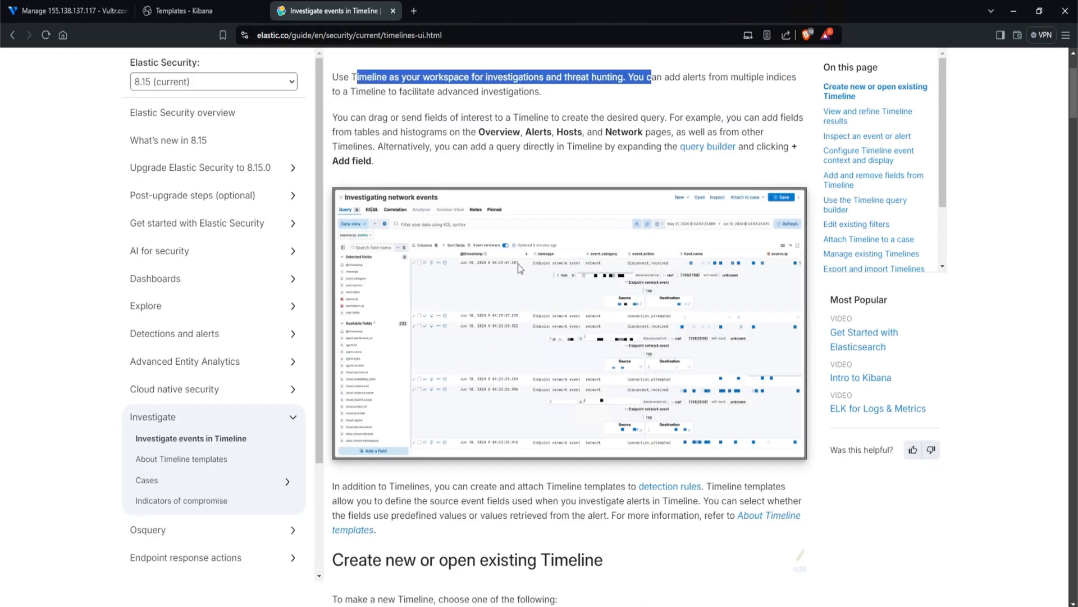
Return to Alerts and inspect the newest SSH brute-force alert's details (194.50.16.5, root).
{"action": "left_click", "coordinate": [185, 11]}
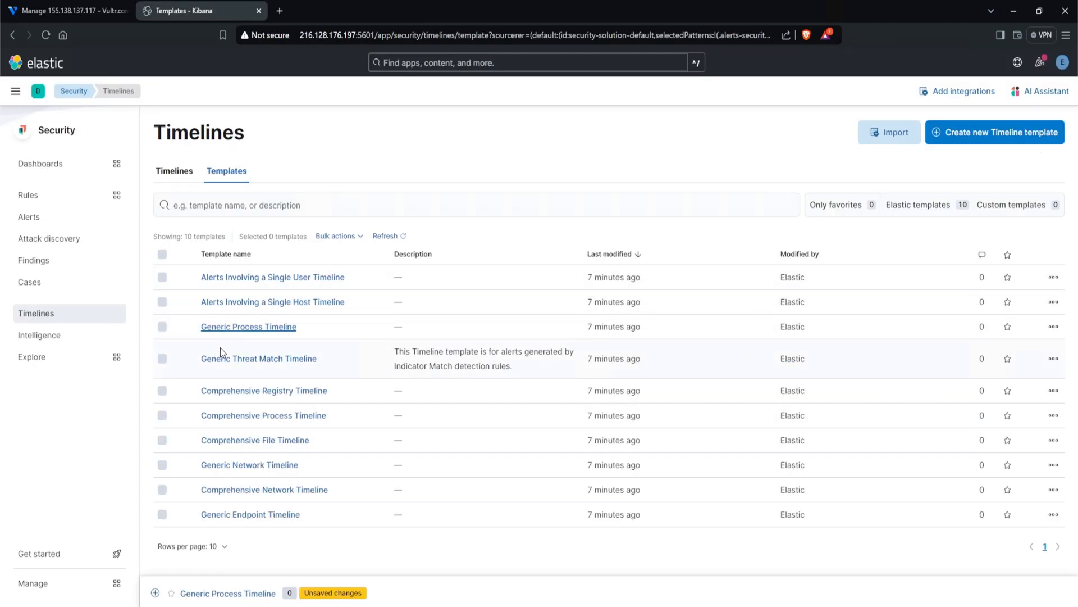
{"action": "left_click", "coordinate": [28, 217]}
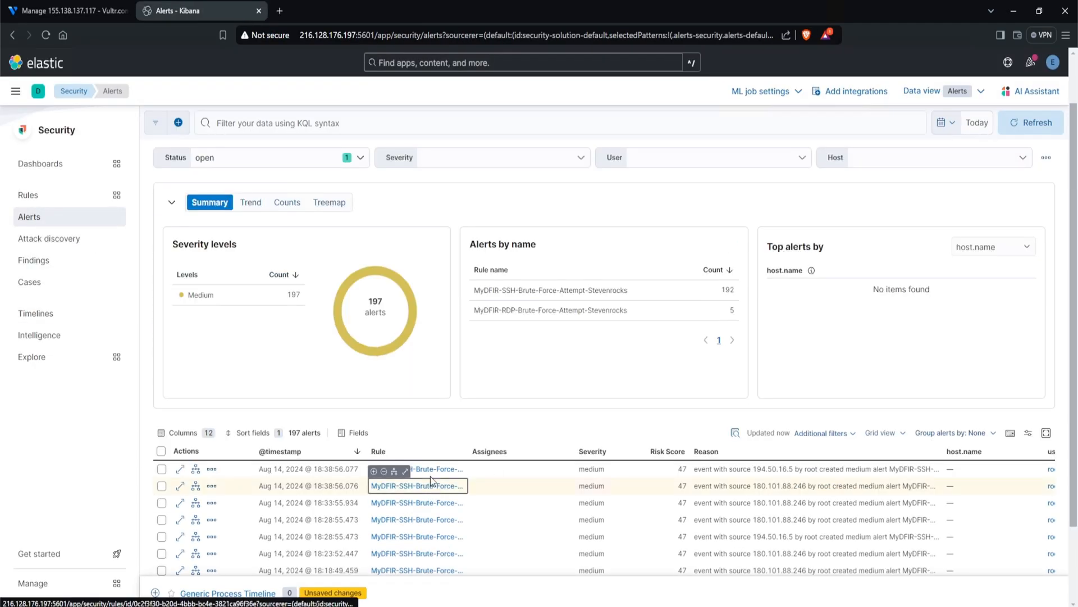
{"action": "mouse_move", "coordinate": [180, 471]}
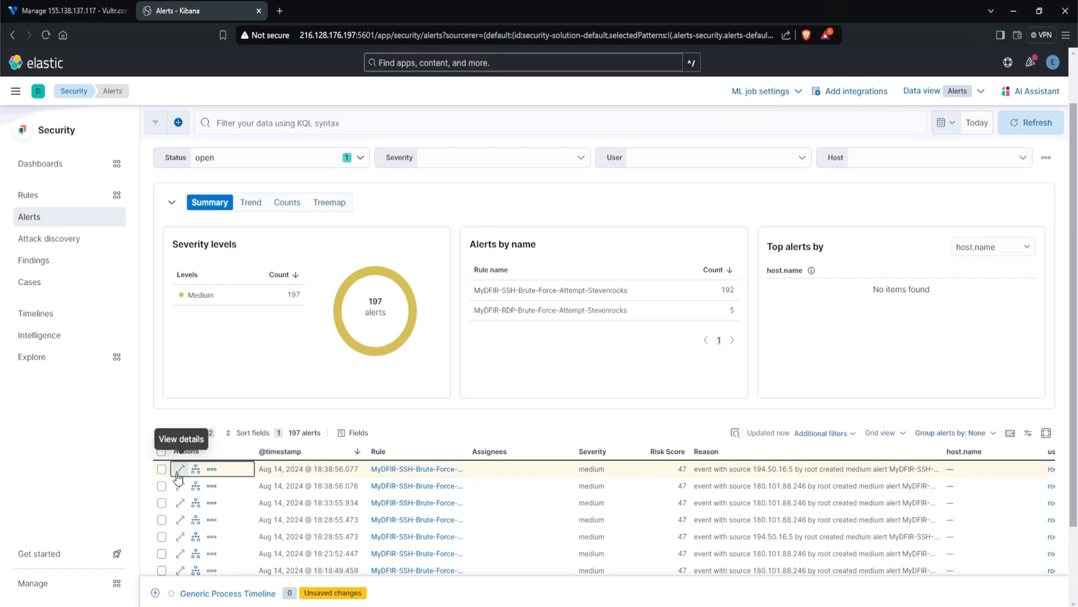
{"action": "left_click", "coordinate": [180, 469]}
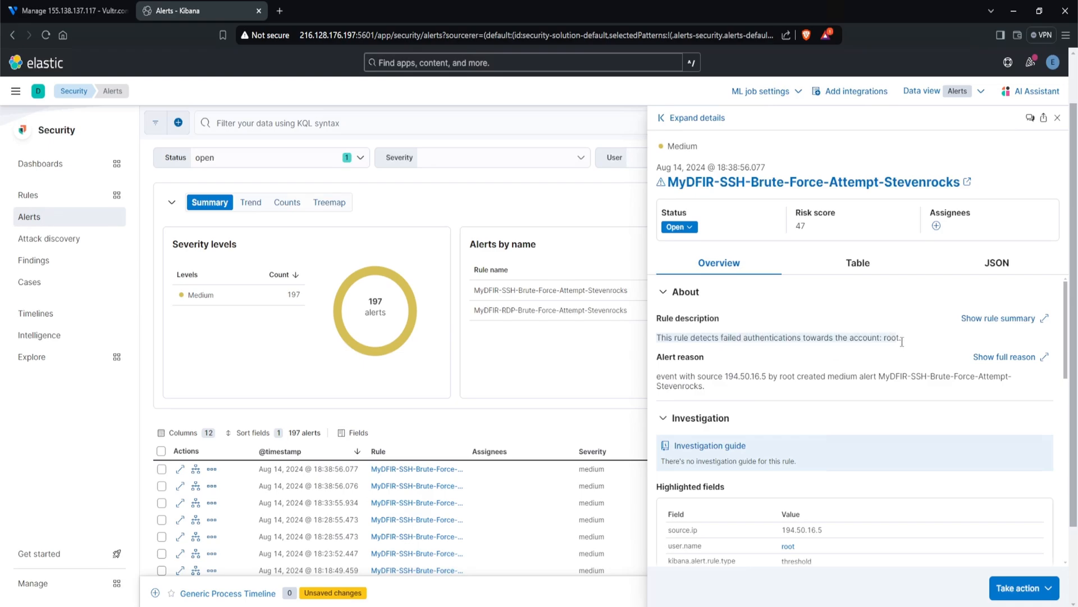
{"action": "mouse_move", "coordinate": [911, 348]}
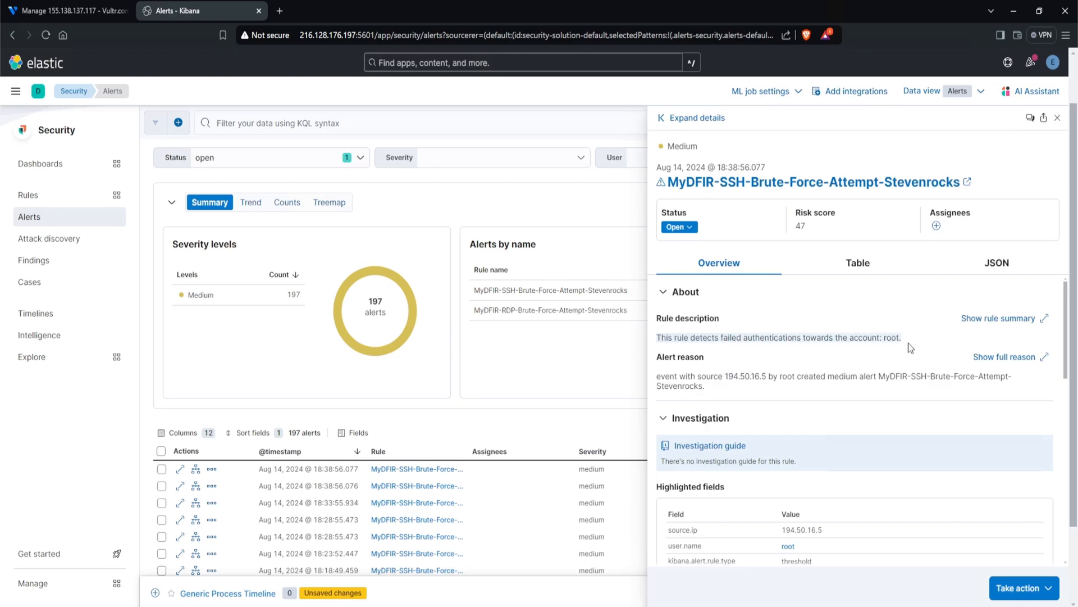
{"action": "scroll", "scroll_direction": "down", "scroll_amount": 3}
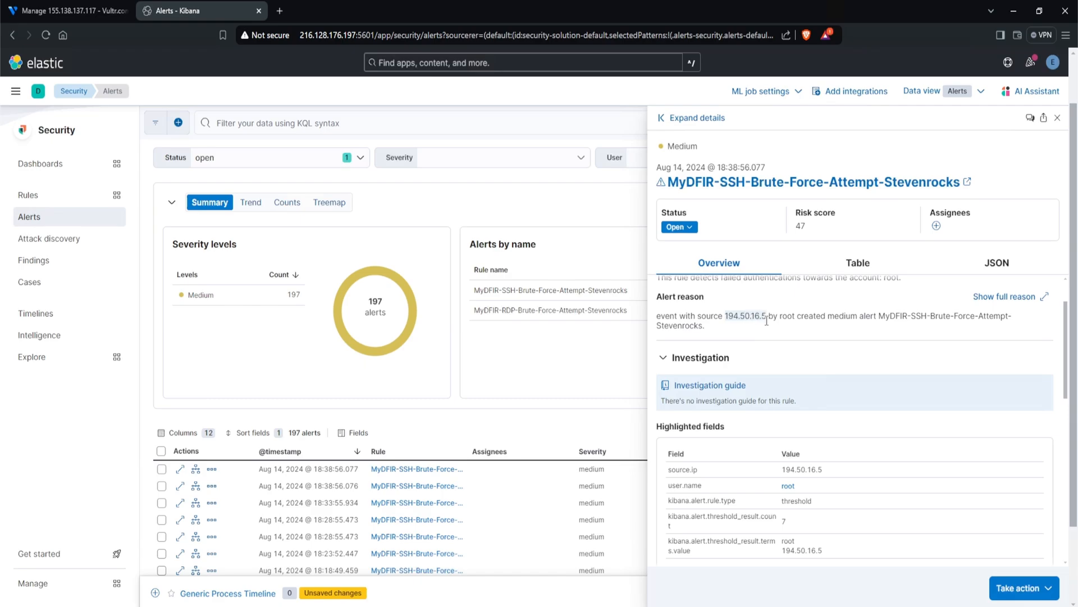
{"action": "scroll", "scroll_direction": "down", "scroll_amount": 3}
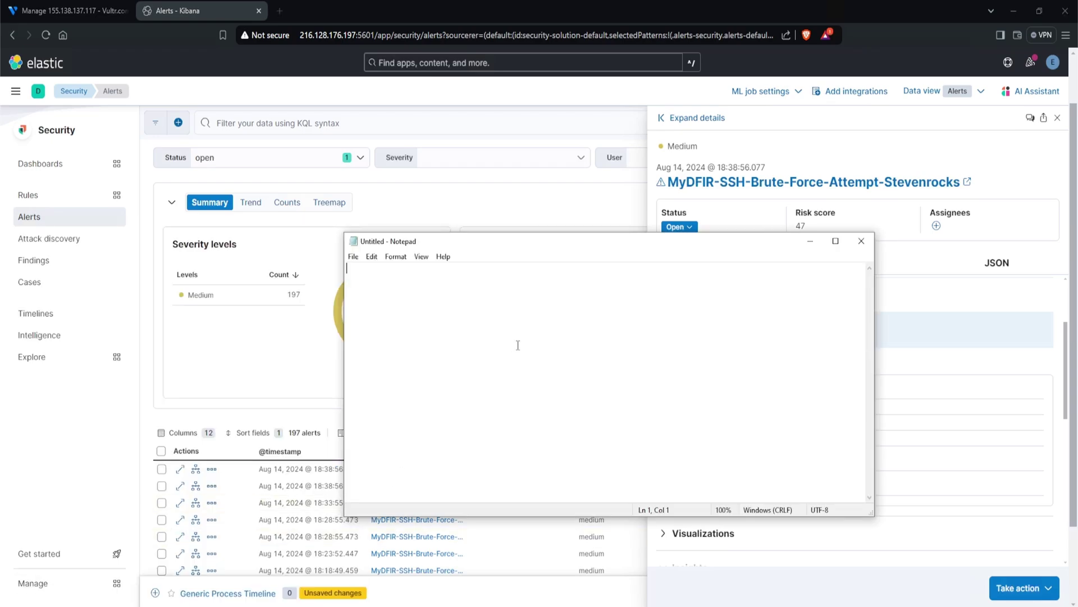
Type a 'Brute Force' heading and four investigation questions as a bulleted list.
{"action": "type", "text": "Brute Force"}
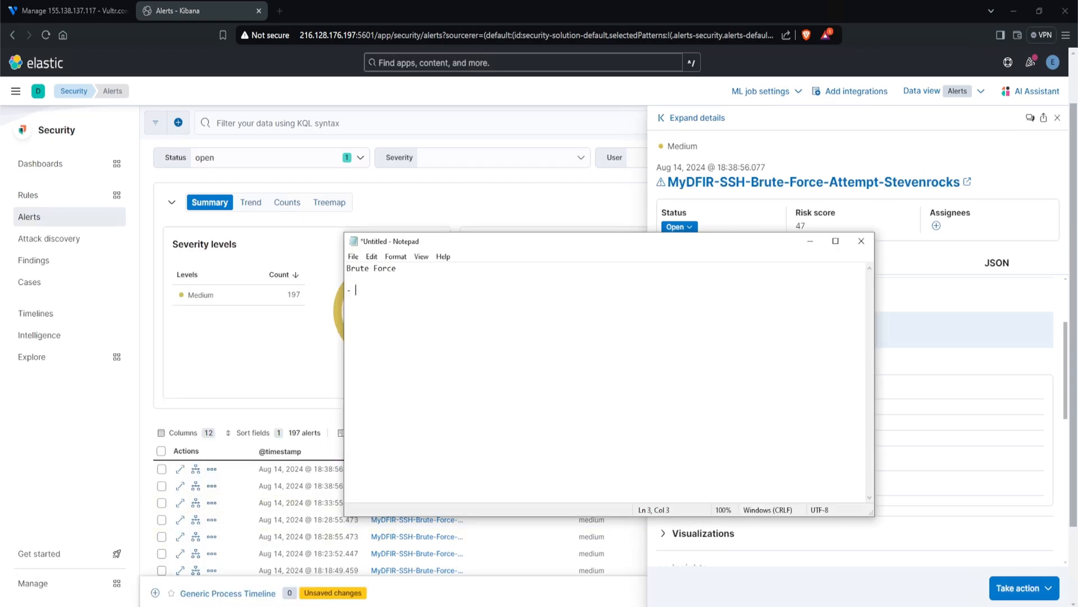
{"action": "type", "text": "IP"}
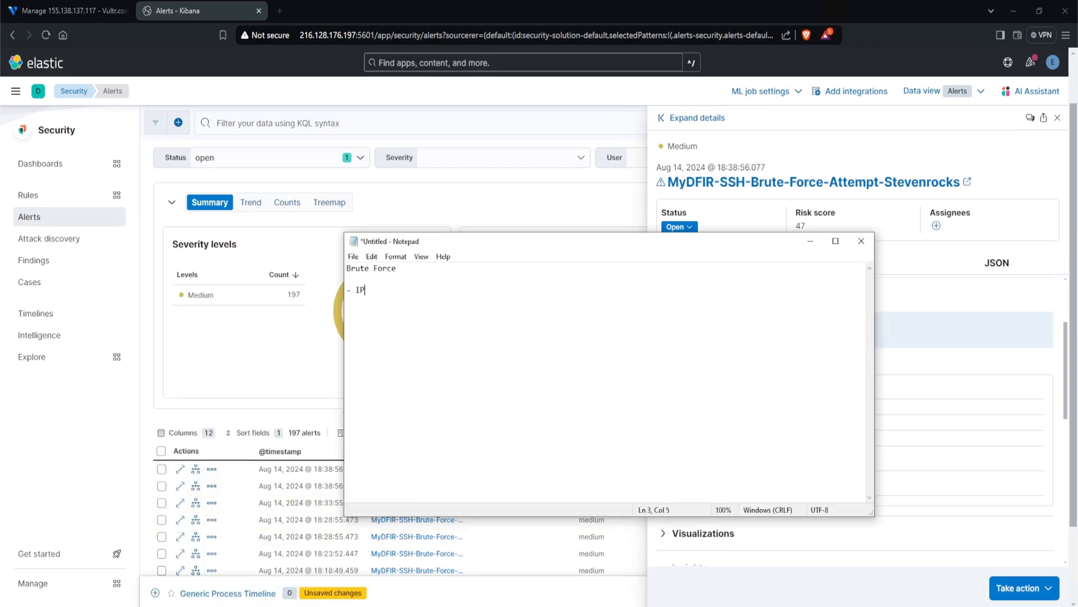
{"action": "type", "text": "- Is this IP known to per"}
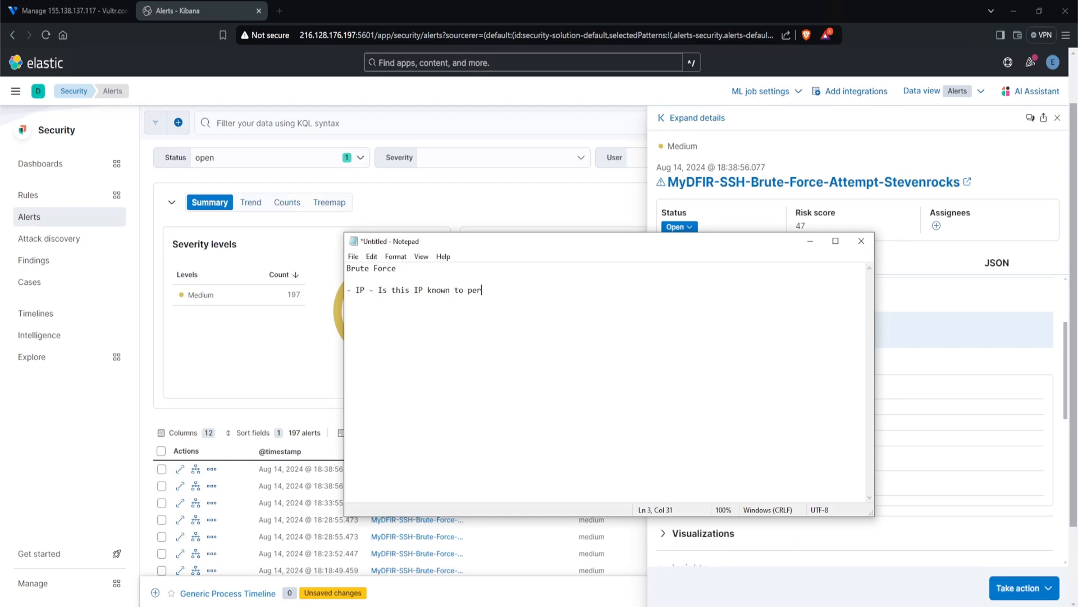
{"action": "type", "text": "form brute force activity?"}
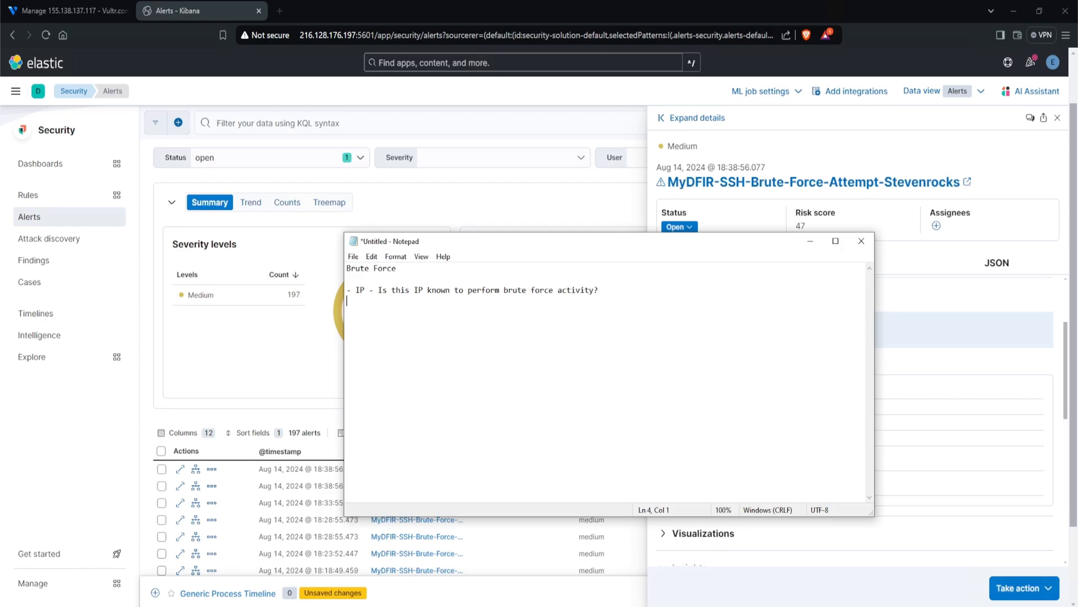
{"action": "type", "text": "-"}
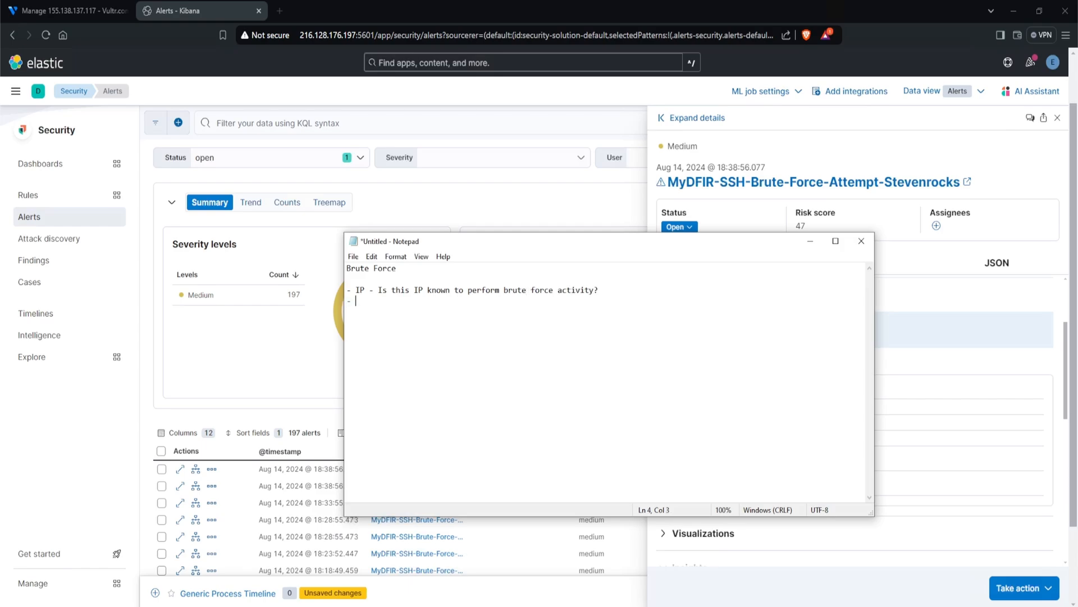
{"action": "type", "text": "Any other"}
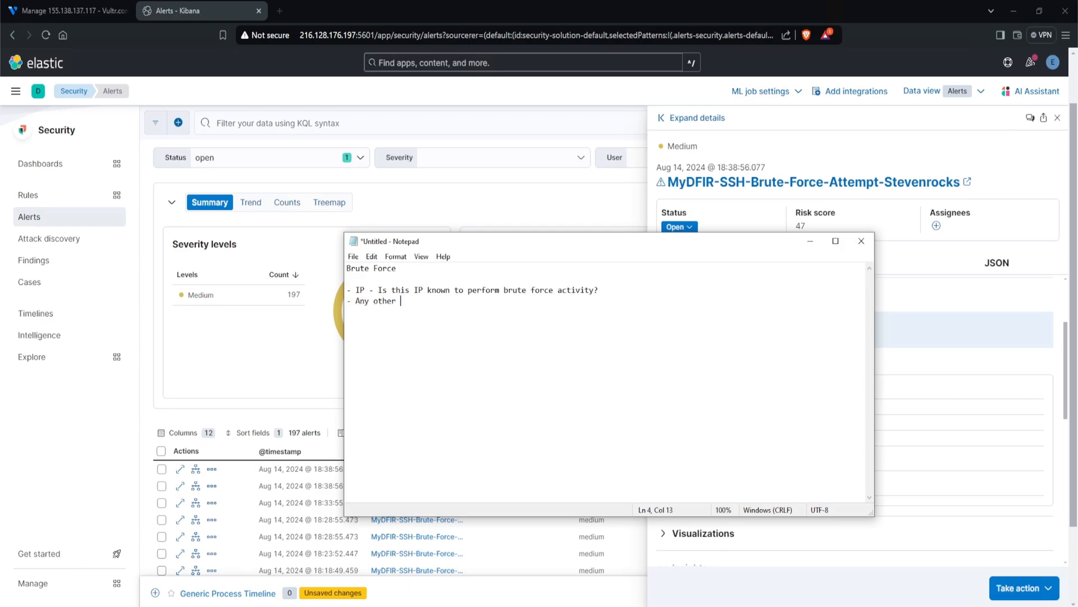
{"action": "type", "text": "users affe"}
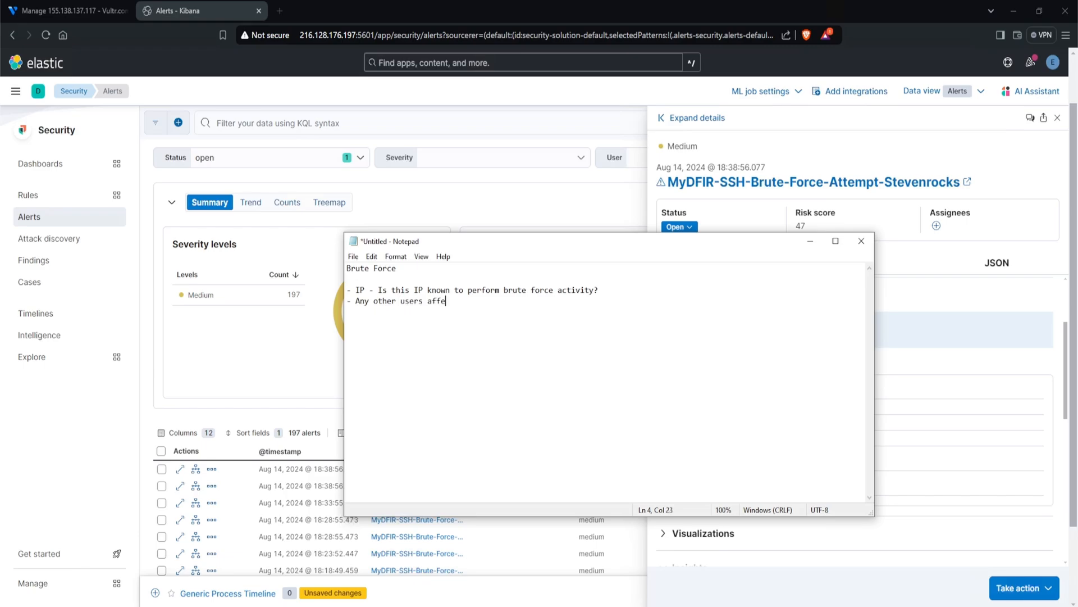
{"action": "type", "text": "cted by this IP?"}
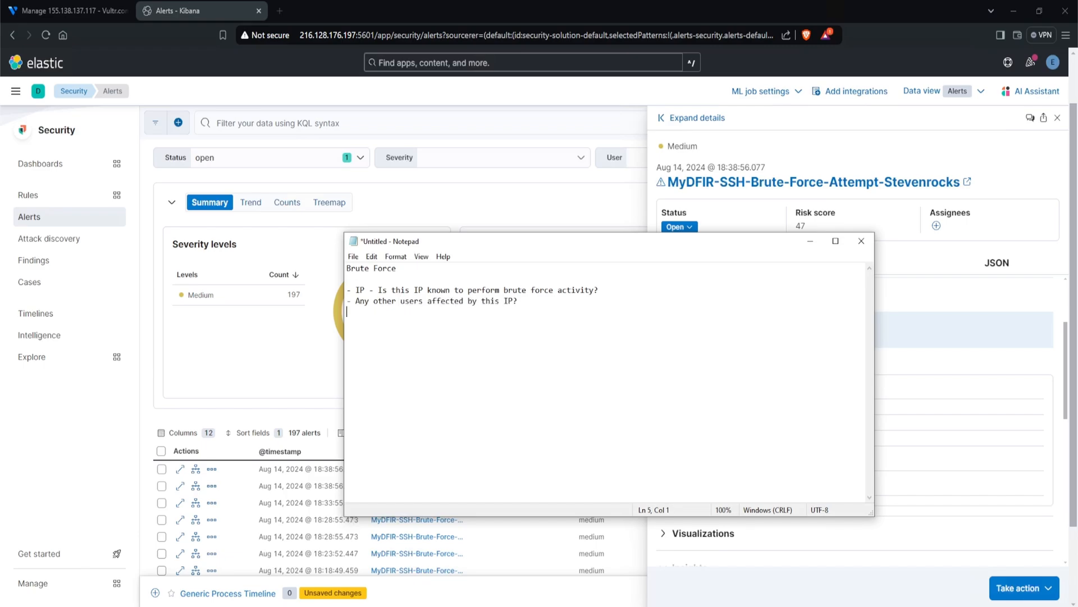
{"action": "type", "text": "- Were any of"}
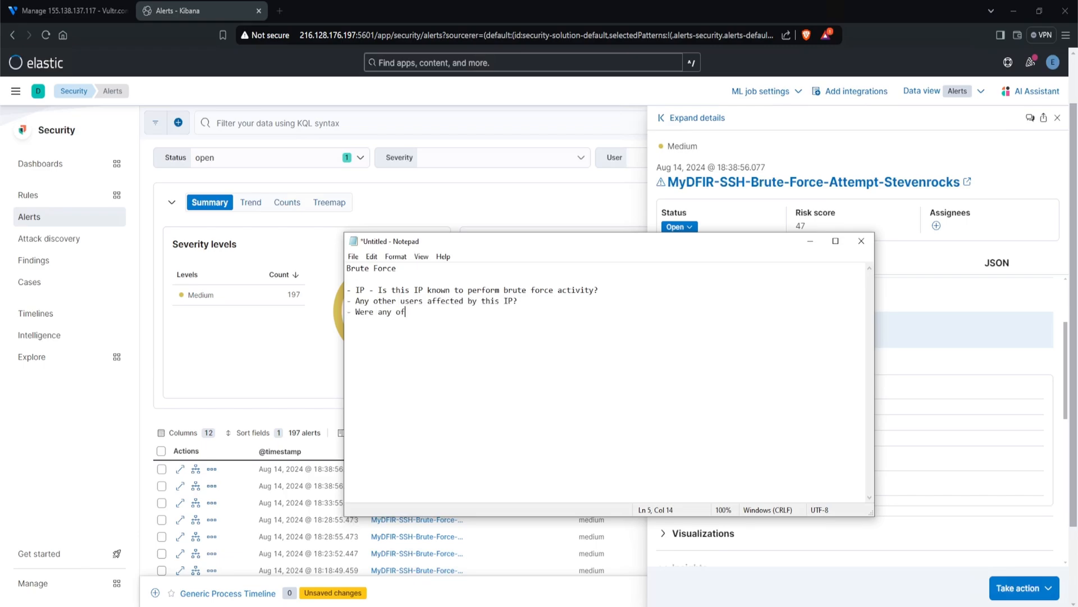
{"action": "type", "text": "them successful?"}
{"action": "type", "text": "- If so, what activity occurred after the successful login?"}
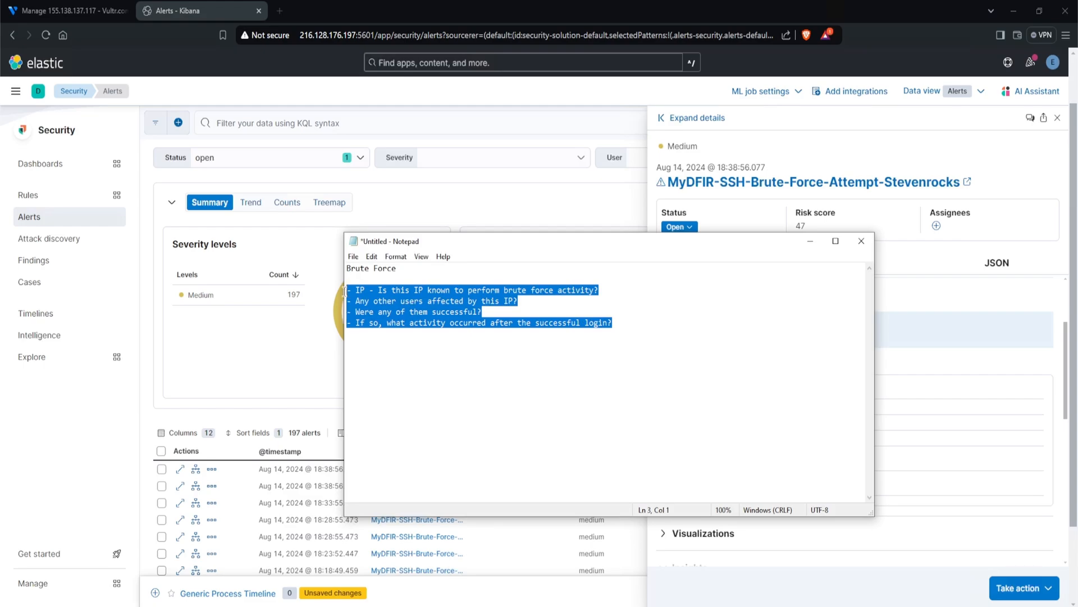
Append ' - 194.50.16.5 - root' to the Brute Force heading.
{"action": "left_click", "coordinate": [479, 311]}
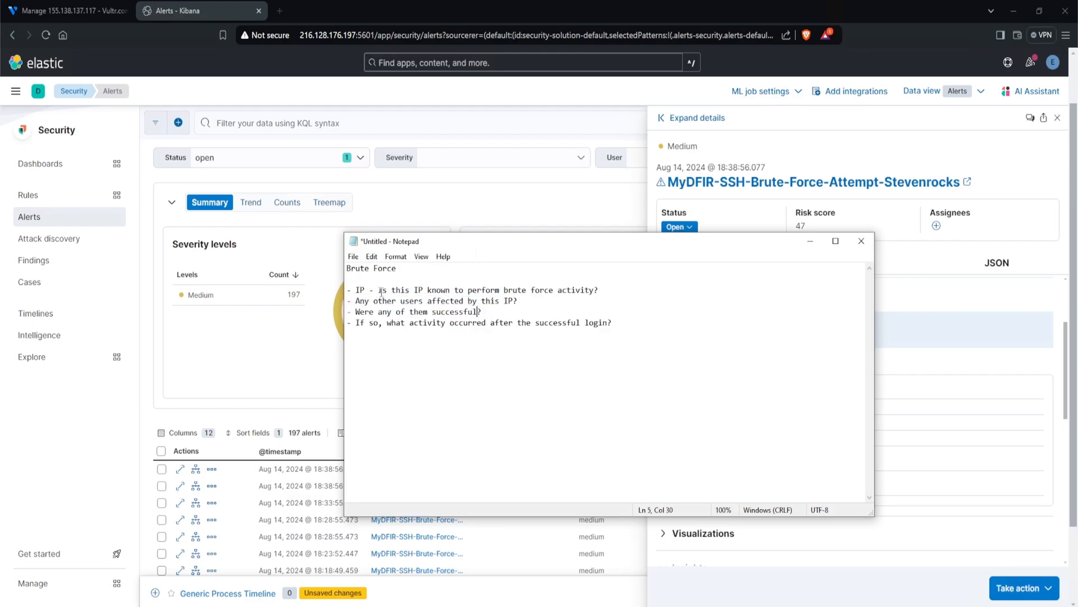
{"action": "left_click_drag", "start_coordinate": [378, 290], "coordinate": [598, 290]}
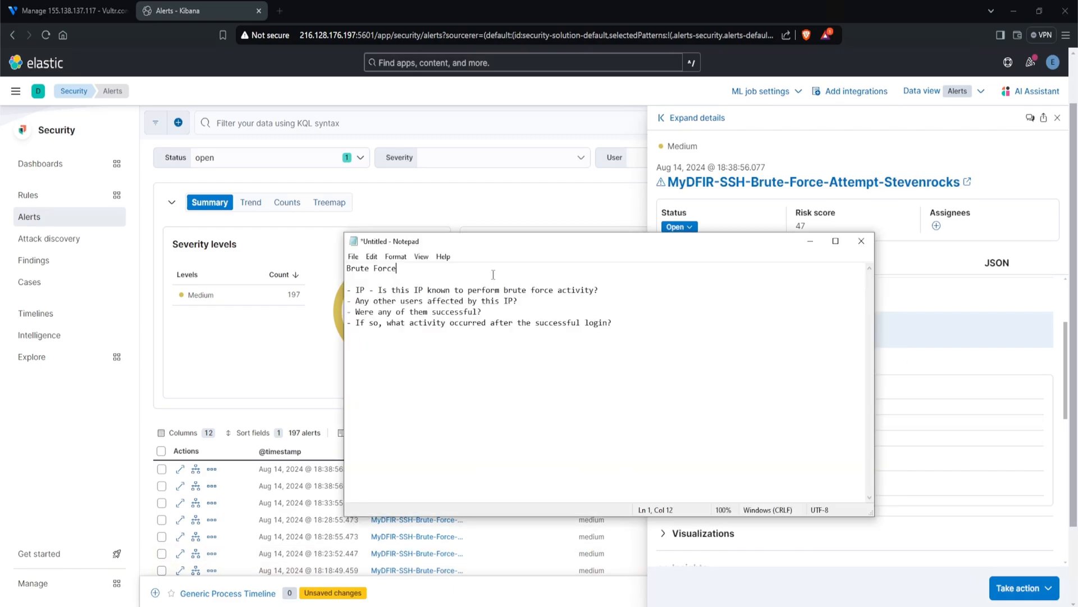
{"action": "type", "text": "- 194.50.16.5 - root"}
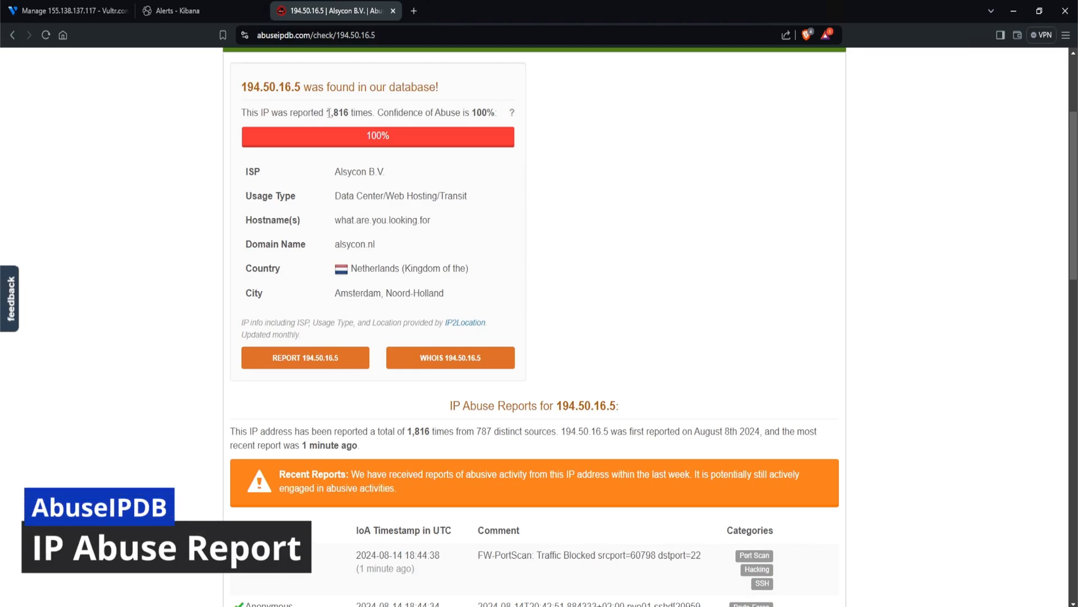
{"action": "mouse_move", "coordinate": [348, 124]}
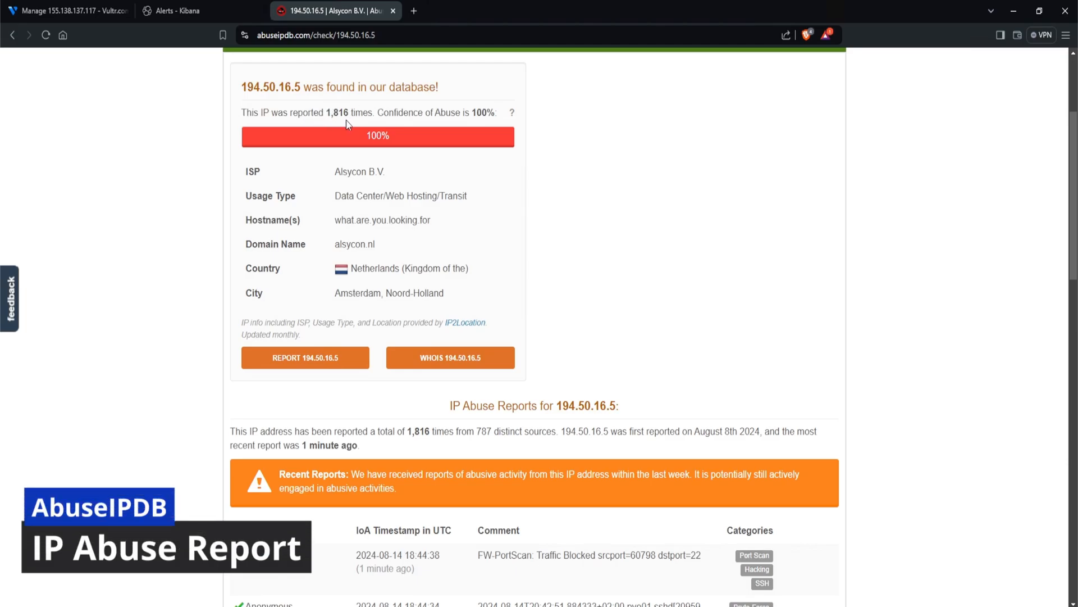
{"action": "mouse_move", "coordinate": [476, 116]}
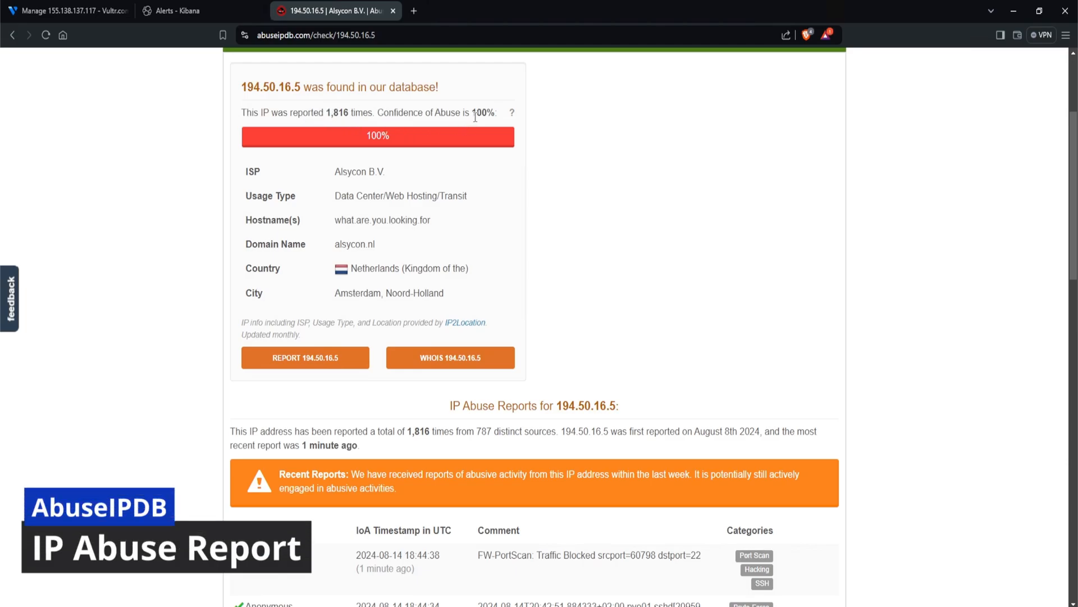
Select the hostname for 194.50.16.5 on AbuseIPDB and scroll through its abuse reports.
{"action": "double_click", "coordinate": [382, 220]}
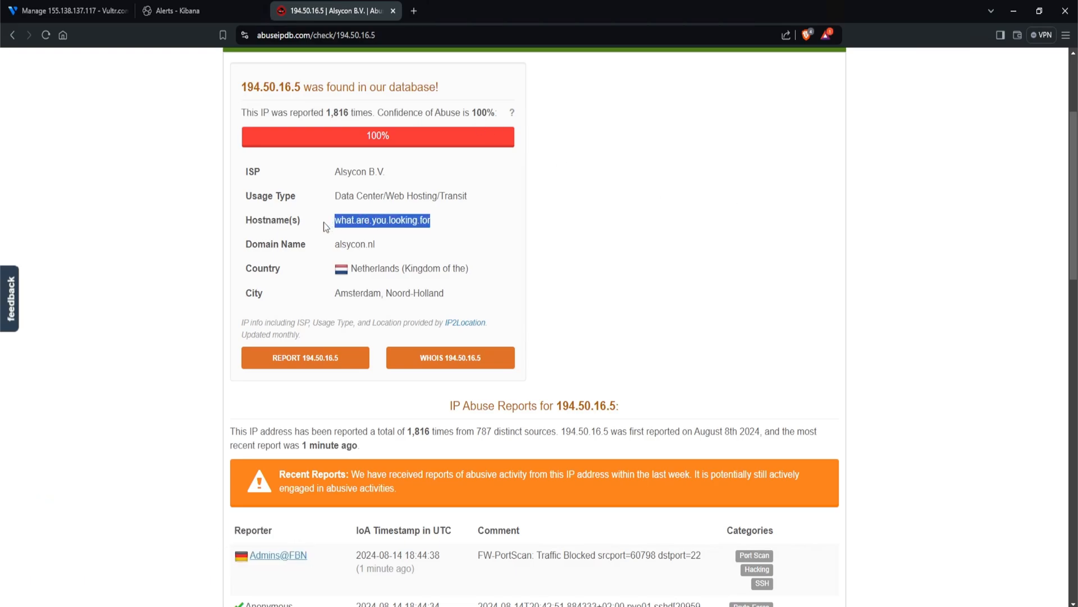
{"action": "mouse_move", "coordinate": [595, 272]}
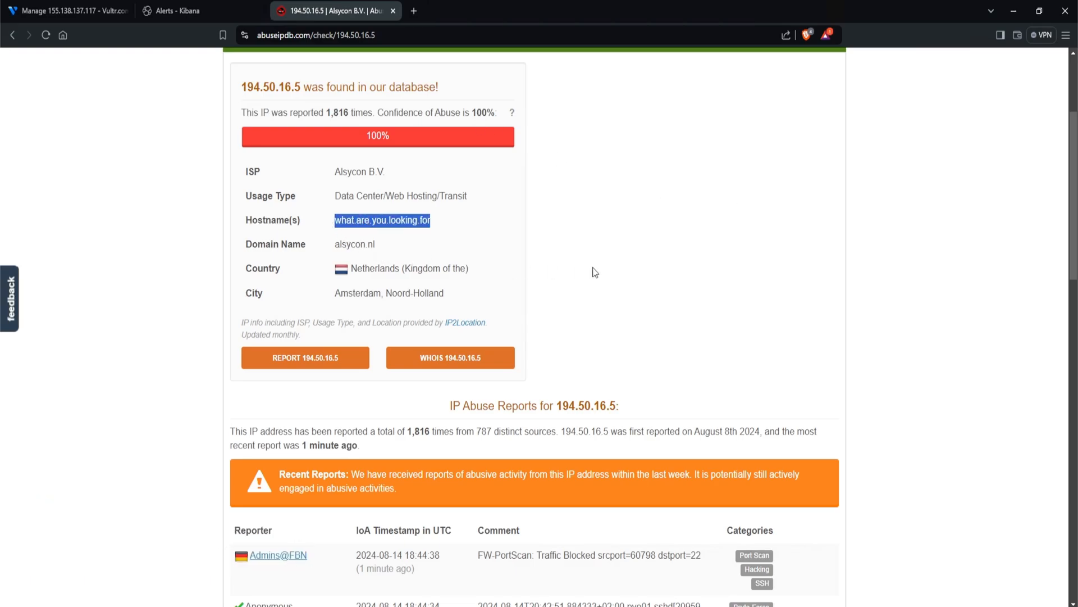
{"action": "scroll", "scroll_direction": "down", "scroll_amount": 3}
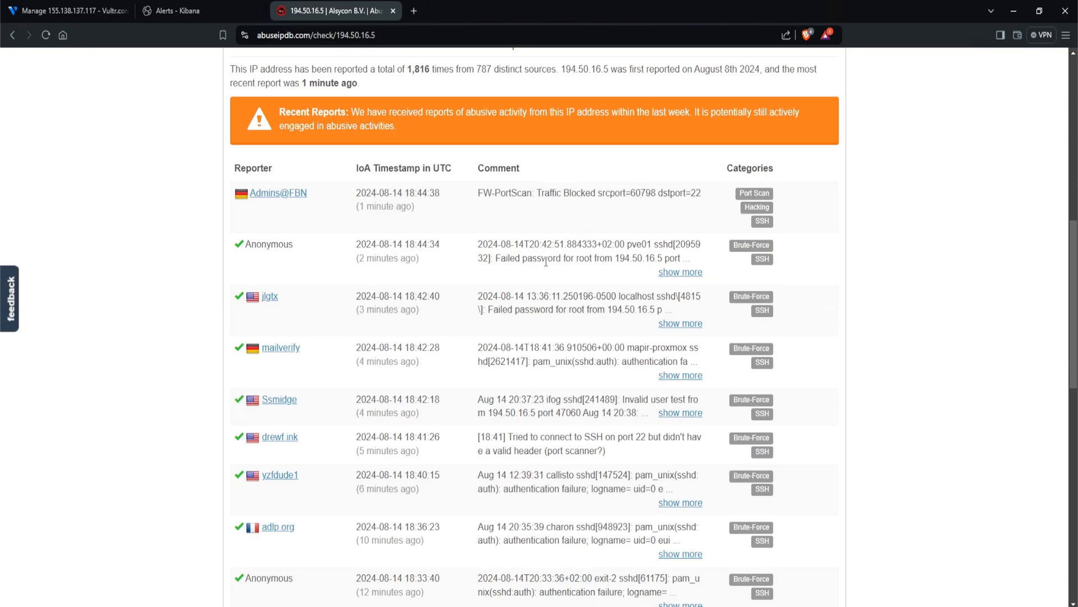
{"action": "scroll", "scroll_direction": "down", "scroll_amount": 3}
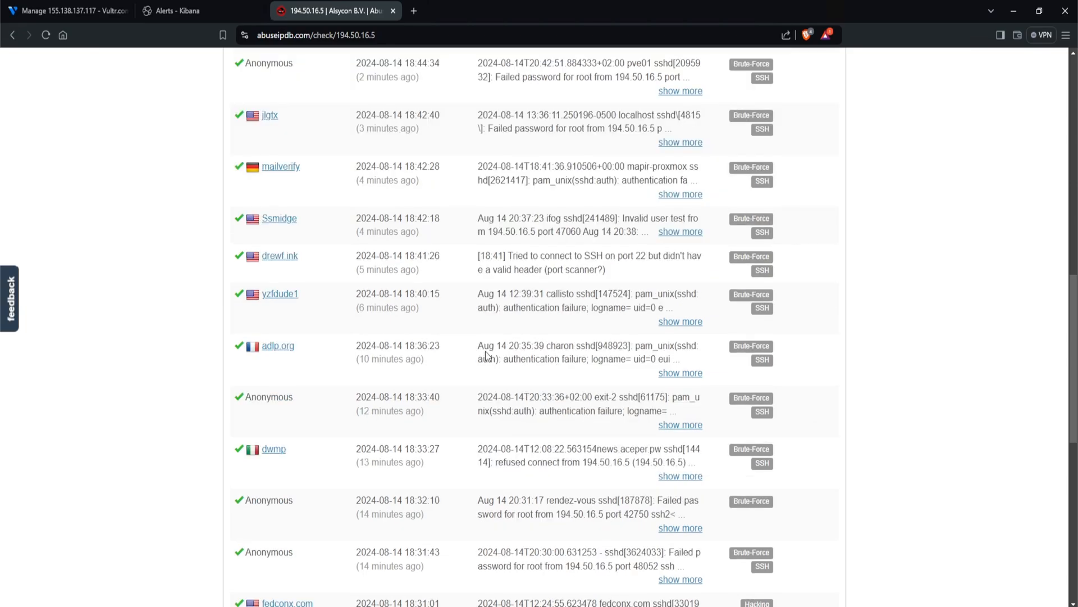
Review 194.50.16.5 on GreyNoise in a new tab: malicious, tagged SSH bruteforcer.
{"action": "left_click", "coordinate": [548, 11]}
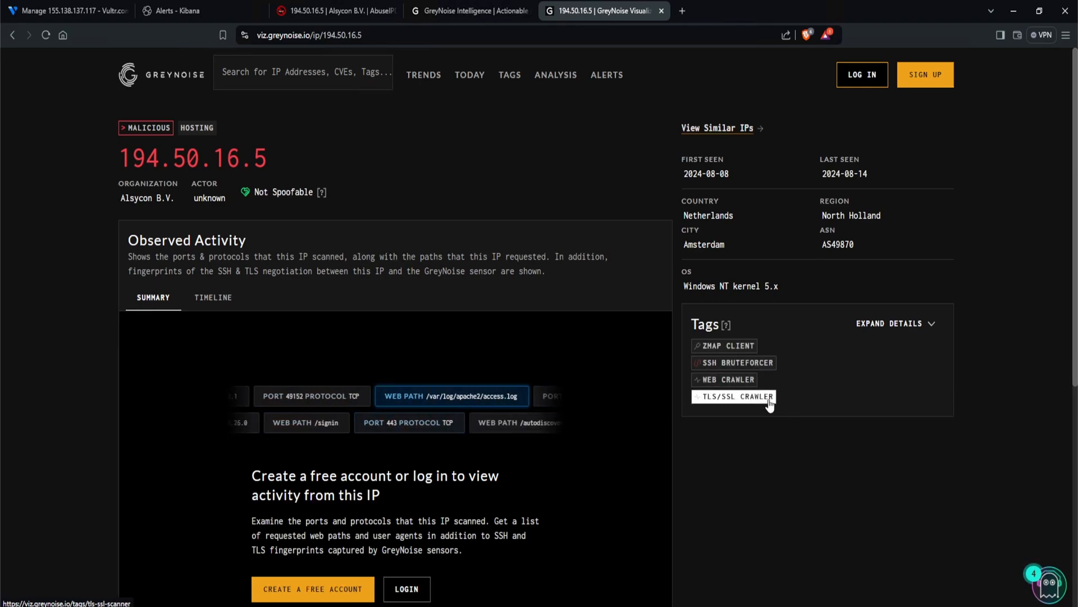
{"action": "scroll", "scroll_direction": "down", "scroll_amount": 3}
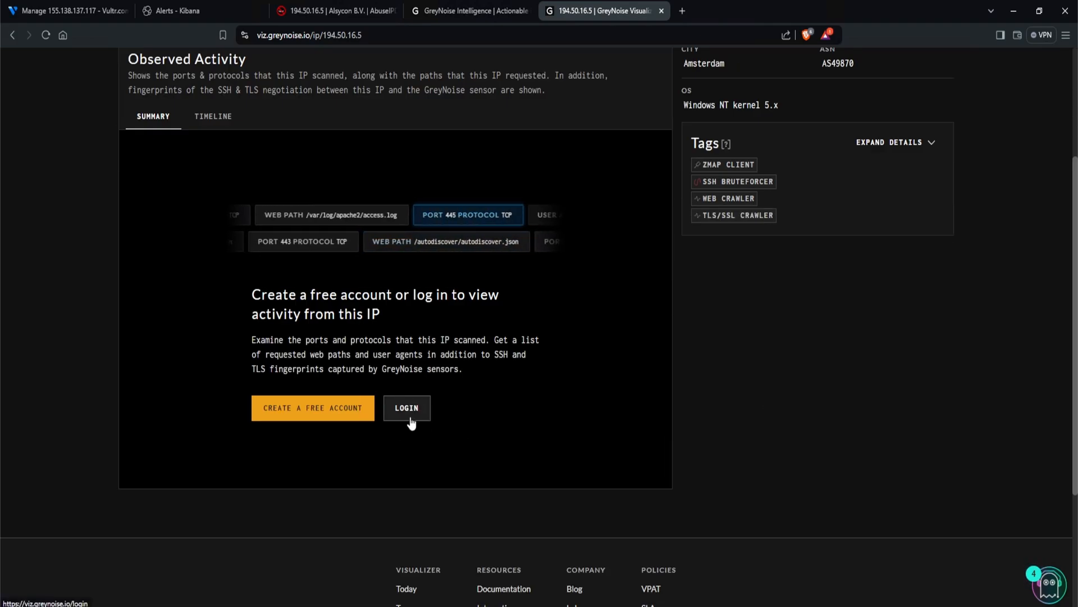
{"action": "scroll", "scroll_direction": "up", "scroll_amount": 3}
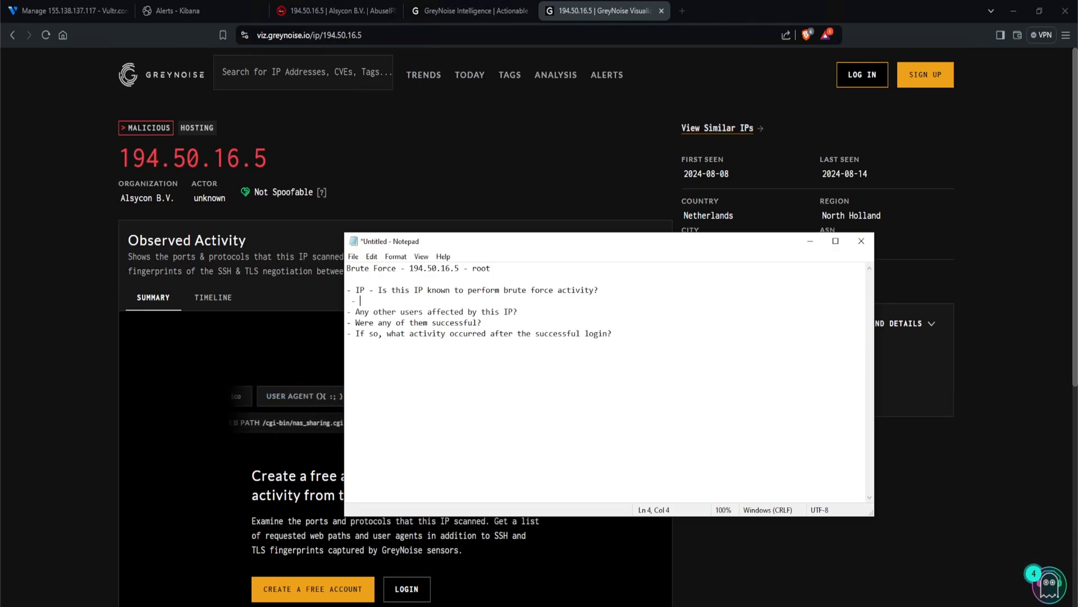
Add ' - Yes' under the first question and select the second question line.
{"action": "type", "text": "Yes"}
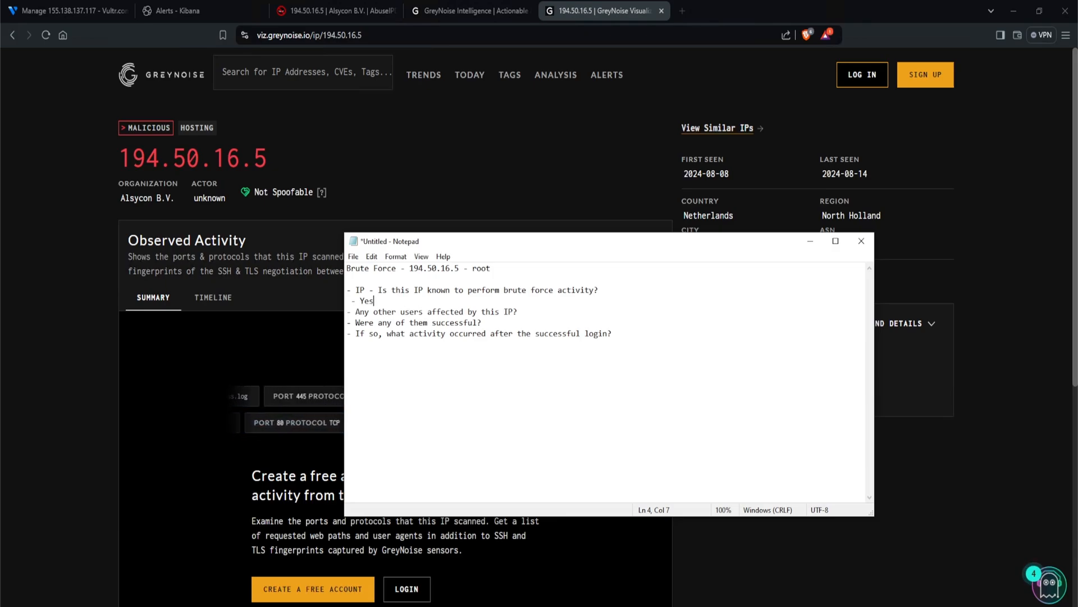
{"action": "left_click_drag", "start_coordinate": [356, 311], "coordinate": [508, 312]}
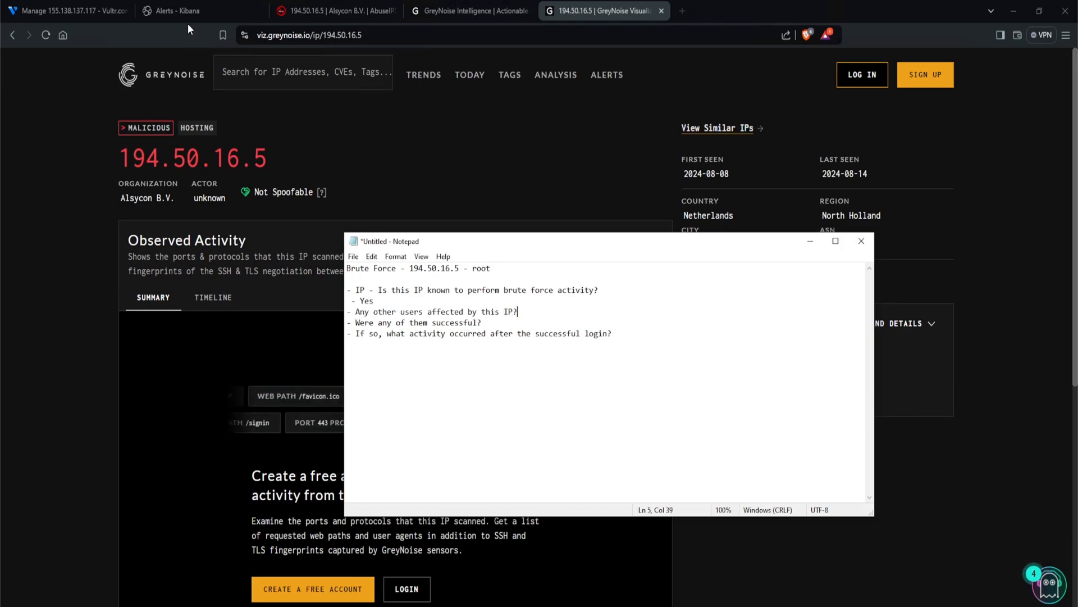
Search 194.50.16.5 in Discover over Last 30 days and view top user.name values.
{"action": "left_click", "coordinate": [174, 10]}
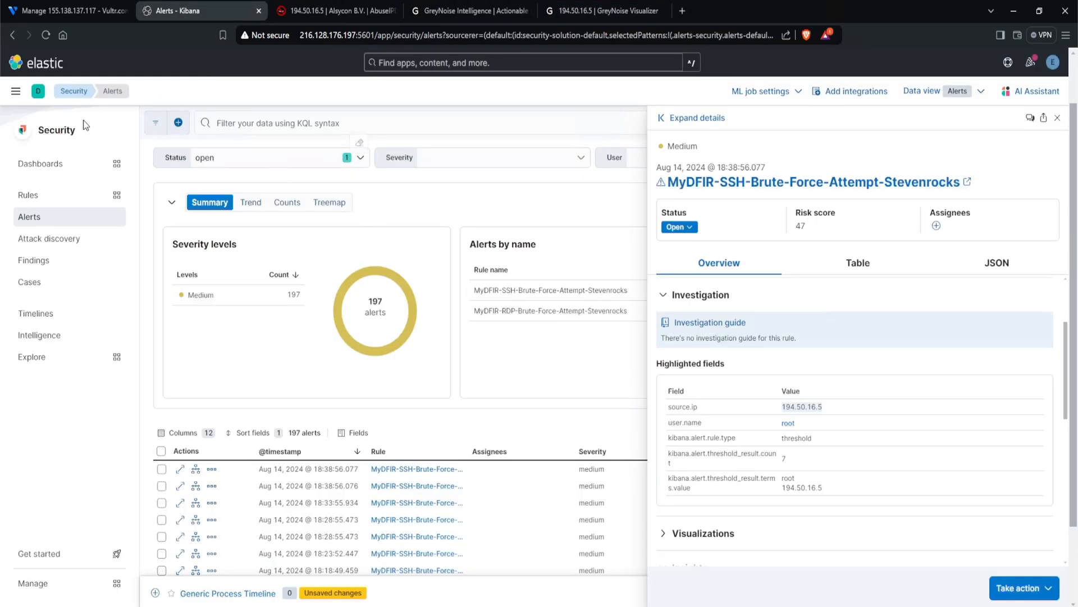
{"action": "left_click", "coordinate": [15, 91]}
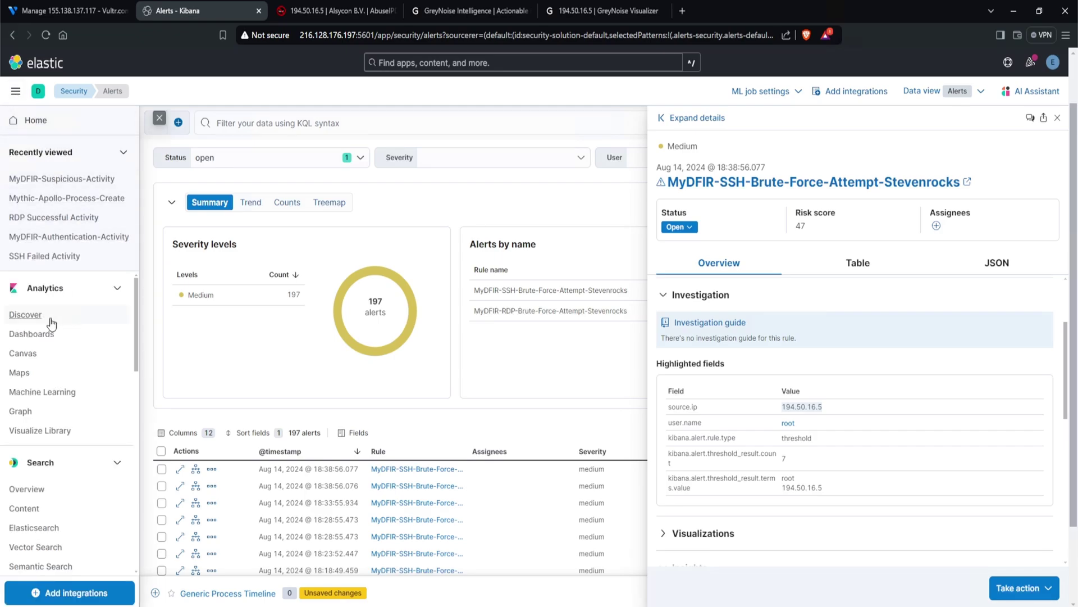
{"action": "left_click", "coordinate": [26, 315]}
{"action": "type", "text": "194.50.16.5"}
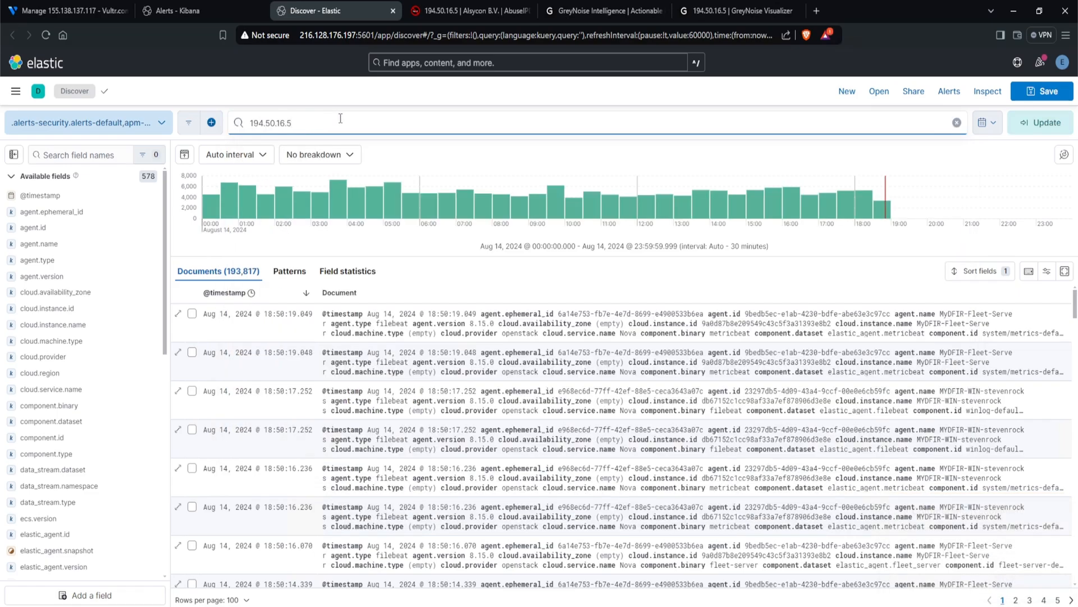
{"action": "left_click", "coordinate": [950, 122]}
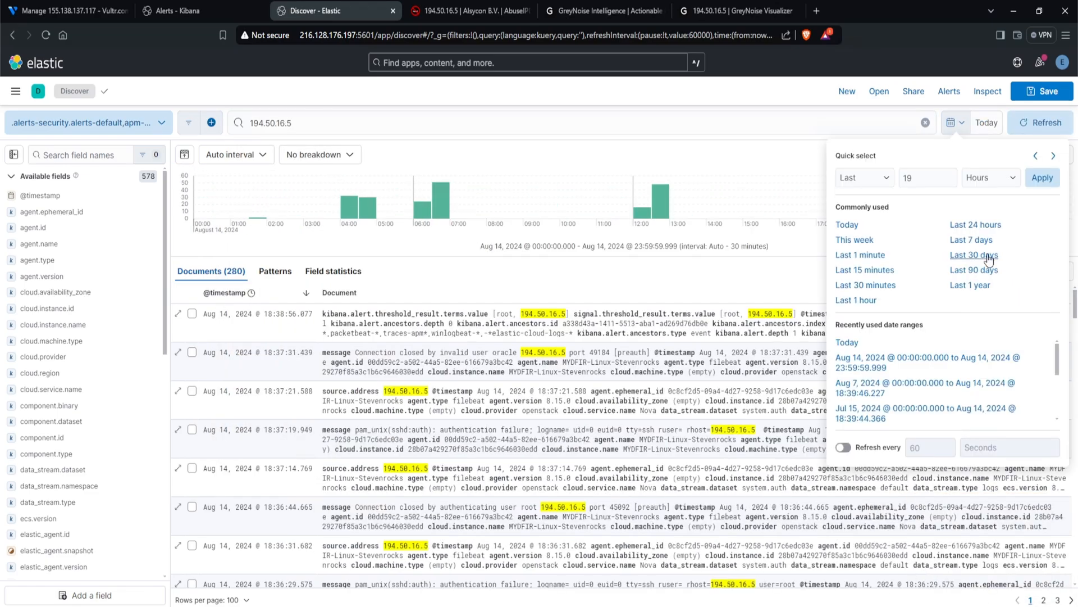
{"action": "left_click", "coordinate": [973, 255]}
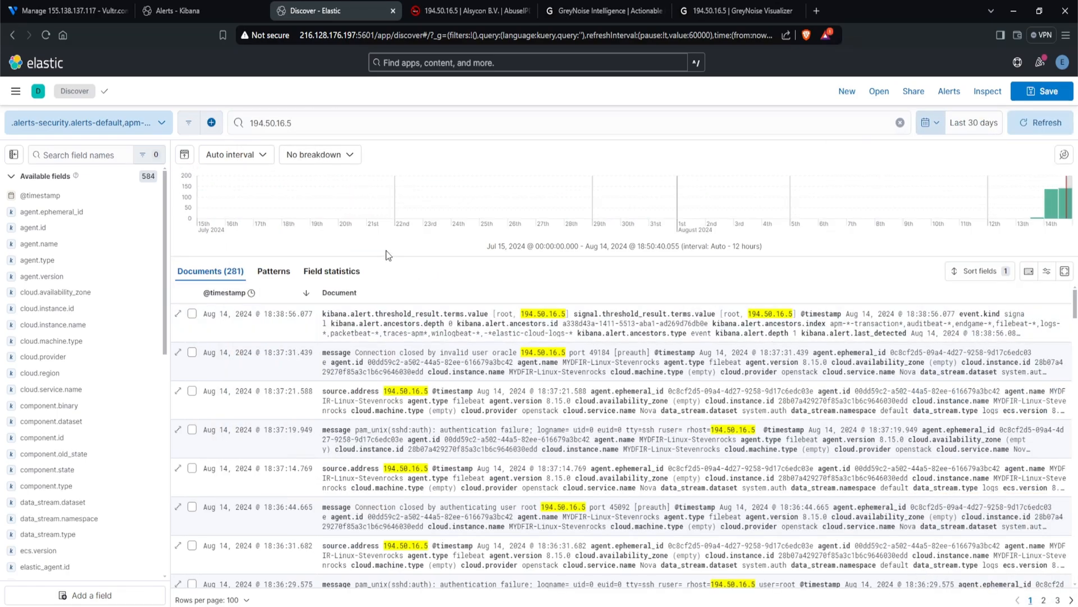
{"action": "mouse_move", "coordinate": [238, 279]}
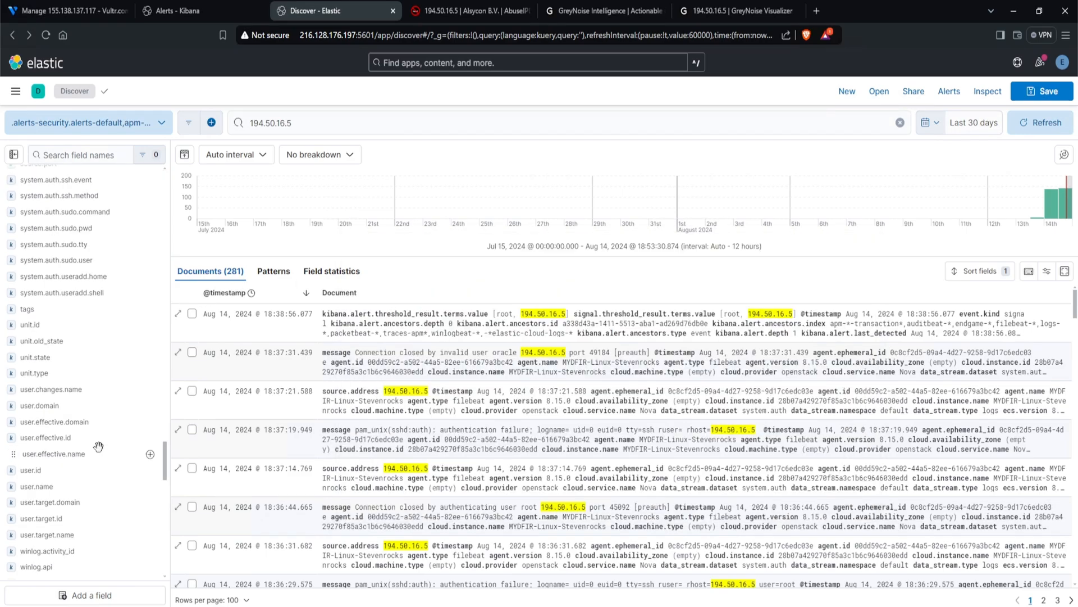
{"action": "mouse_move", "coordinate": [79, 488]}
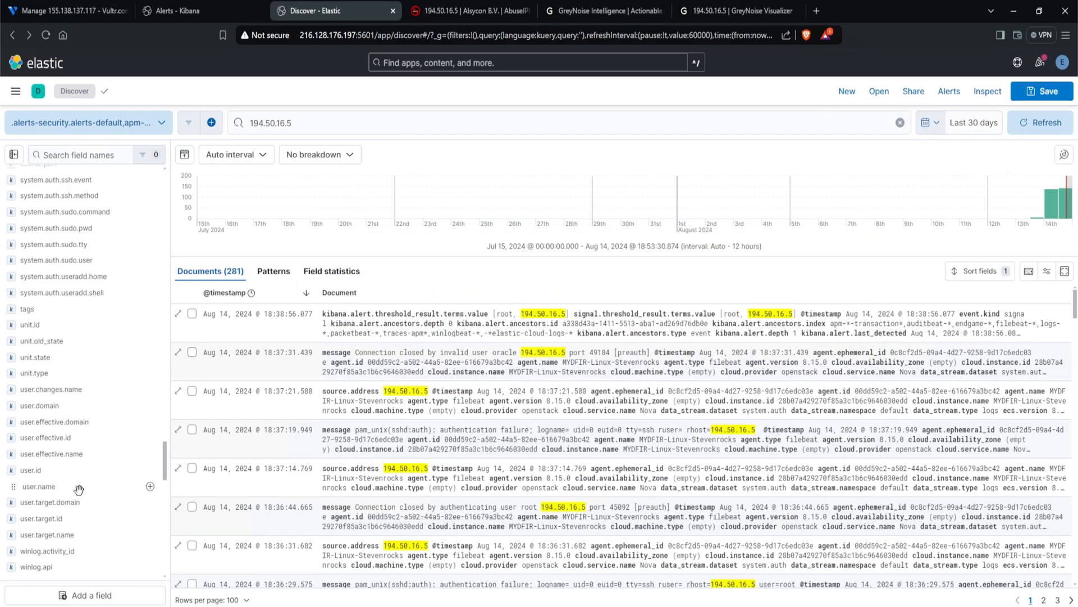
{"action": "left_click", "coordinate": [39, 486]}
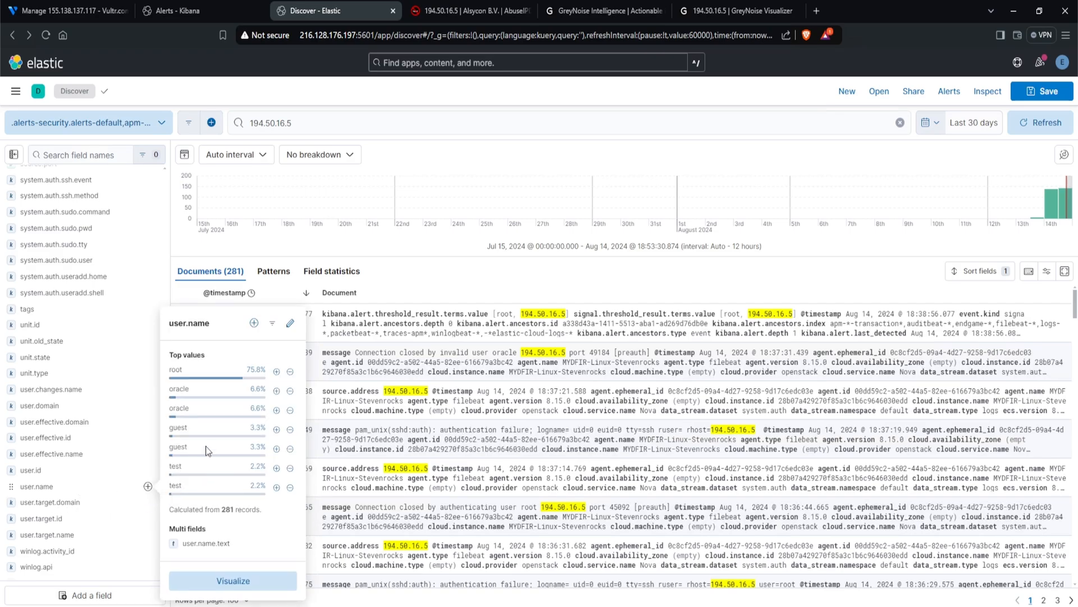
{"action": "mouse_move", "coordinate": [176, 389]}
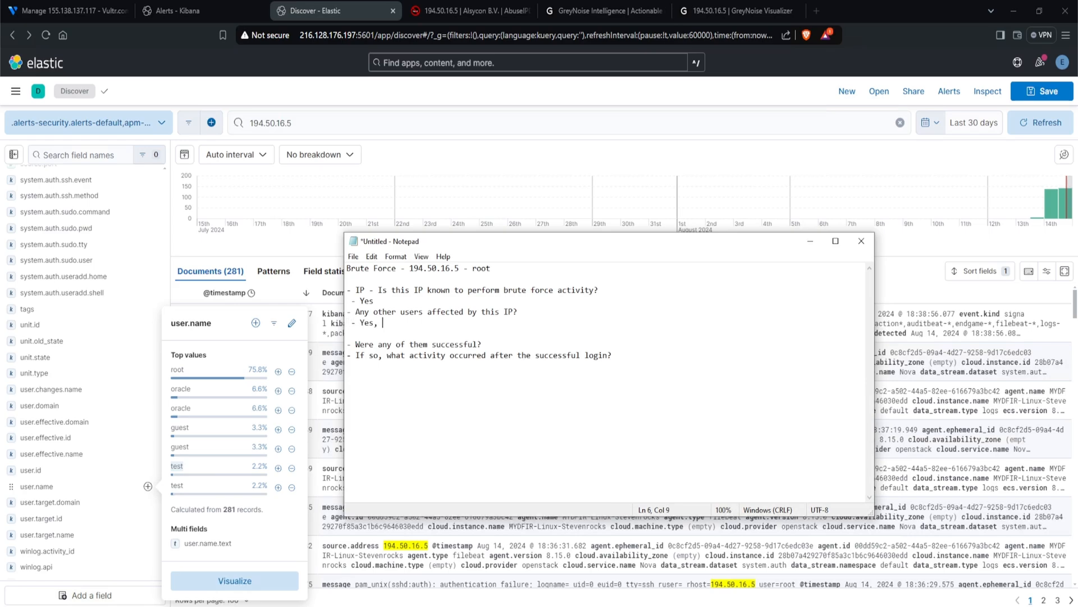
Answer the affected-users question with 'Yes, 4 (root, oracle, guest, test)' in the notes.
{"action": "type", "text": "4 (root, o"}
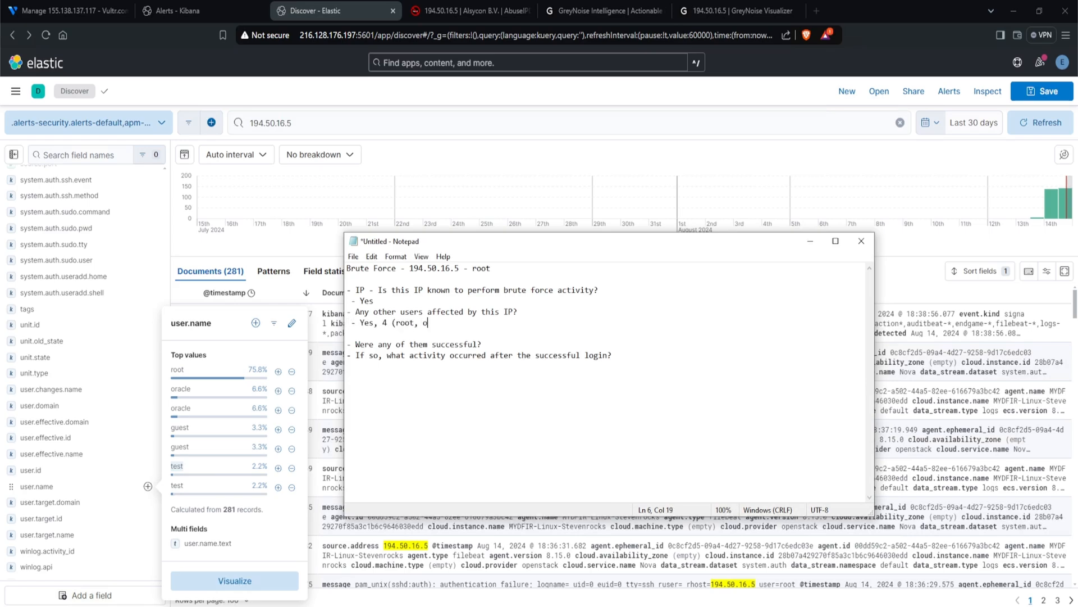
{"action": "type", "text": "racle, guest,"}
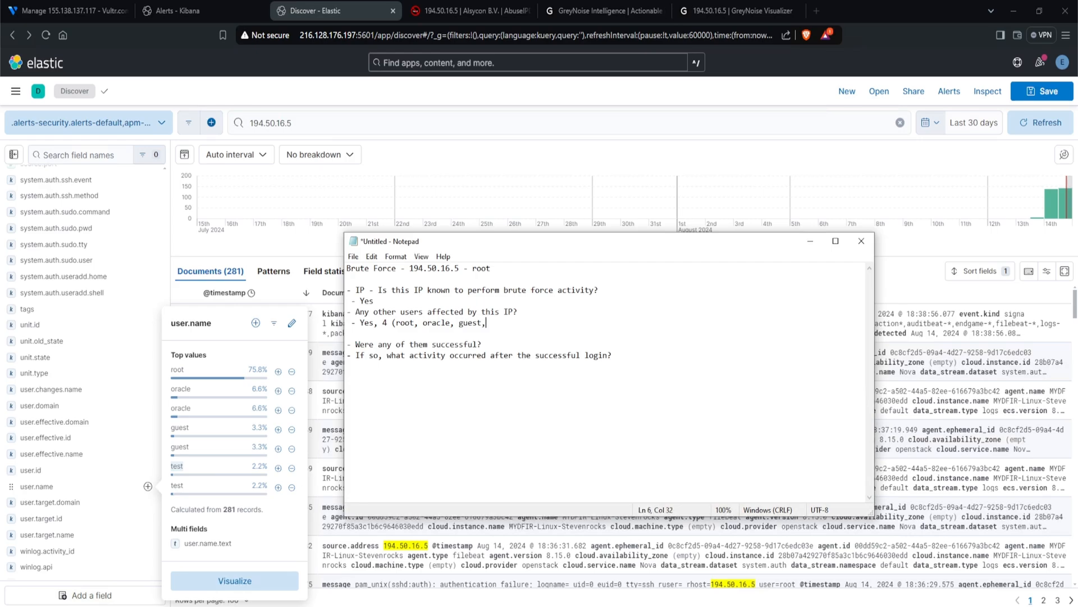
{"action": "type", "text": "test)"}
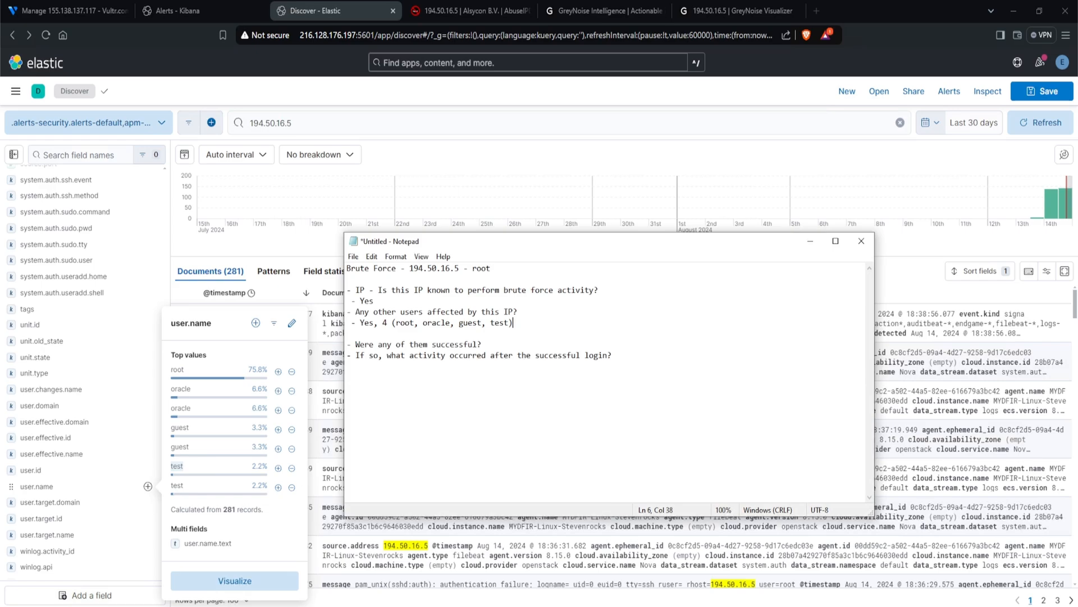
{"action": "left_click", "coordinate": [482, 344]}
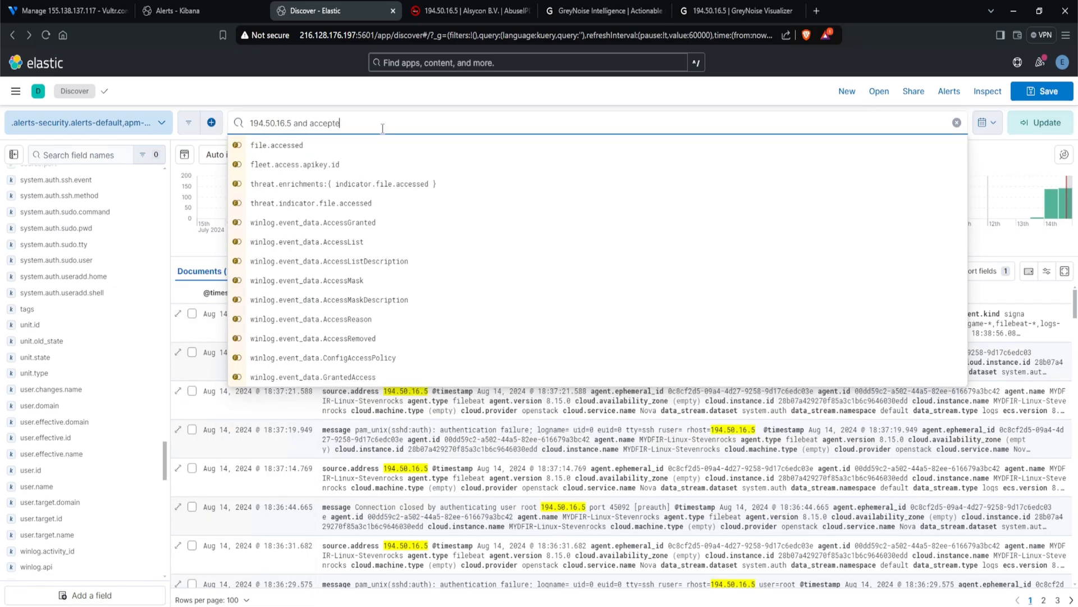
Search logs for '194.50.16.5 and Accepted', compare with 'accepted' alone, then rerun the IP query.
{"action": "key", "text": "Enter"}
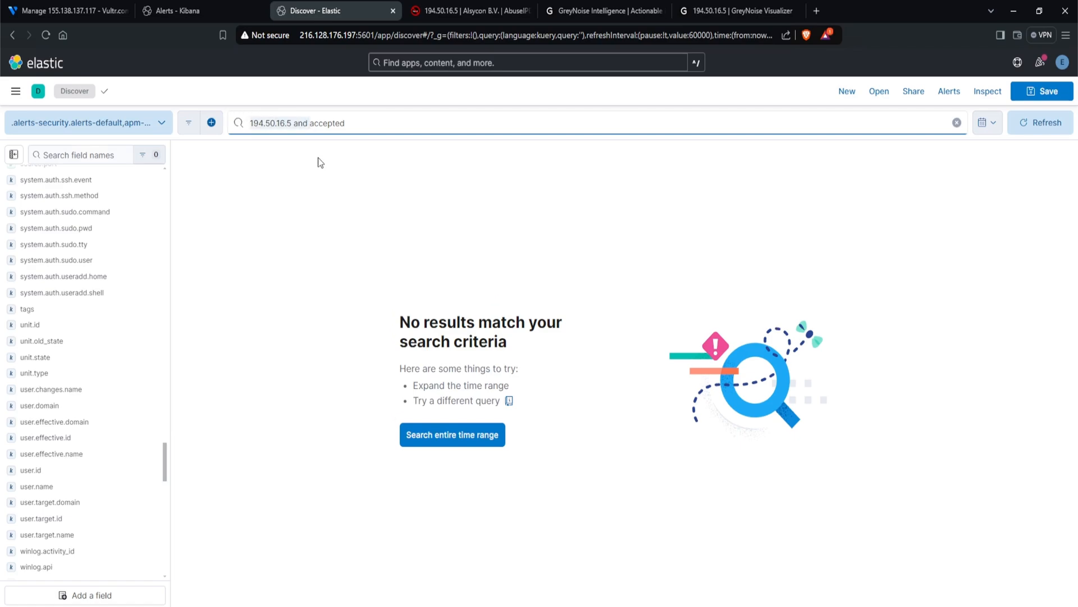
{"action": "type", "text": "accepted"}
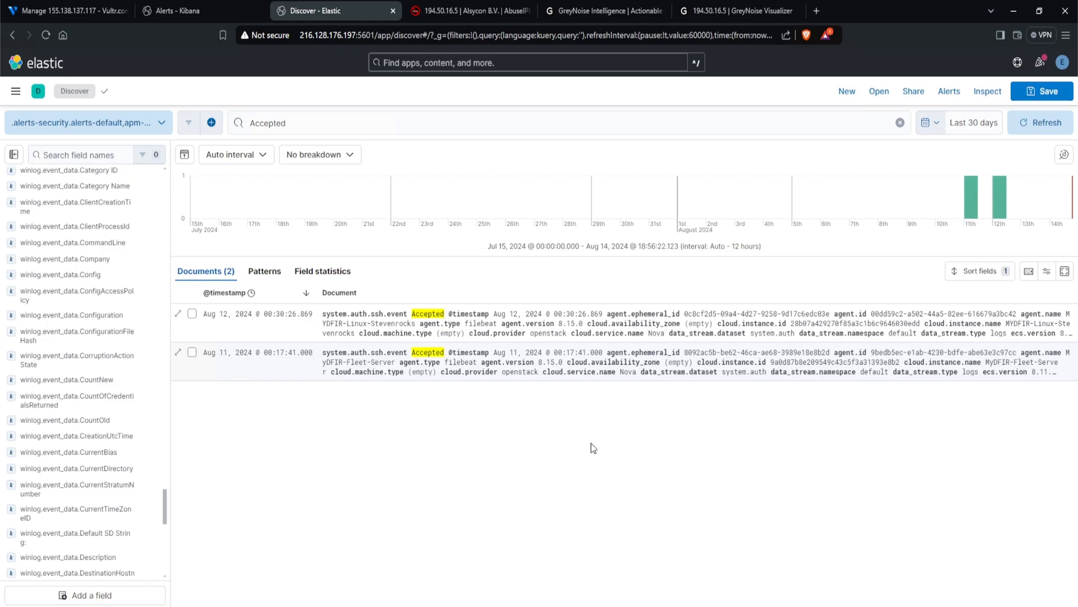
{"action": "left_click", "coordinate": [900, 123]}
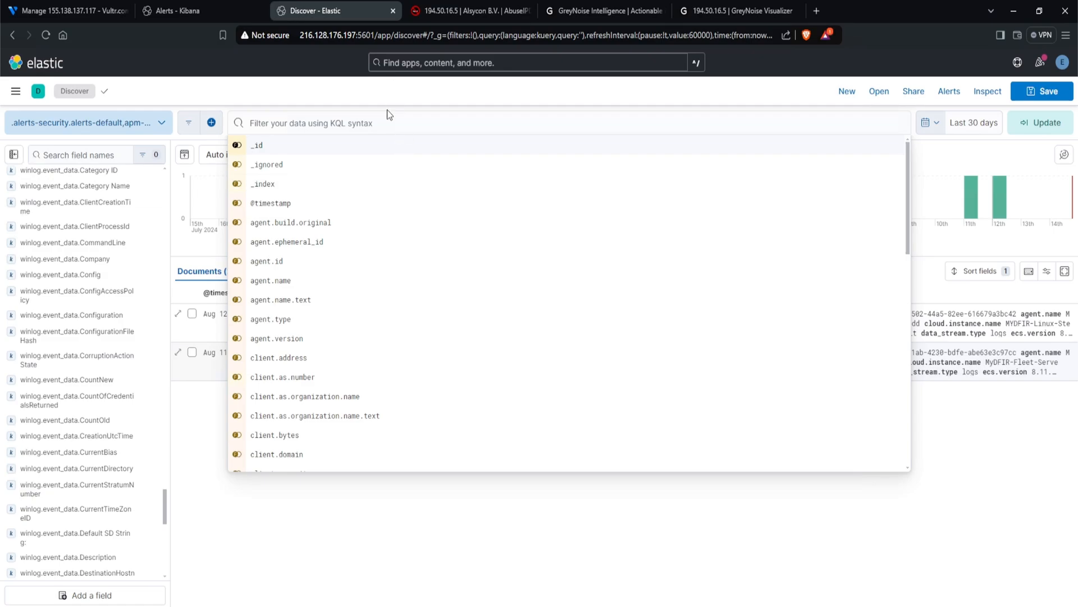
{"action": "type", "text": "194"}
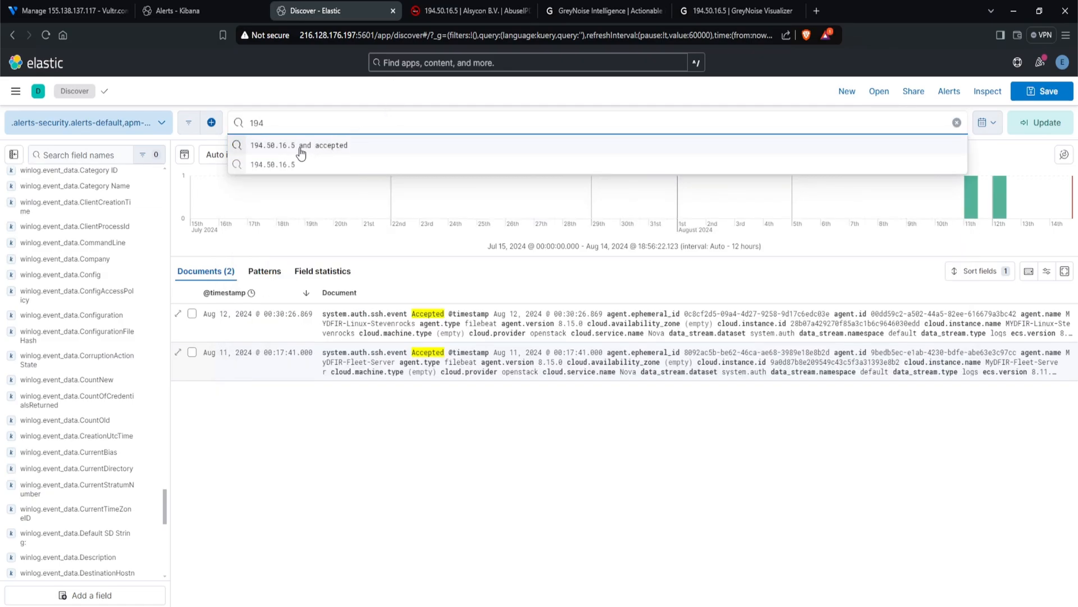
{"action": "left_click", "coordinate": [299, 145]}
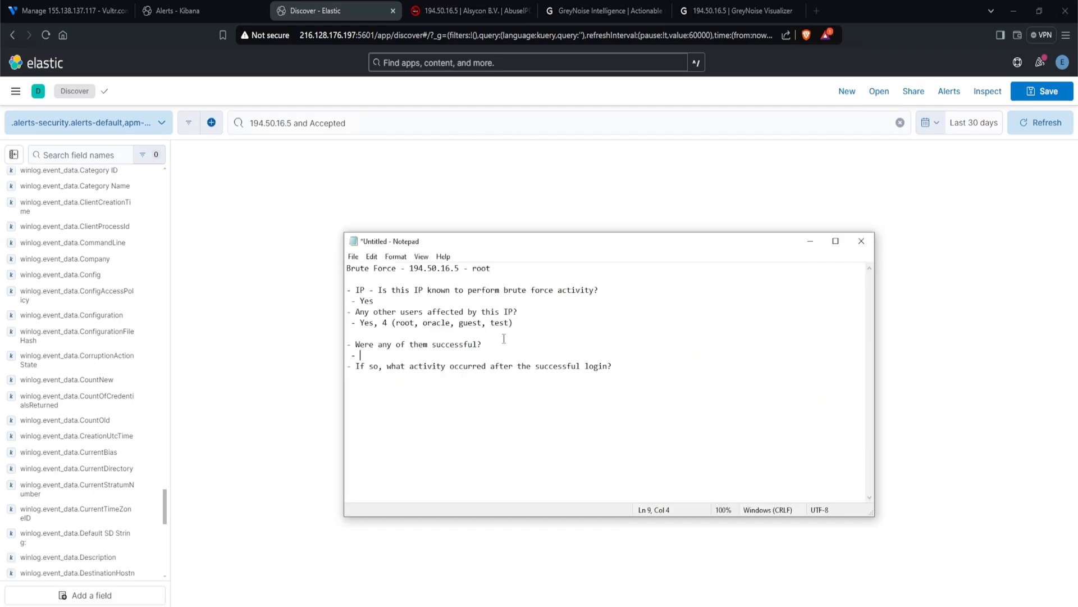
Answer 'No' for successful logins and 'Nothing' for follow-up activity in the notes.
{"action": "type", "text": "No"}
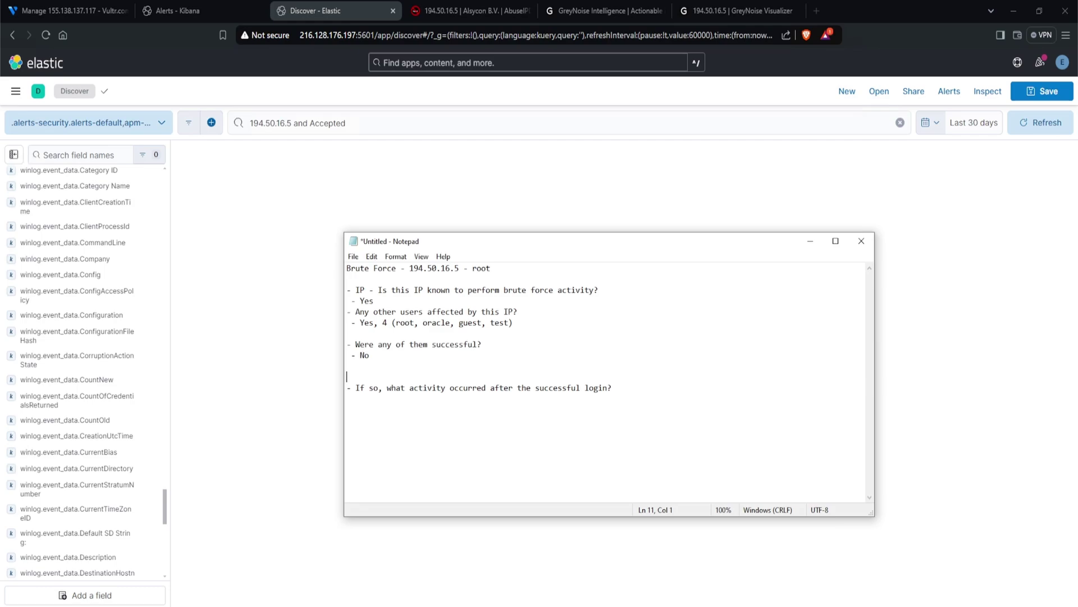
{"action": "left_click_drag", "start_coordinate": [451, 387], "coordinate": [613, 387]}
{"action": "type", "text": "-"}
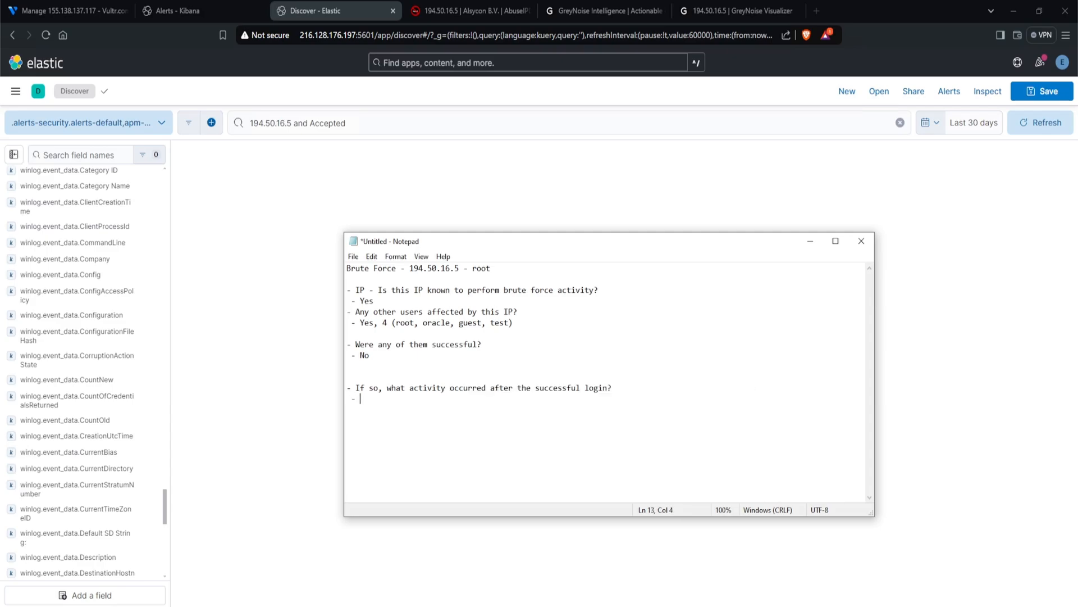
{"action": "type", "text": "Nothing"}
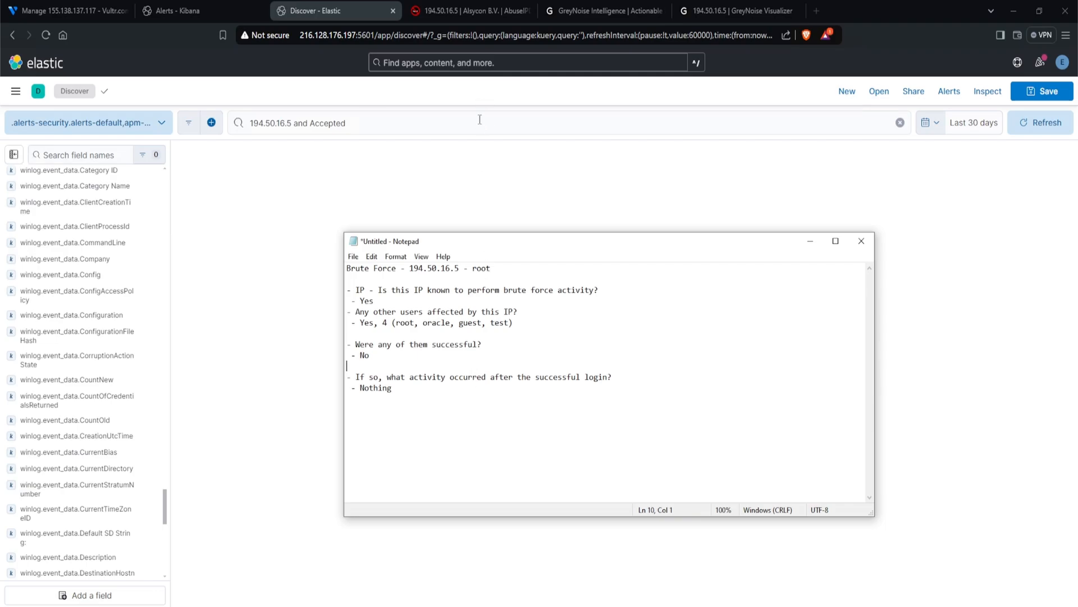
{"action": "left_click", "coordinate": [174, 10]}
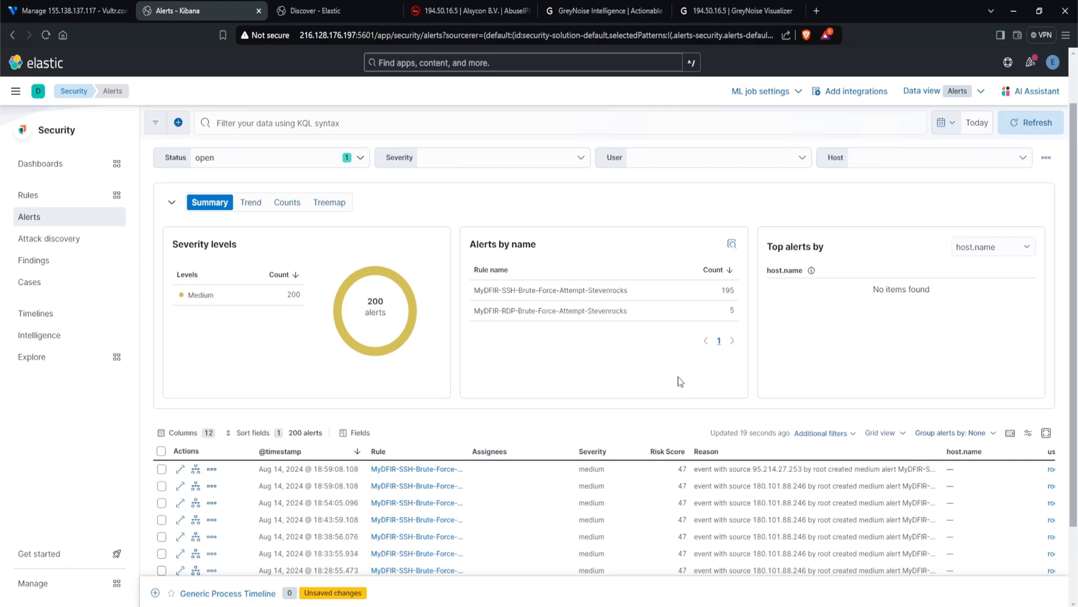
{"action": "mouse_move", "coordinate": [505, 264]}
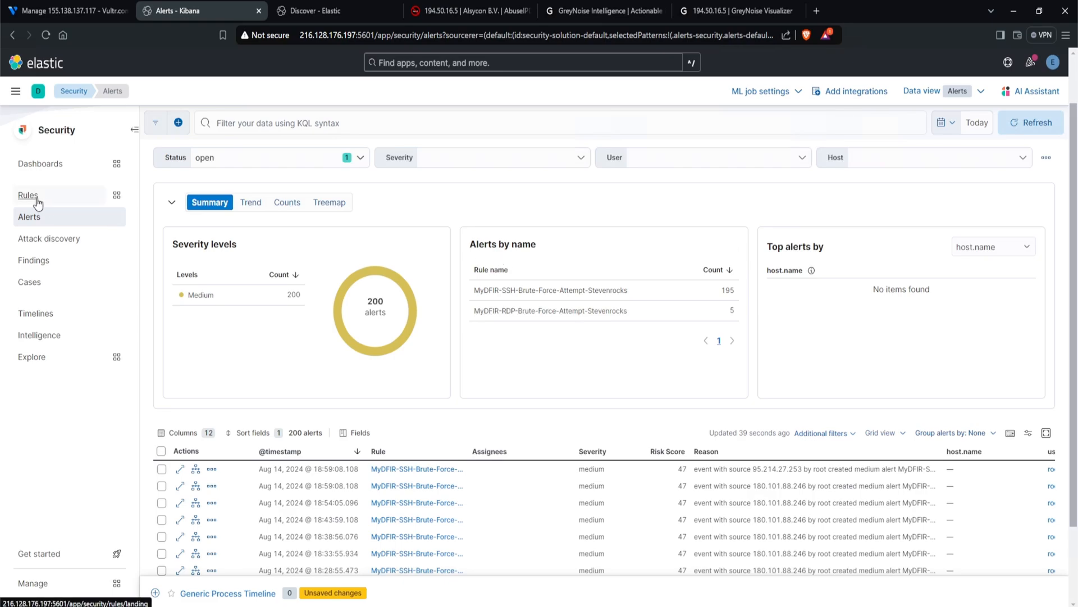
Open the SSH brute-force detection rule's action settings for editing.
{"action": "left_click", "coordinate": [27, 194]}
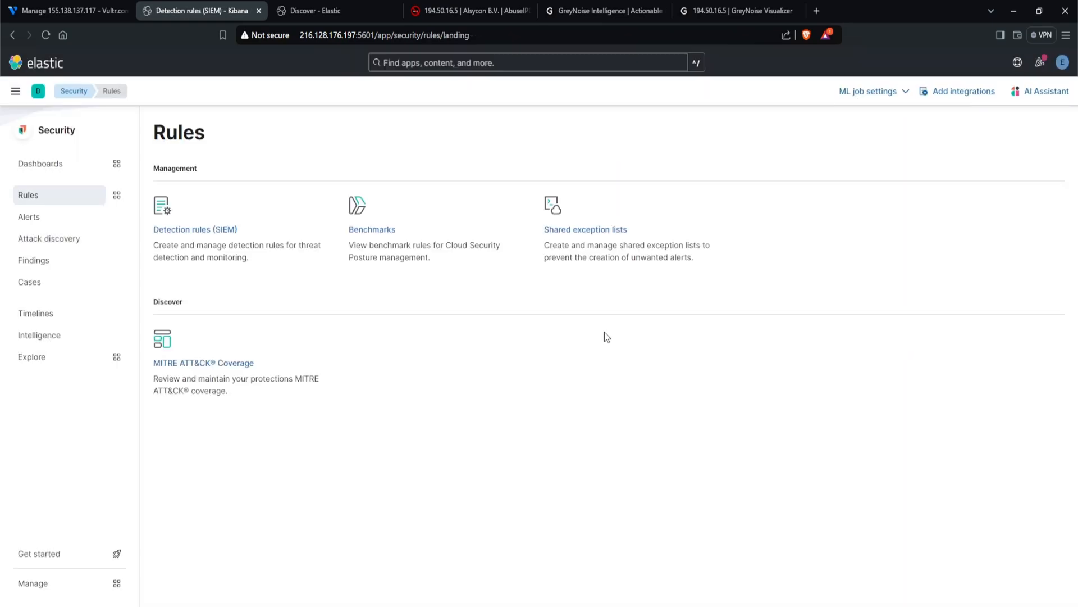
{"action": "left_click", "coordinate": [195, 230]}
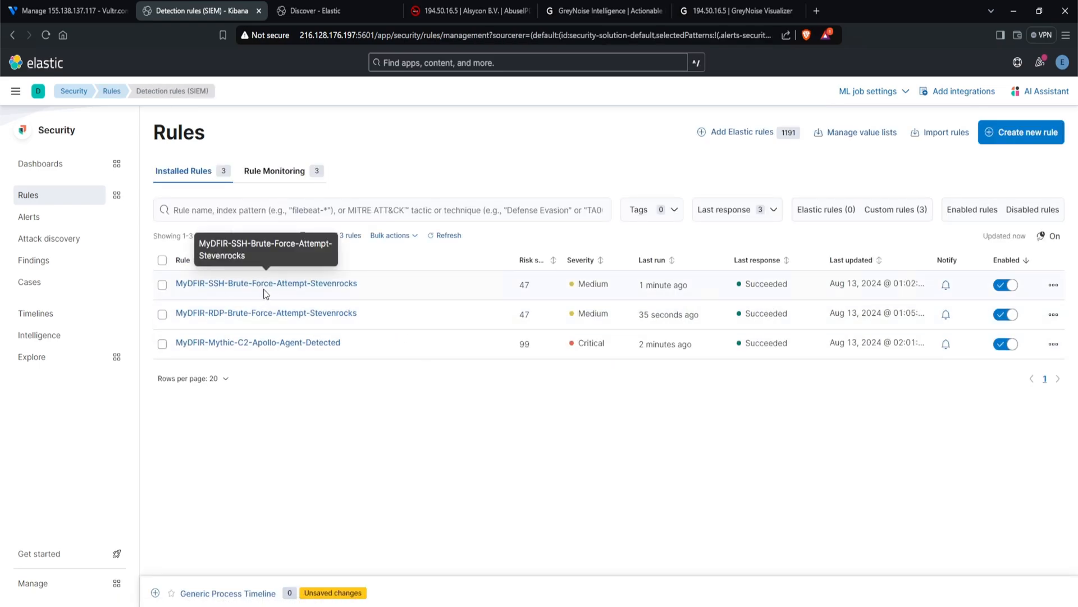
{"action": "left_click", "coordinate": [265, 283]}
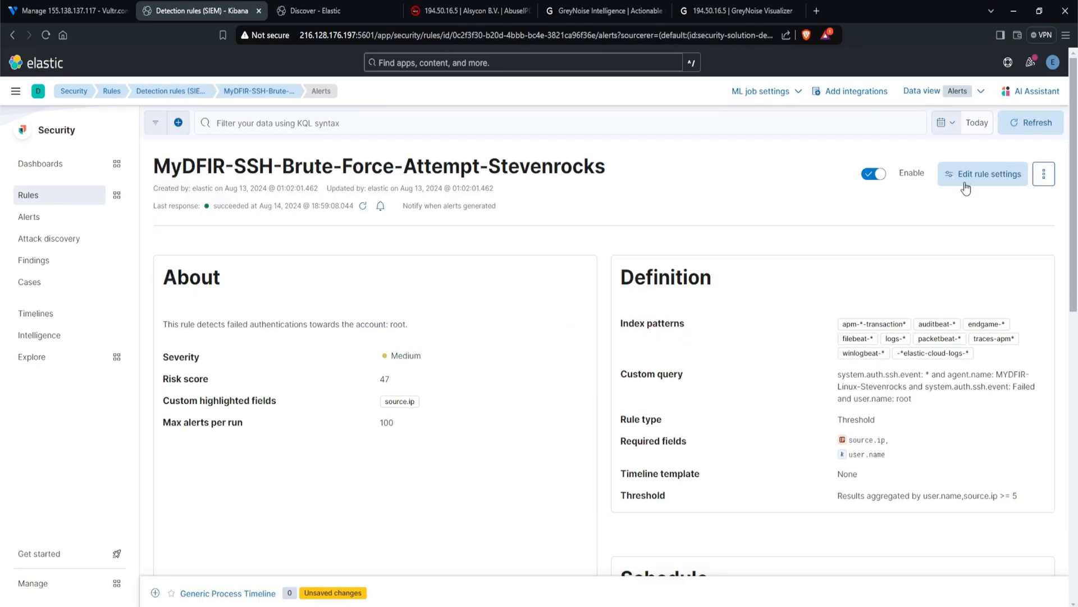
{"action": "left_click", "coordinate": [983, 174]}
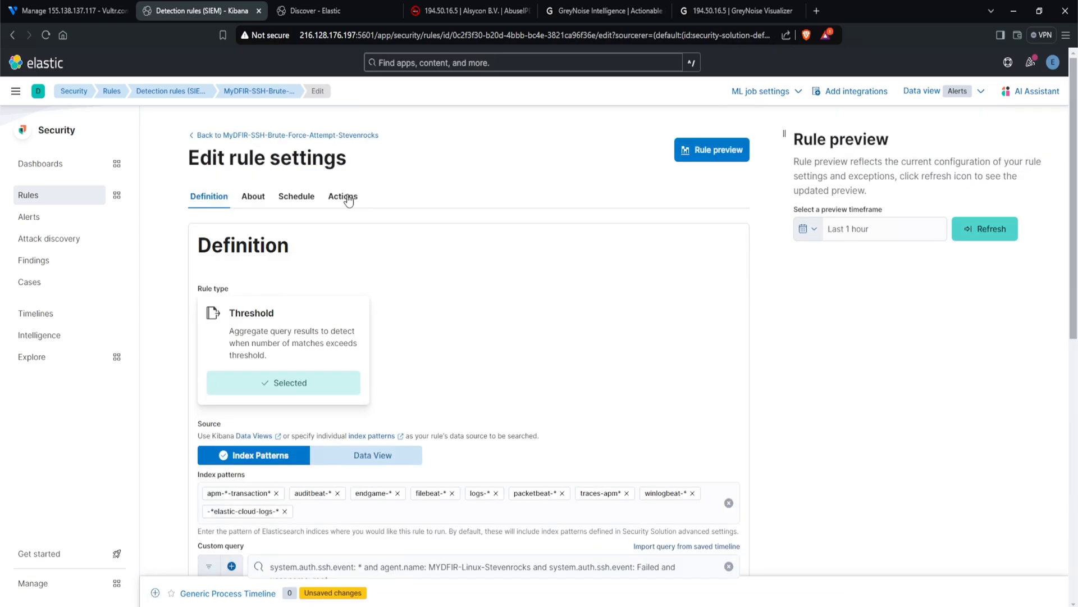
{"action": "left_click", "coordinate": [342, 196]}
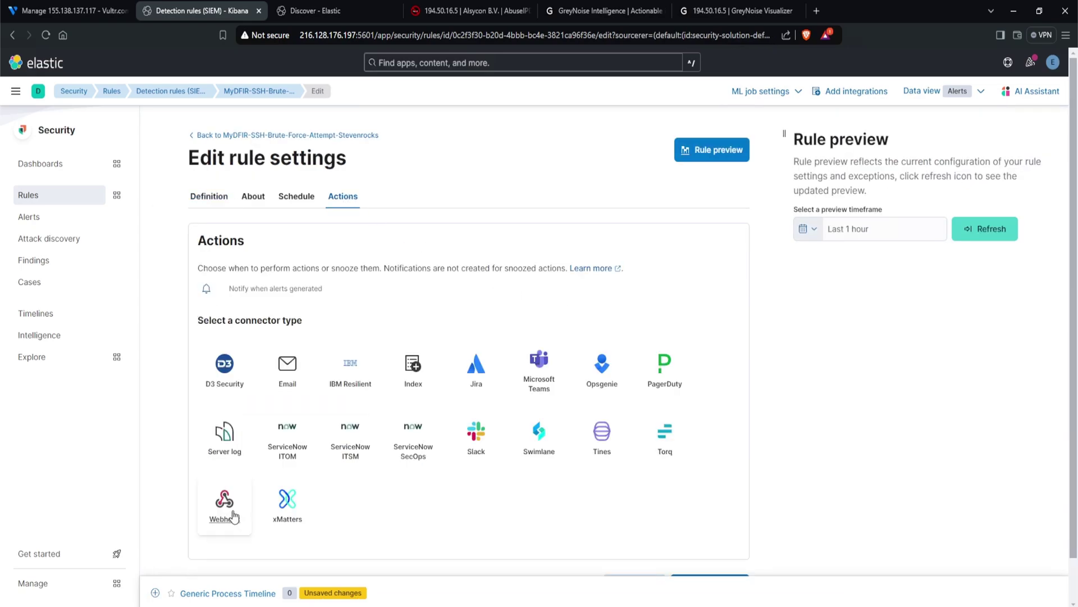
Add an osTicket webhook action with frequency set to For each alert.
{"action": "left_click", "coordinate": [224, 504]}
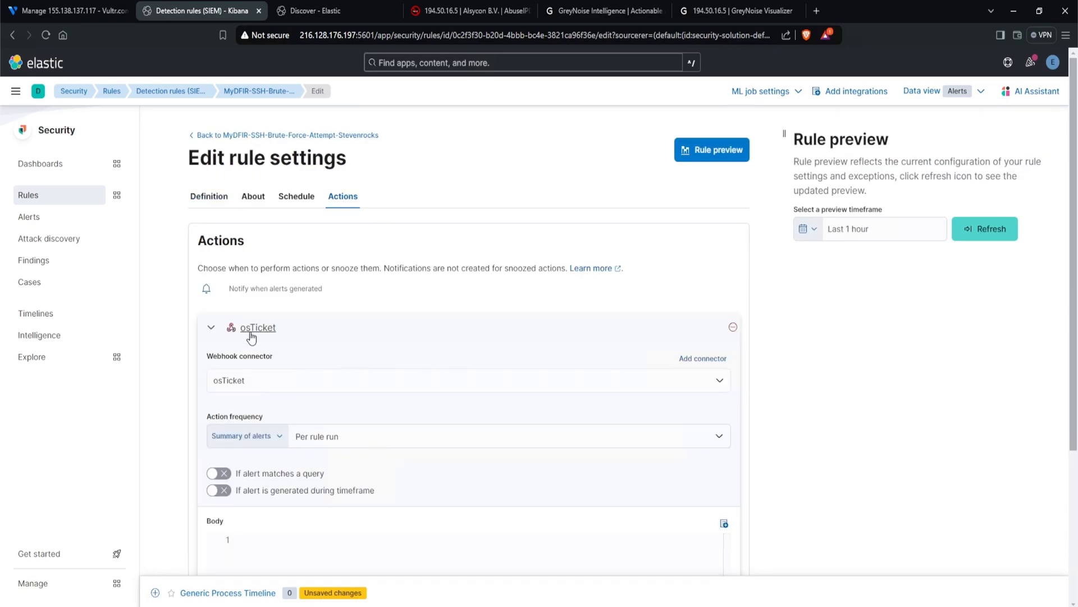
{"action": "mouse_move", "coordinate": [328, 333]}
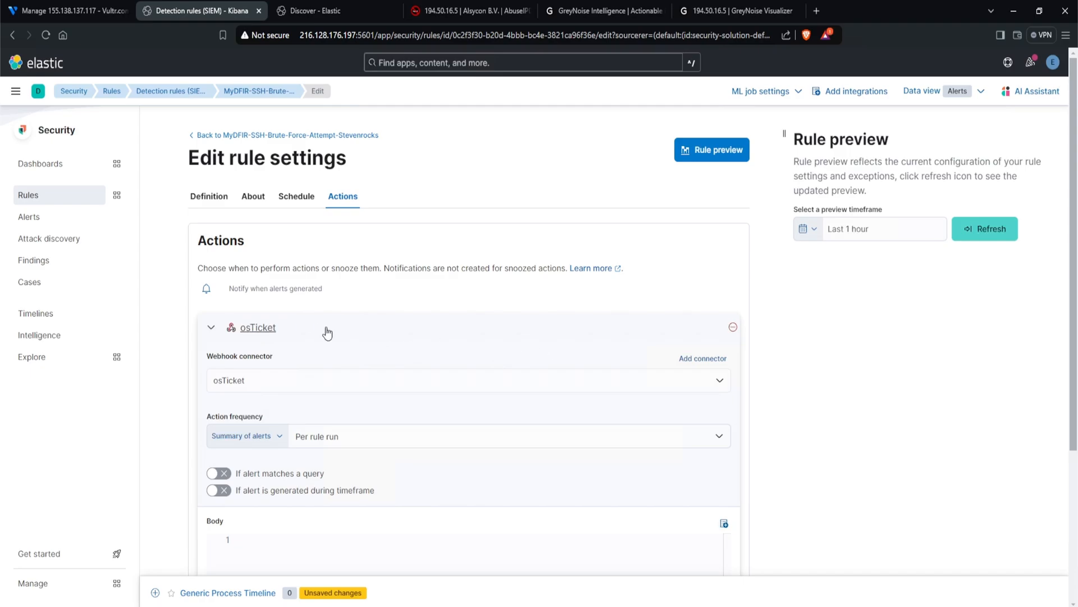
{"action": "scroll", "scroll_direction": "down", "scroll_amount": 3}
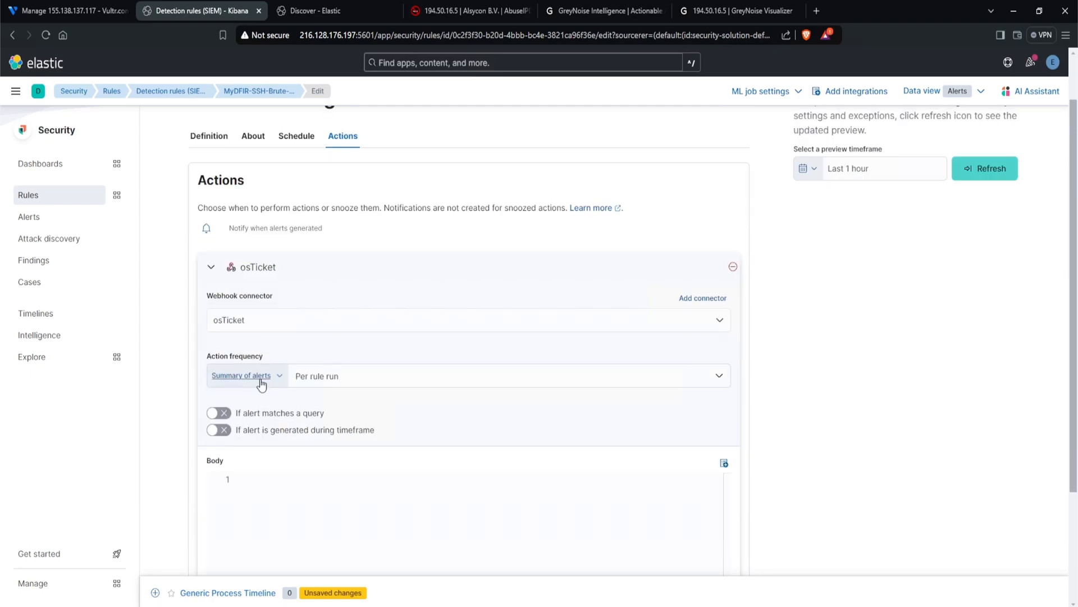
{"action": "left_click", "coordinate": [247, 376]}
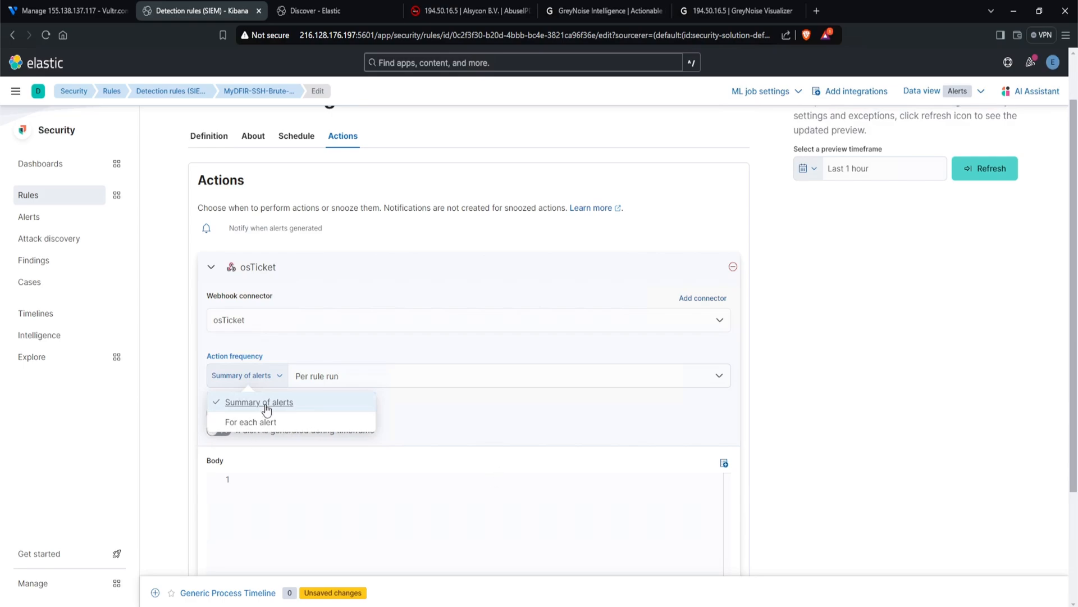
{"action": "left_click", "coordinate": [252, 422]}
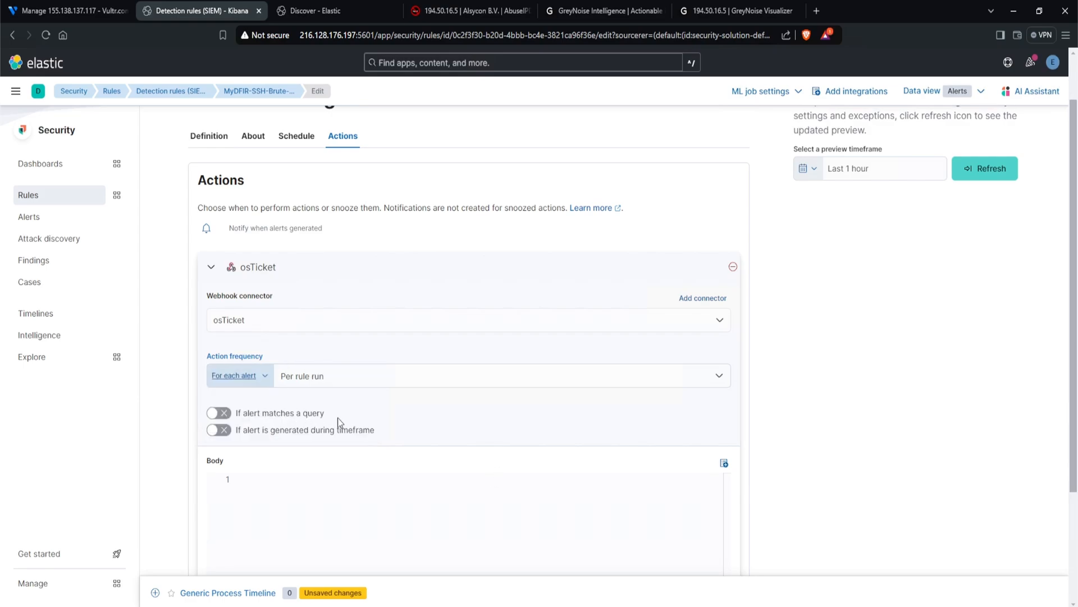
{"action": "scroll", "scroll_direction": "down", "scroll_amount": 3}
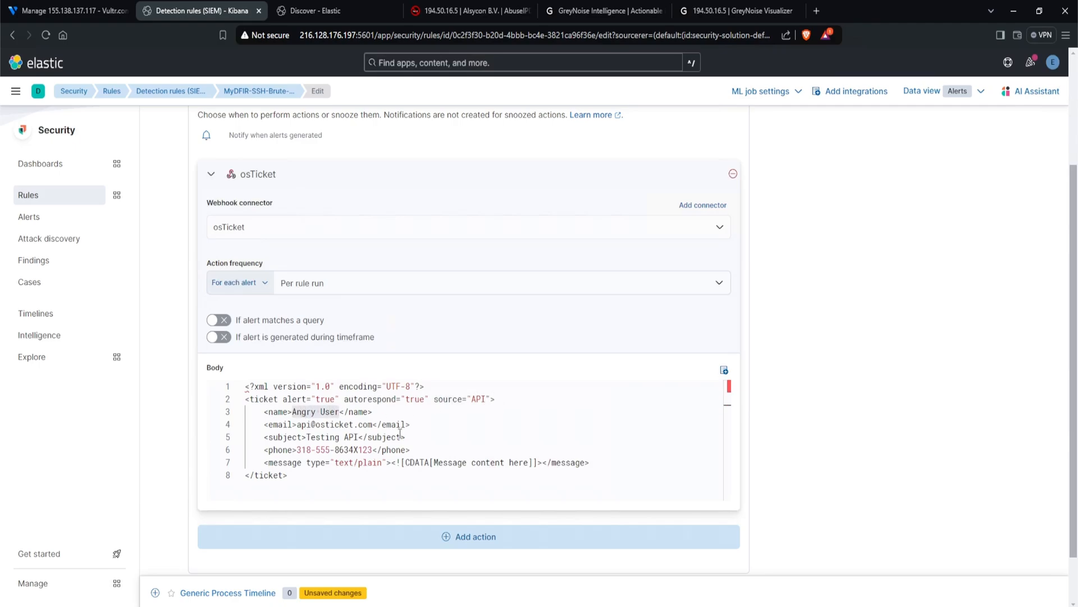
Put the {{rule.name}} variable into the osTicket ticket subject.
{"action": "type", "text": "Elastic"}
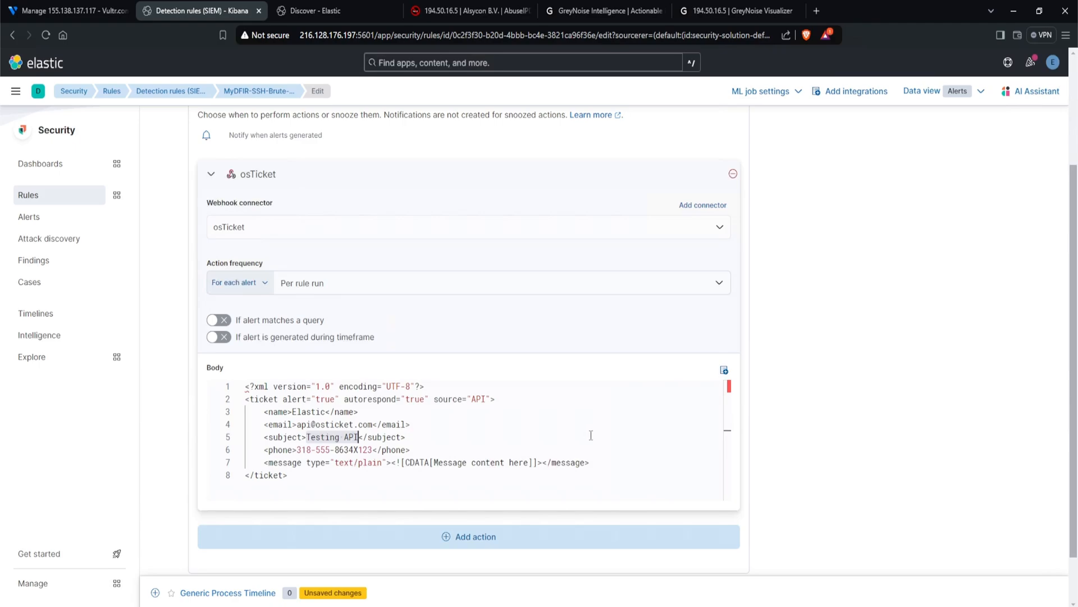
{"action": "mouse_move", "coordinate": [630, 434]}
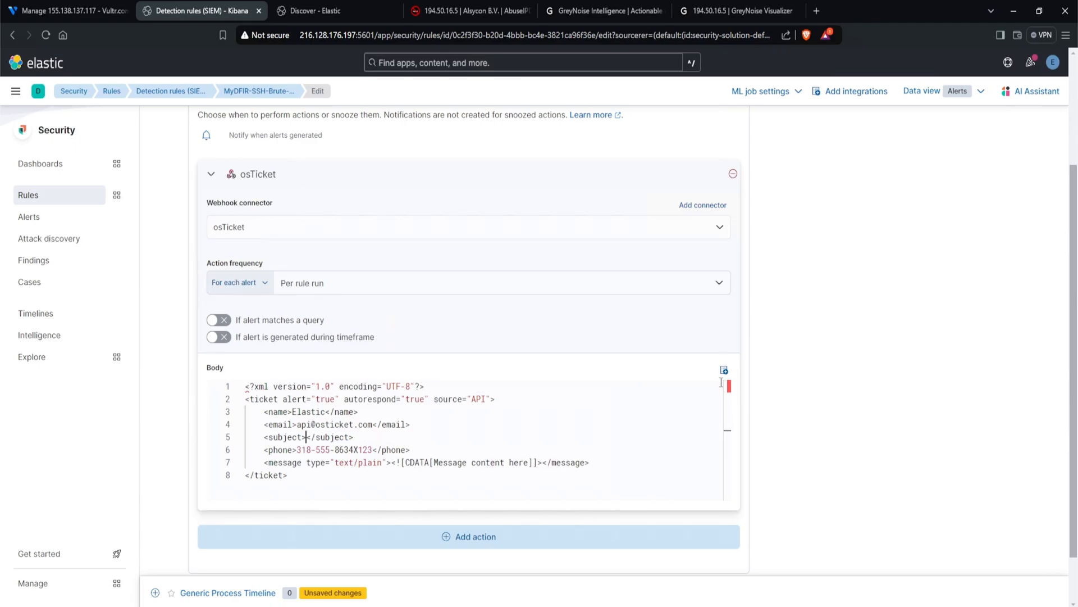
{"action": "mouse_move", "coordinate": [724, 370]}
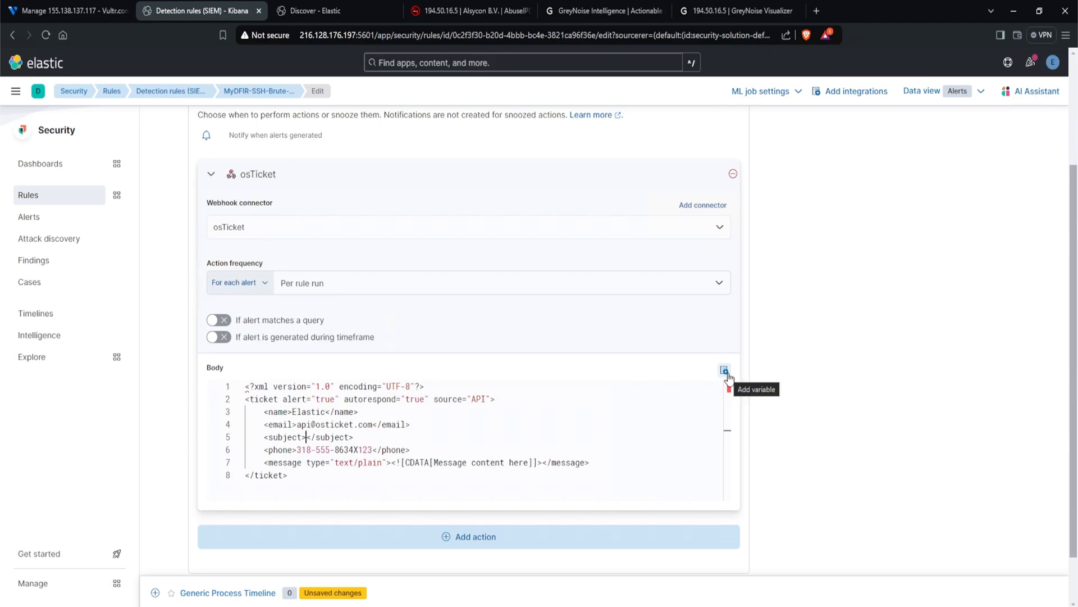
{"action": "left_click", "coordinate": [723, 369]}
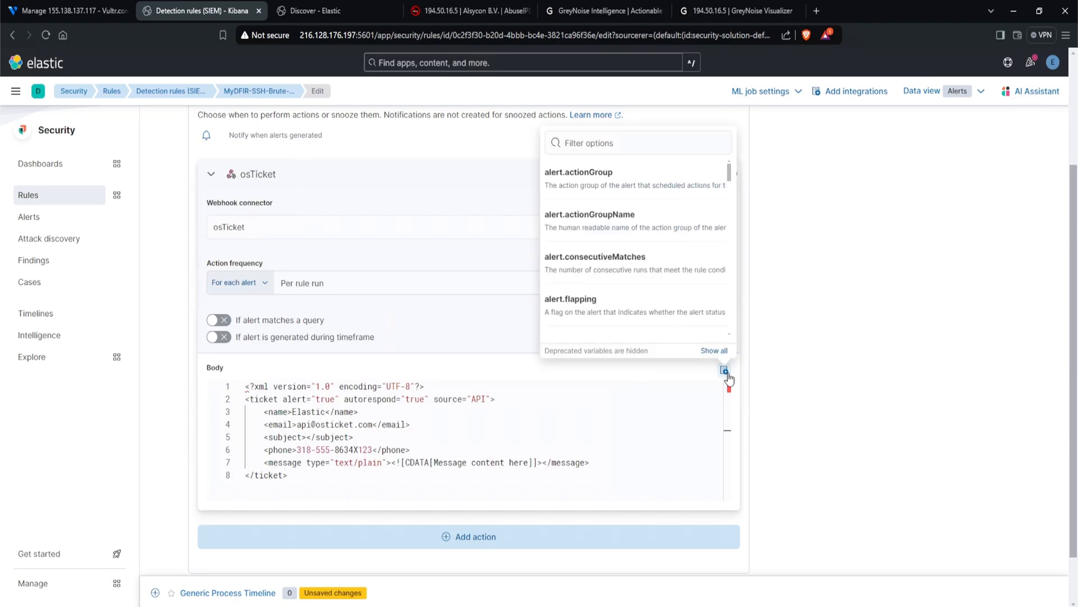
{"action": "mouse_move", "coordinate": [646, 232]}
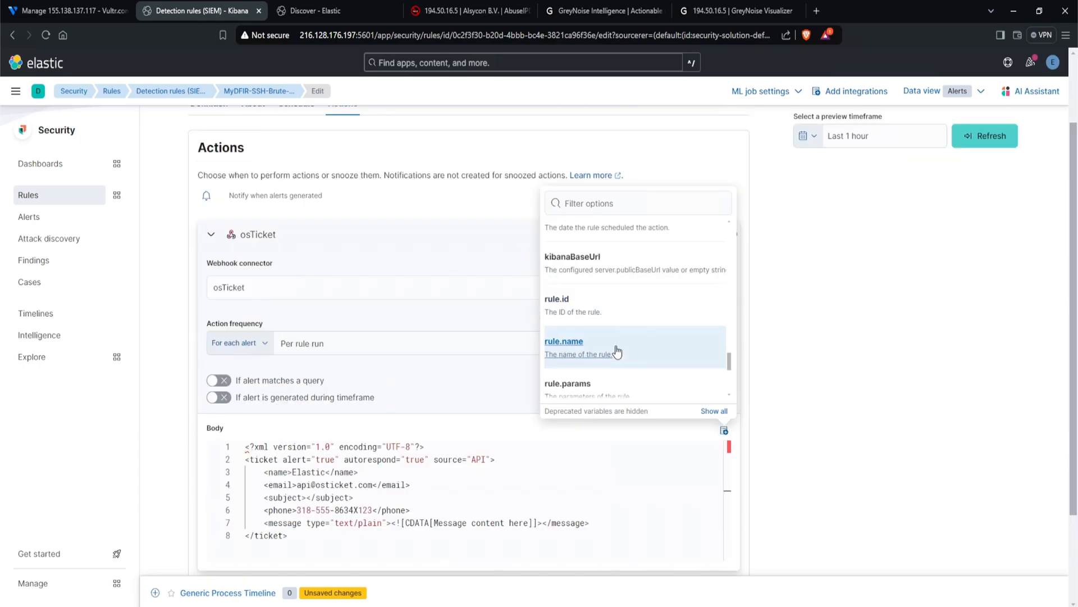
{"action": "left_click", "coordinate": [564, 341]}
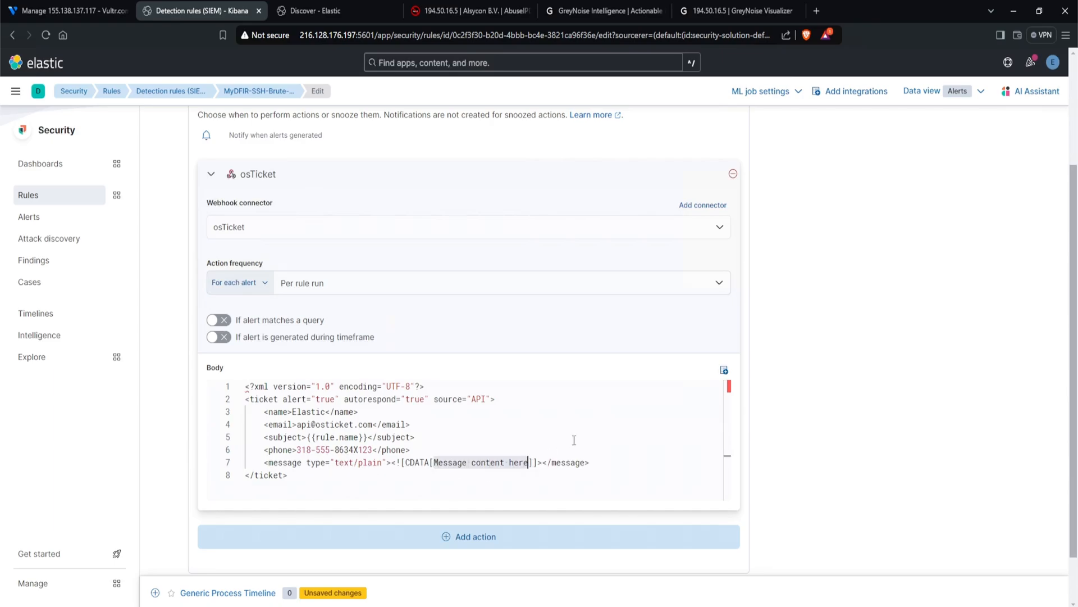
Make the message 'Please investigate the rule:' plus {{rule.name}}, and save the rule.
{"action": "type", "text": "Please"}
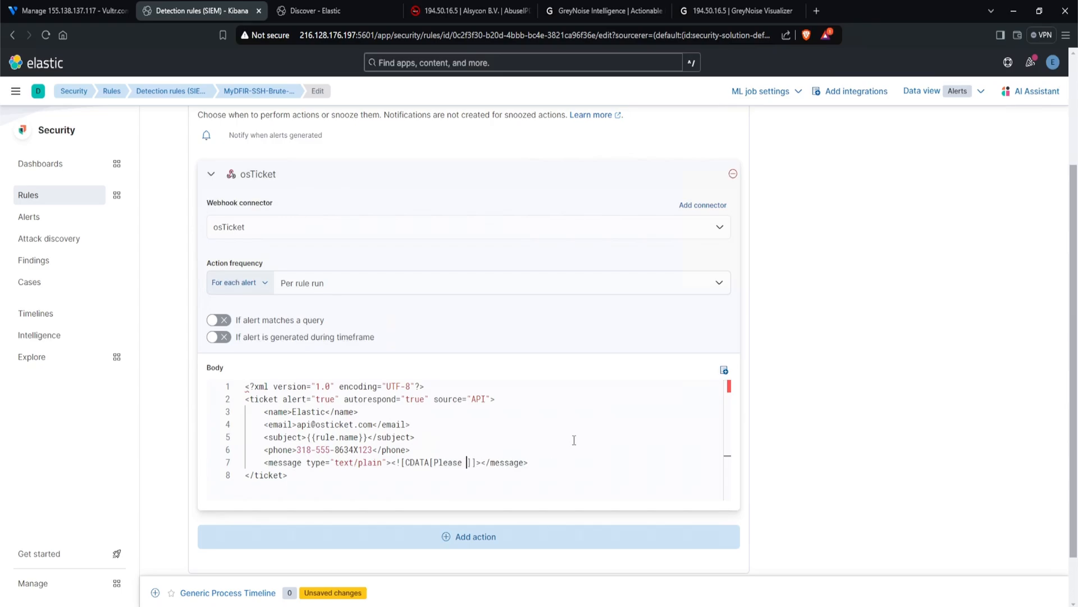
{"action": "type", "text": "investigate"}
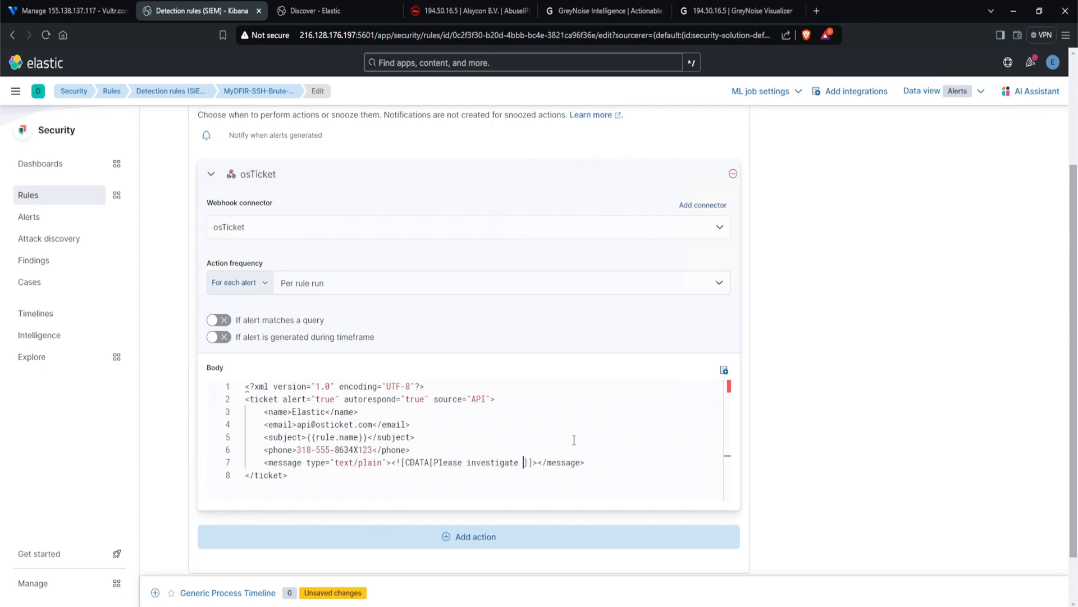
{"action": "left_click", "coordinate": [724, 369]}
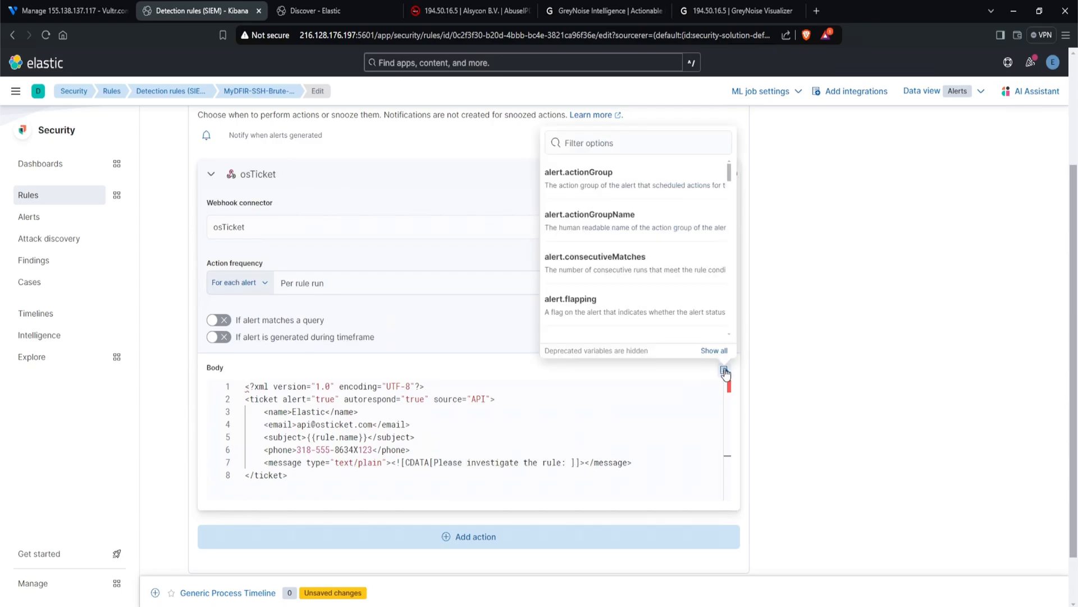
{"action": "scroll", "scroll_direction": "down", "scroll_amount": 3}
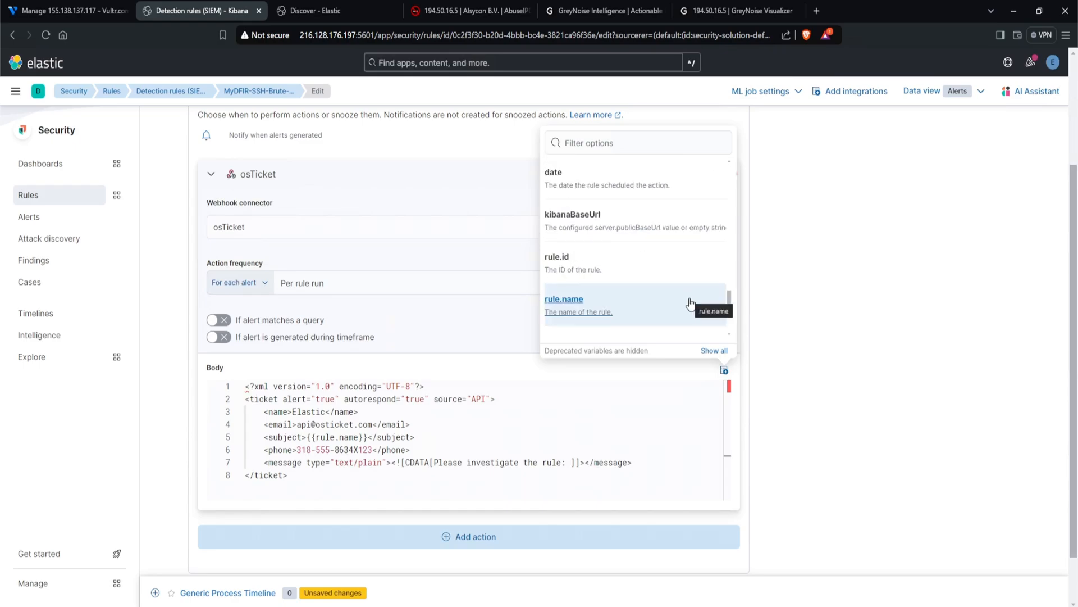
{"action": "left_click", "coordinate": [564, 299]}
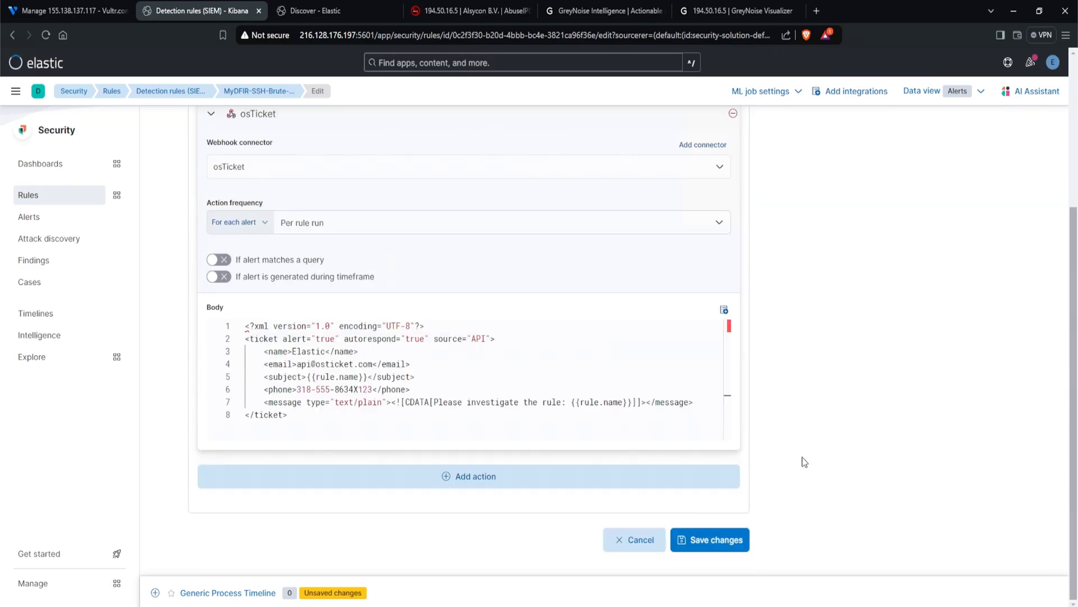
{"action": "left_click", "coordinate": [711, 540]}
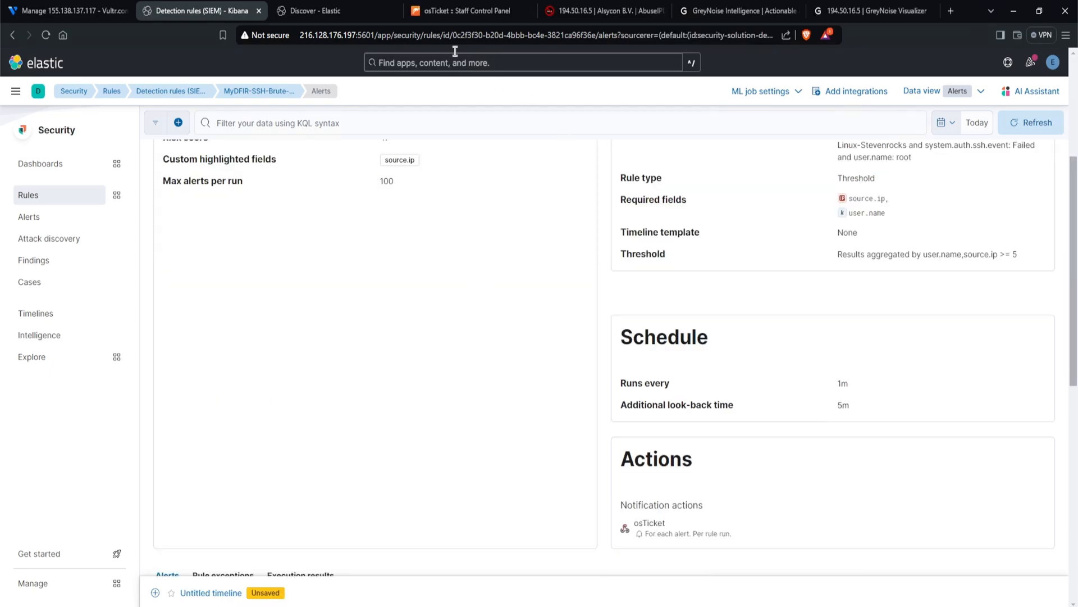
Check that osTicket ticket #312361's message names the SSH brute-force rule.
{"action": "left_click", "coordinate": [460, 11]}
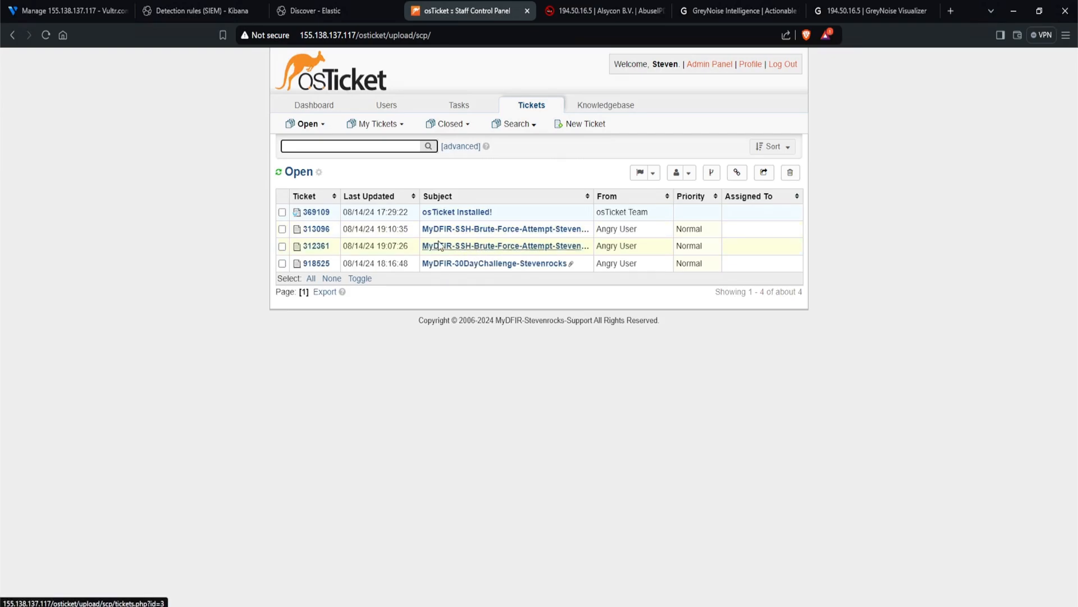
{"action": "mouse_move", "coordinate": [443, 251]}
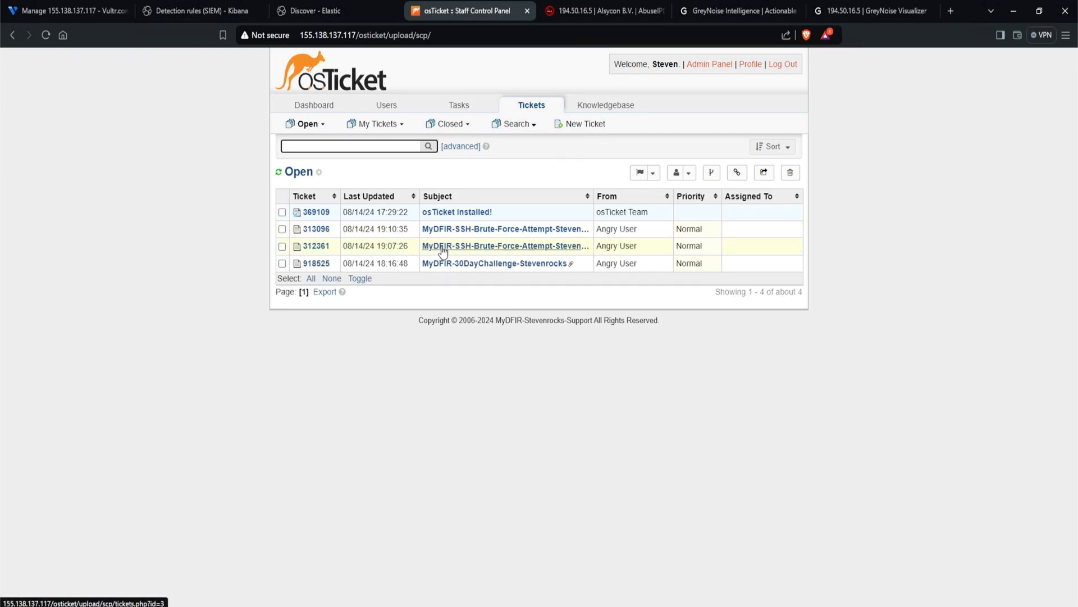
{"action": "left_click", "coordinate": [505, 246]}
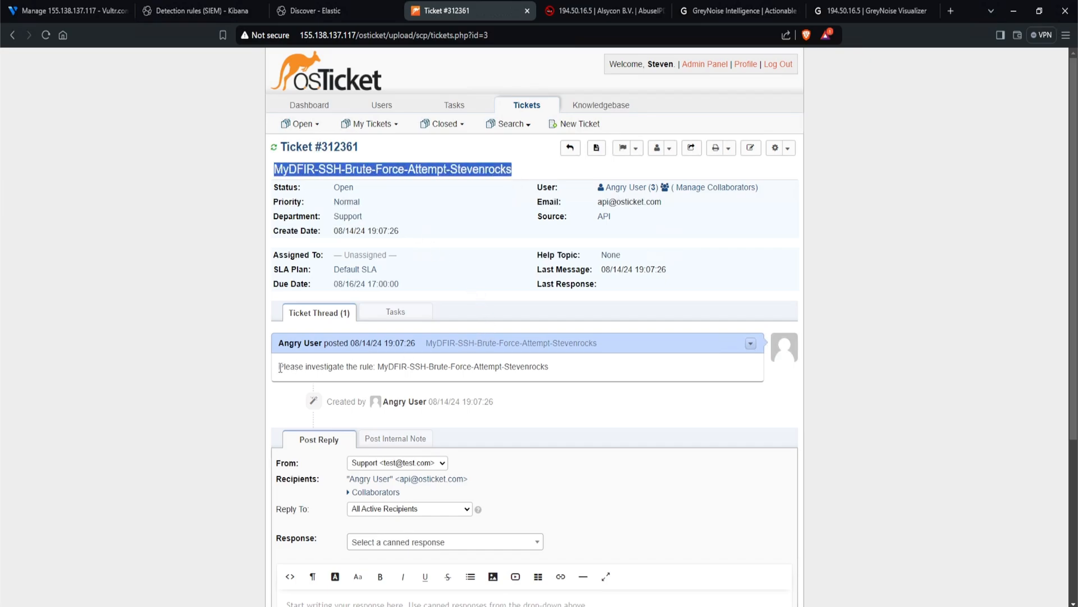
{"action": "left_click_drag", "start_coordinate": [280, 366], "coordinate": [388, 366]}
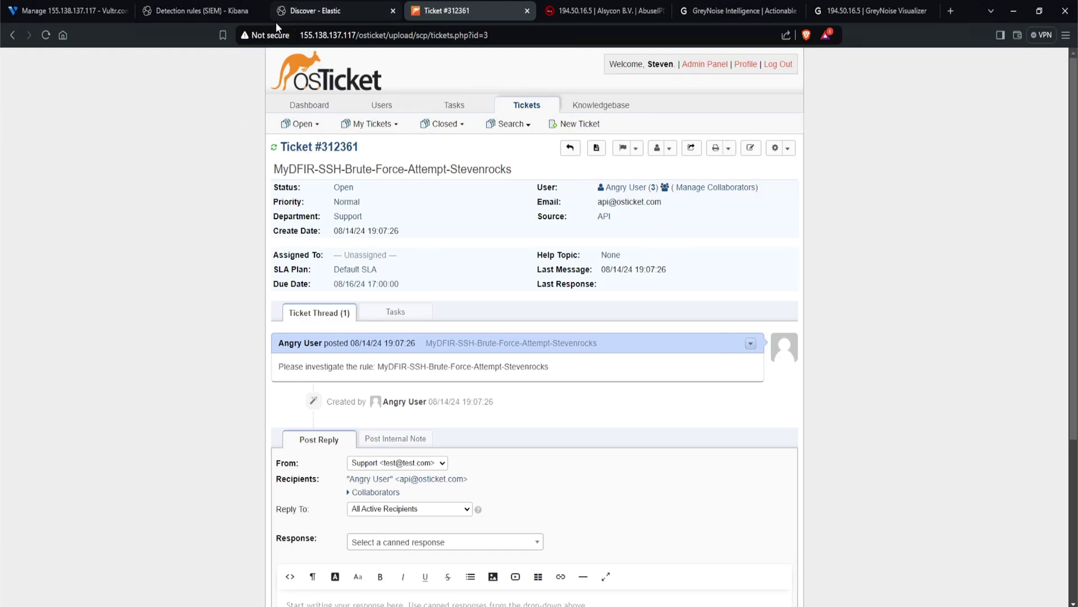
{"action": "left_click", "coordinate": [197, 11]}
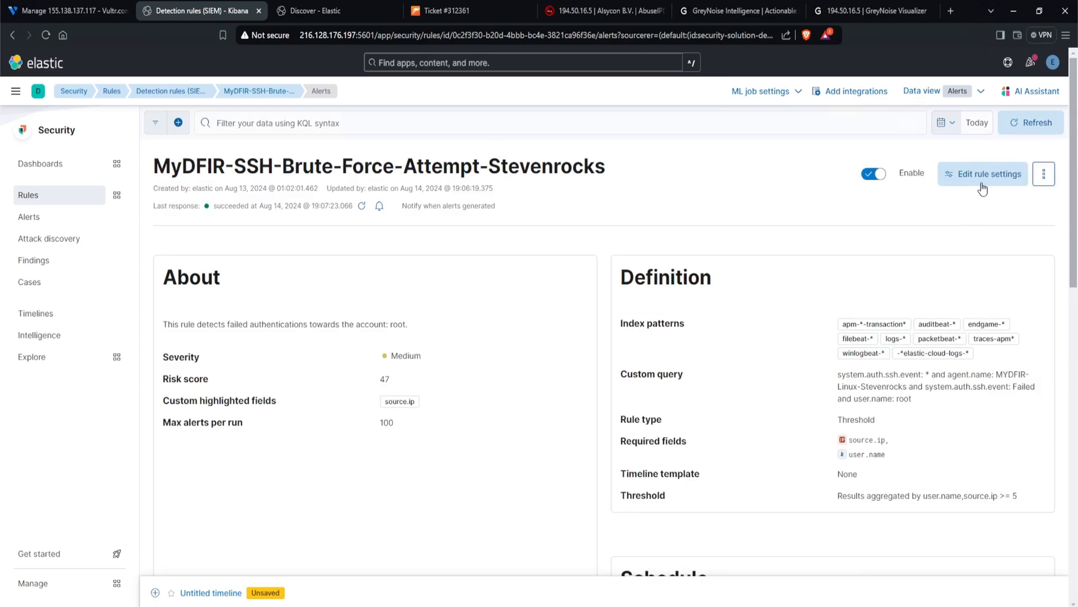
Add {{context.rule.investigation_fields}} to the osTicket action message and save the rule.
{"action": "left_click", "coordinate": [982, 174]}
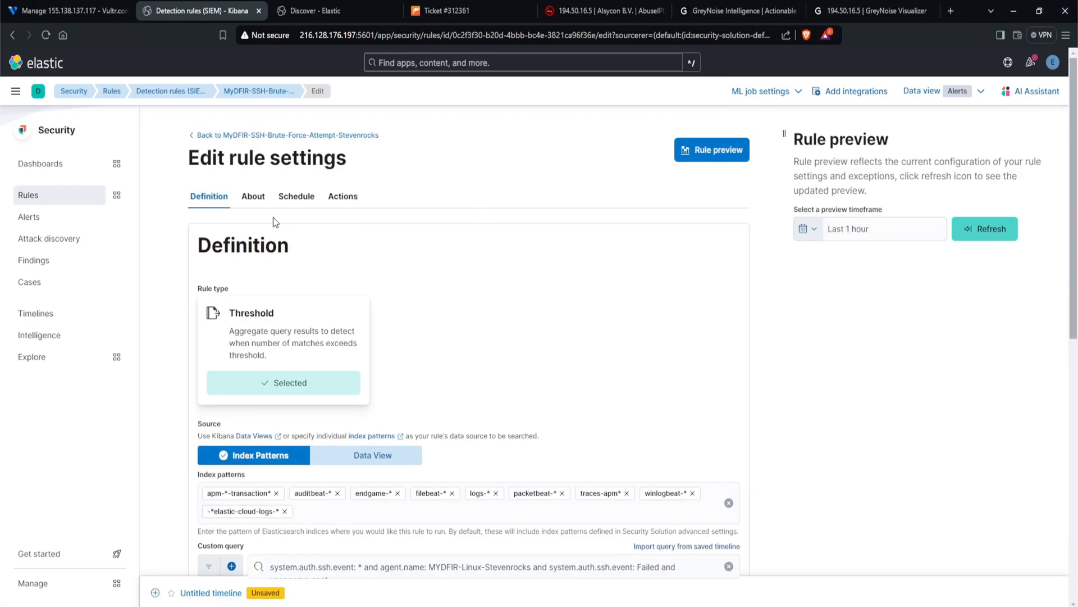
{"action": "left_click", "coordinate": [343, 196]}
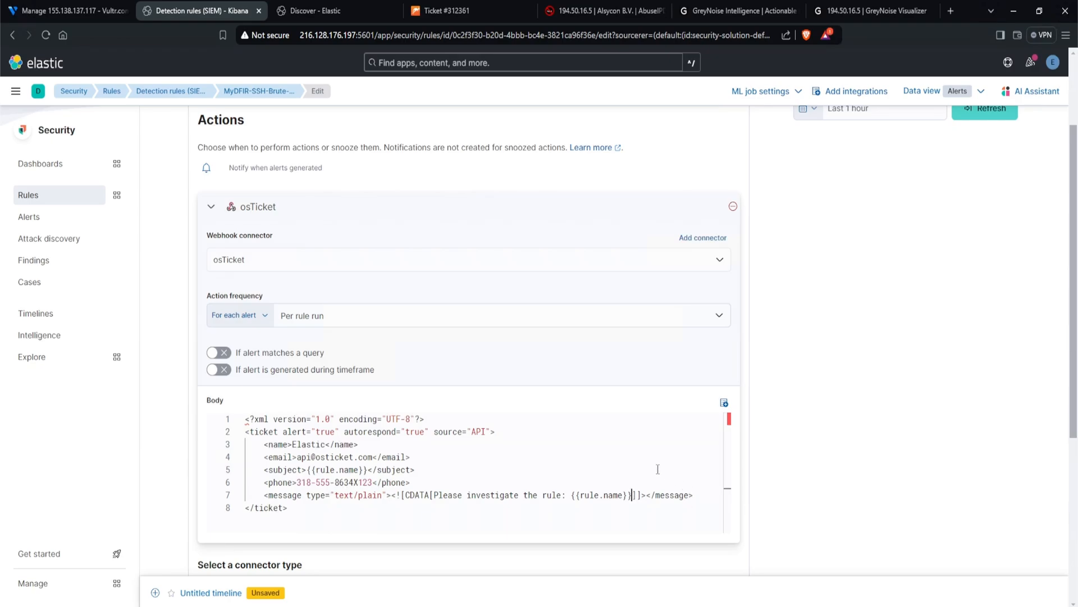
{"action": "mouse_move", "coordinate": [664, 455]}
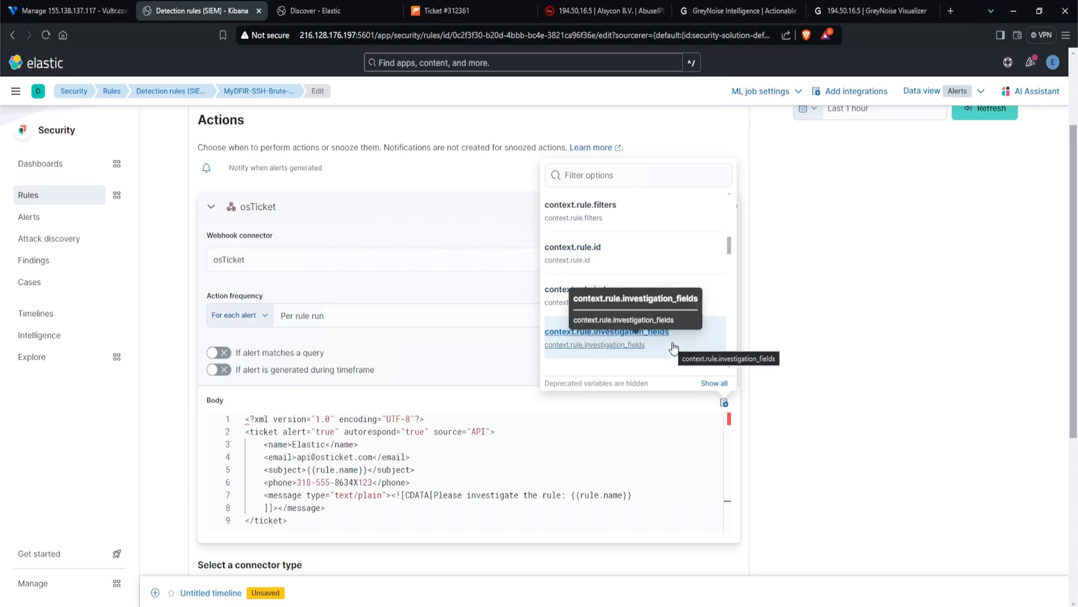
{"action": "left_click", "coordinate": [607, 332]}
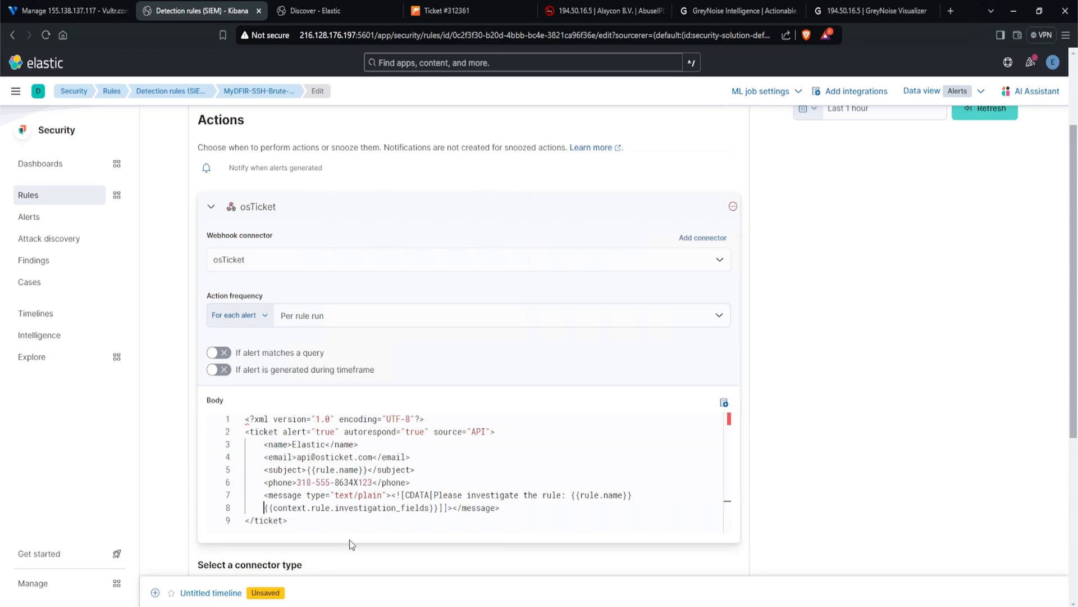
{"action": "type", "text": "context."}
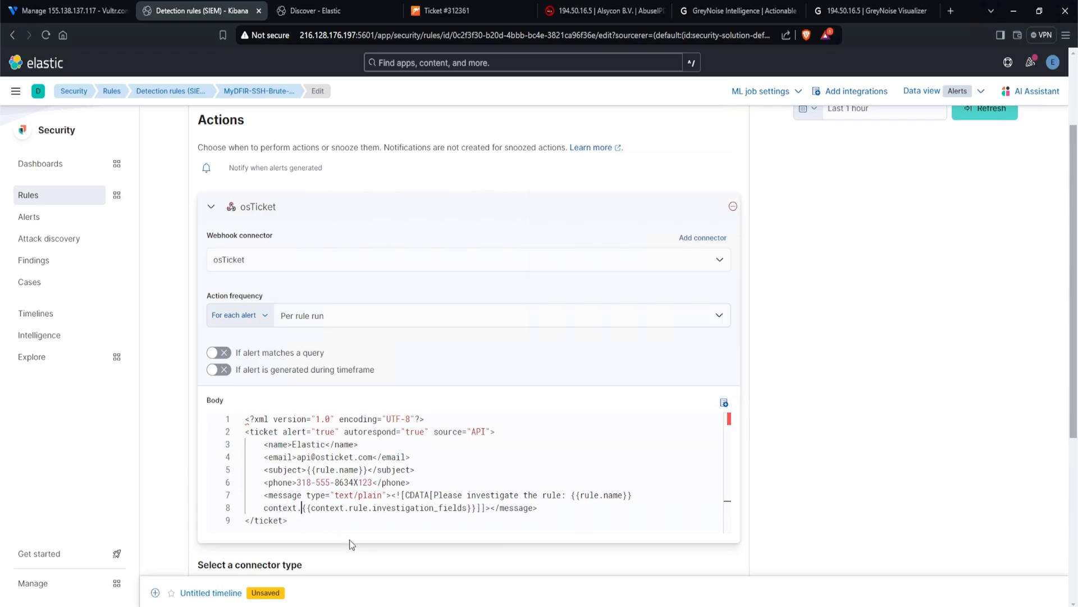
{"action": "type", "text": "investigation_"}
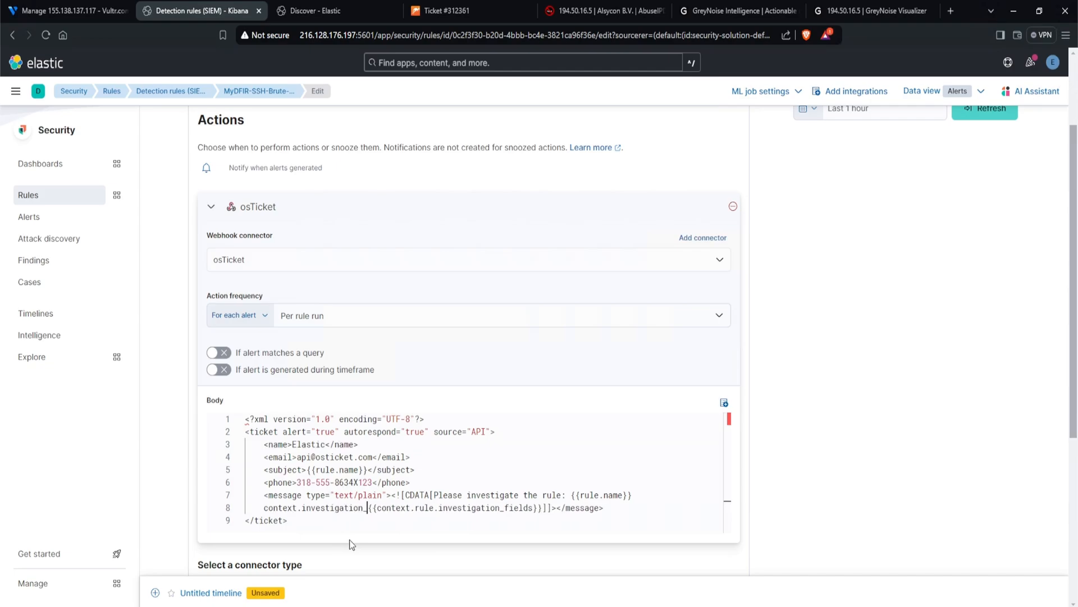
{"action": "scroll", "scroll_direction": "down", "scroll_amount": 3}
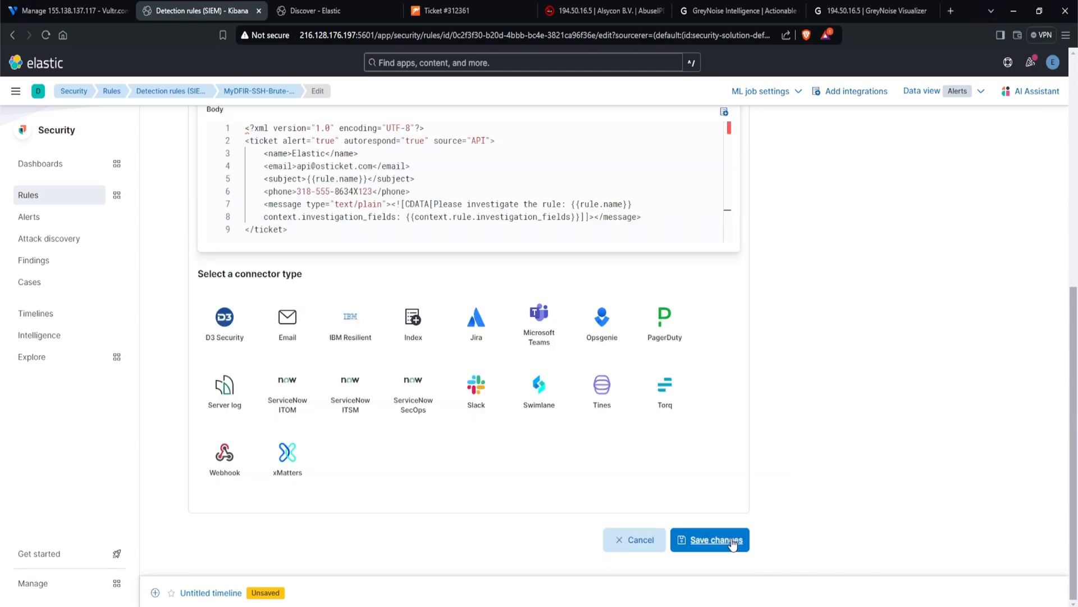
{"action": "left_click", "coordinate": [710, 540]}
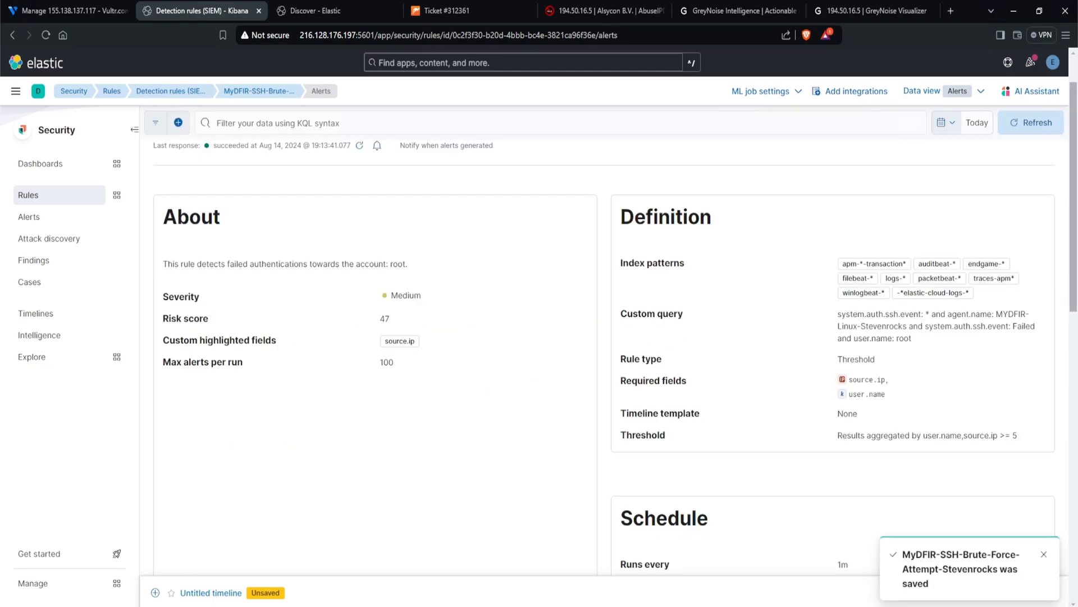
{"action": "left_click", "coordinate": [469, 10]}
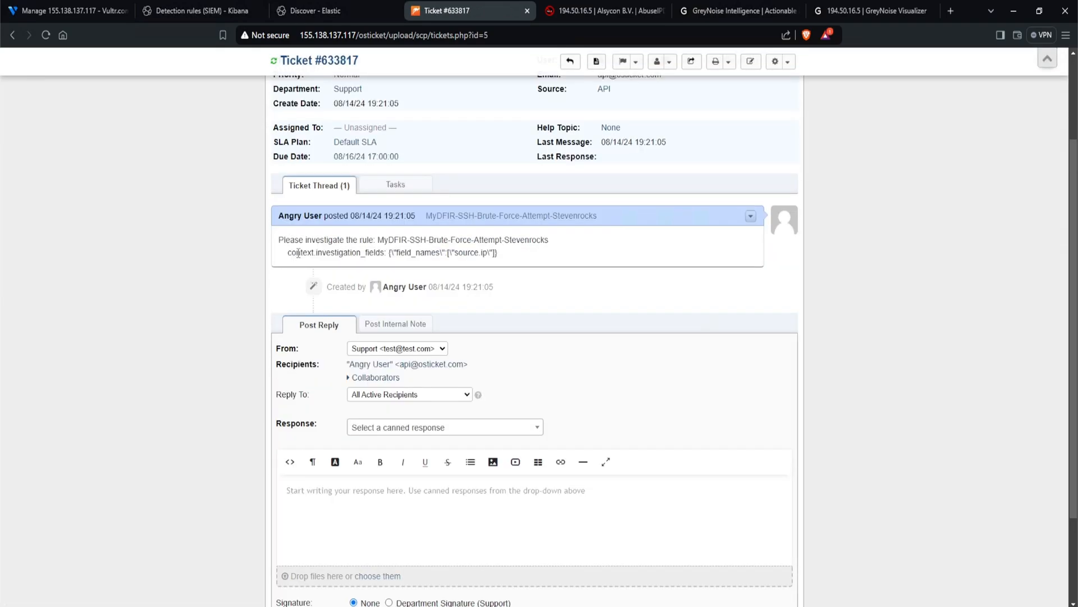
Read new ticket #633817 with the rule name and investigation fields.
{"action": "double_click", "coordinate": [349, 253]}
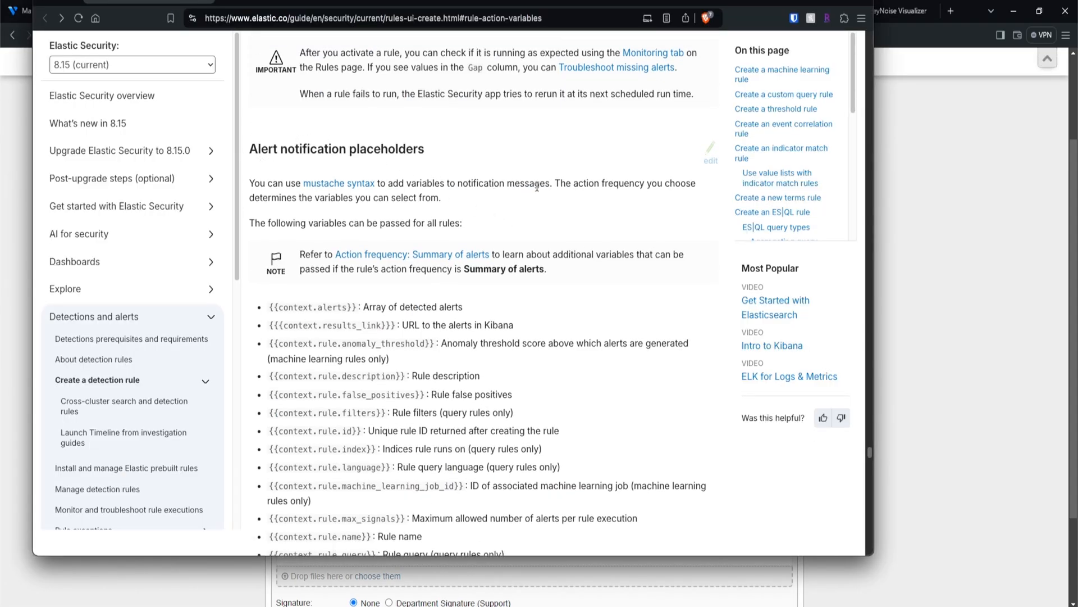
Scroll through Elastic's alert notification placeholder list and select the page address.
{"action": "scroll", "scroll_direction": "down", "scroll_amount": 3}
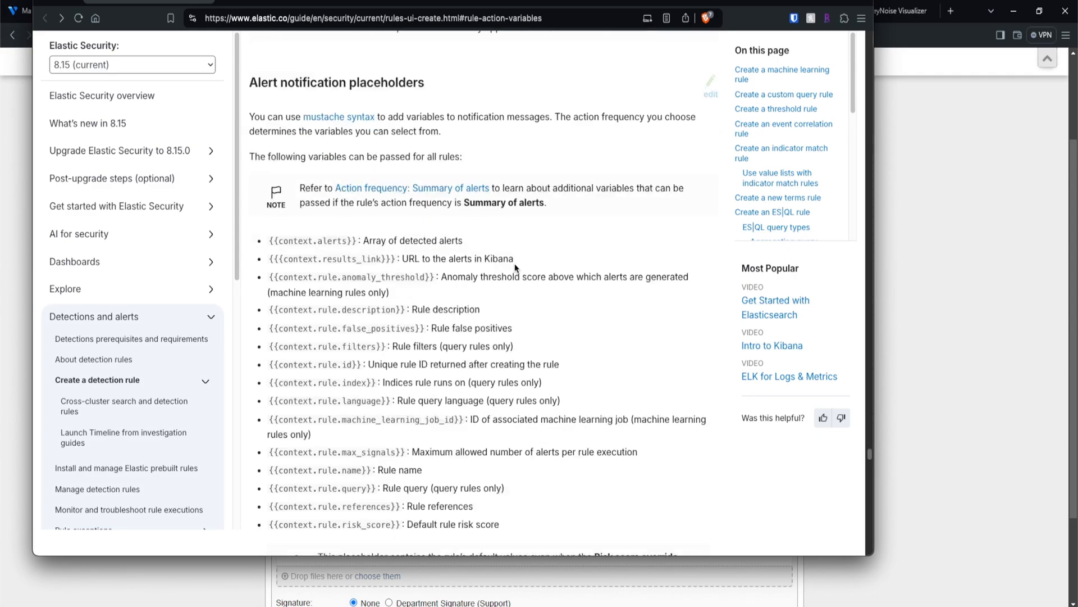
{"action": "mouse_move", "coordinate": [512, 270]}
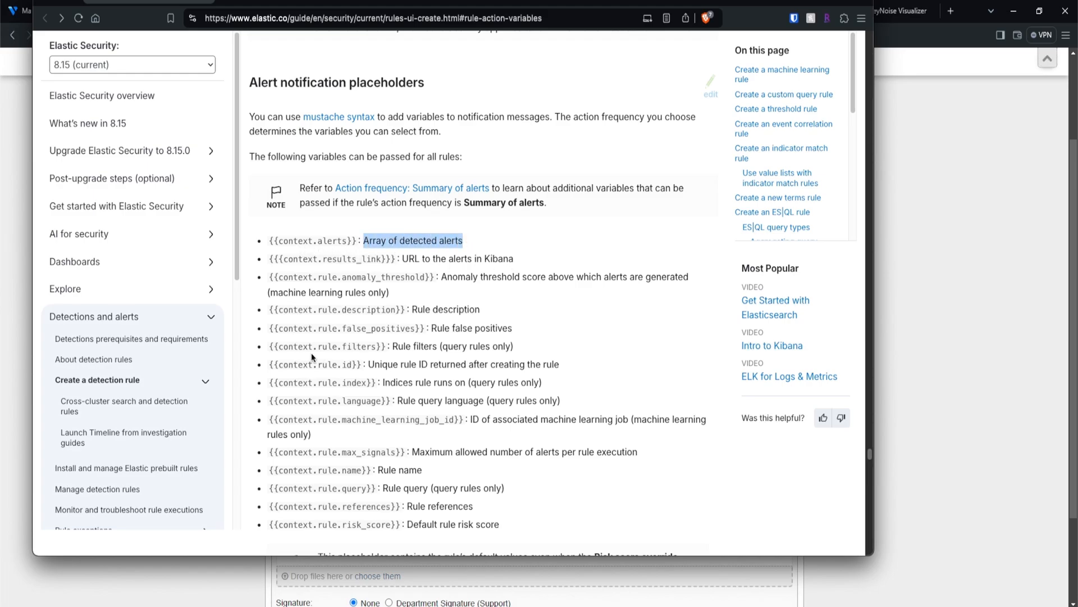
{"action": "mouse_move", "coordinate": [399, 346]}
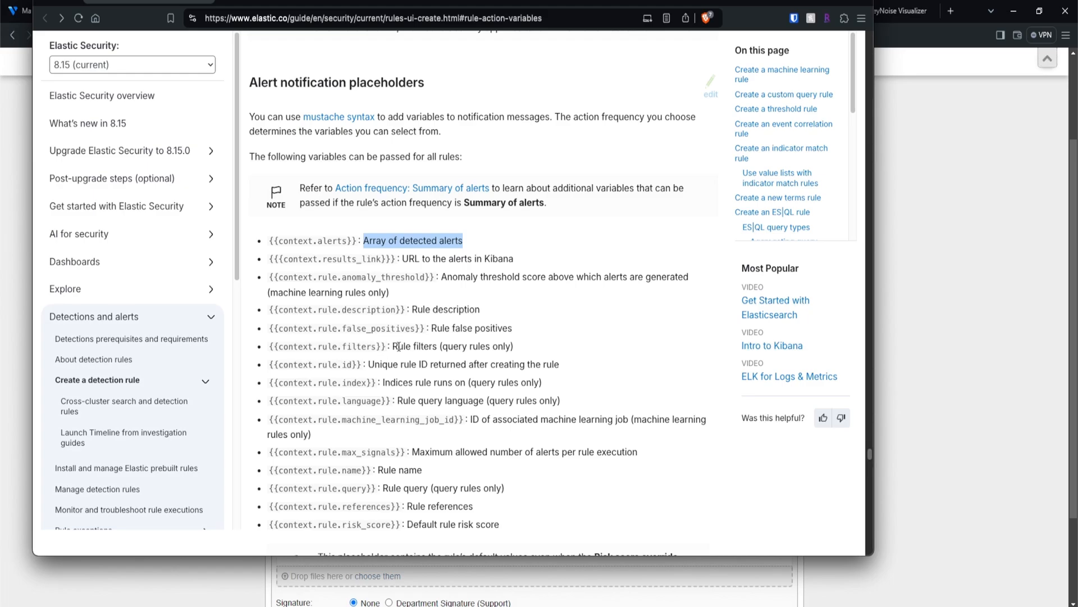
{"action": "scroll", "scroll_direction": "down", "scroll_amount": 3}
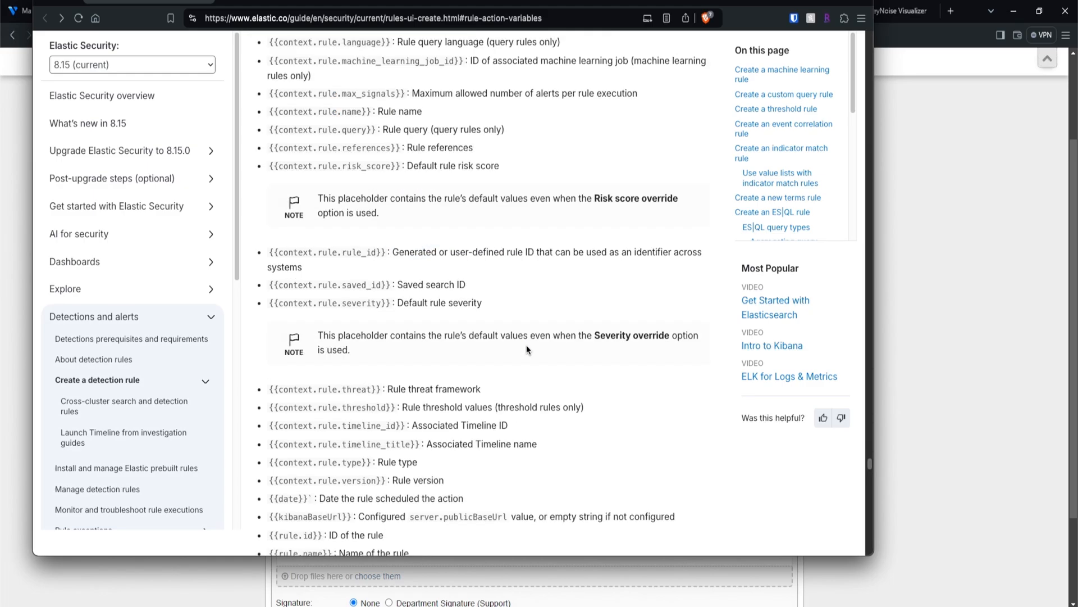
{"action": "scroll", "scroll_direction": "down", "scroll_amount": 3}
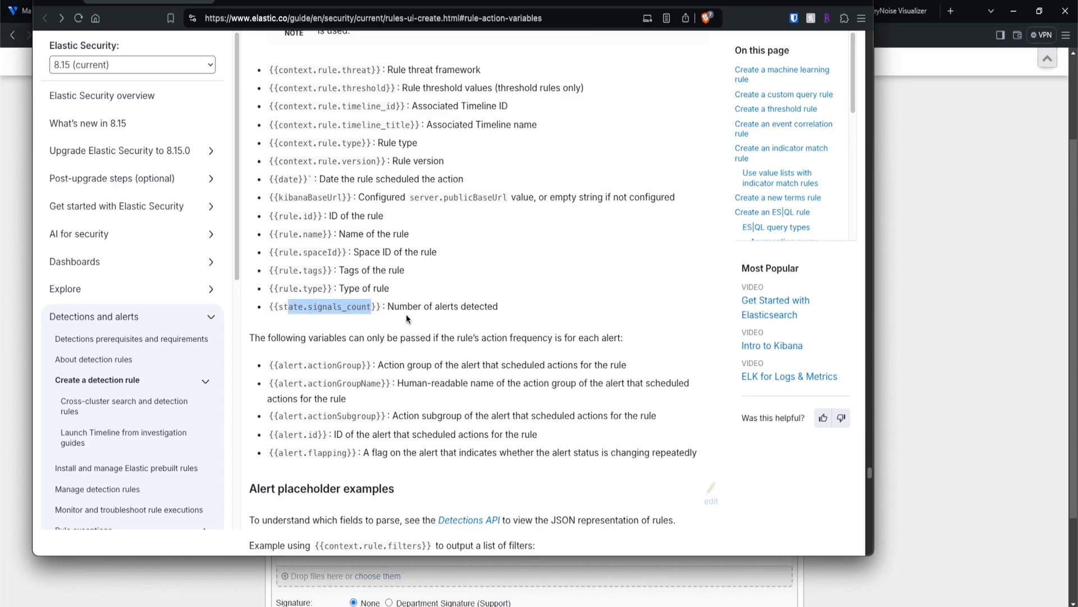
{"action": "left_click_drag", "start_coordinate": [393, 306], "coordinate": [499, 306]}
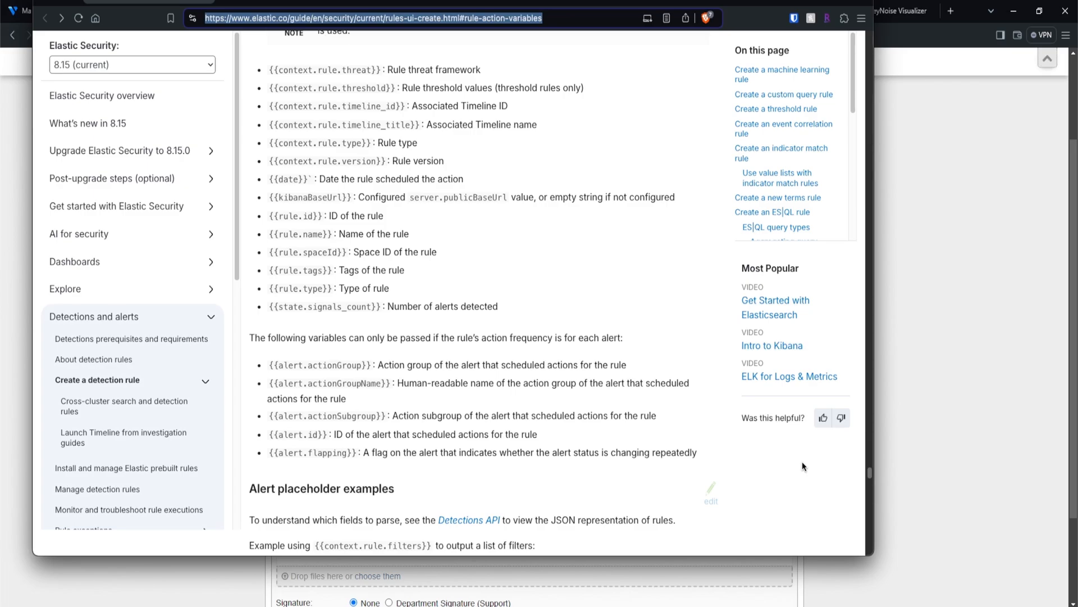
{"action": "mouse_move", "coordinate": [170, 600]}
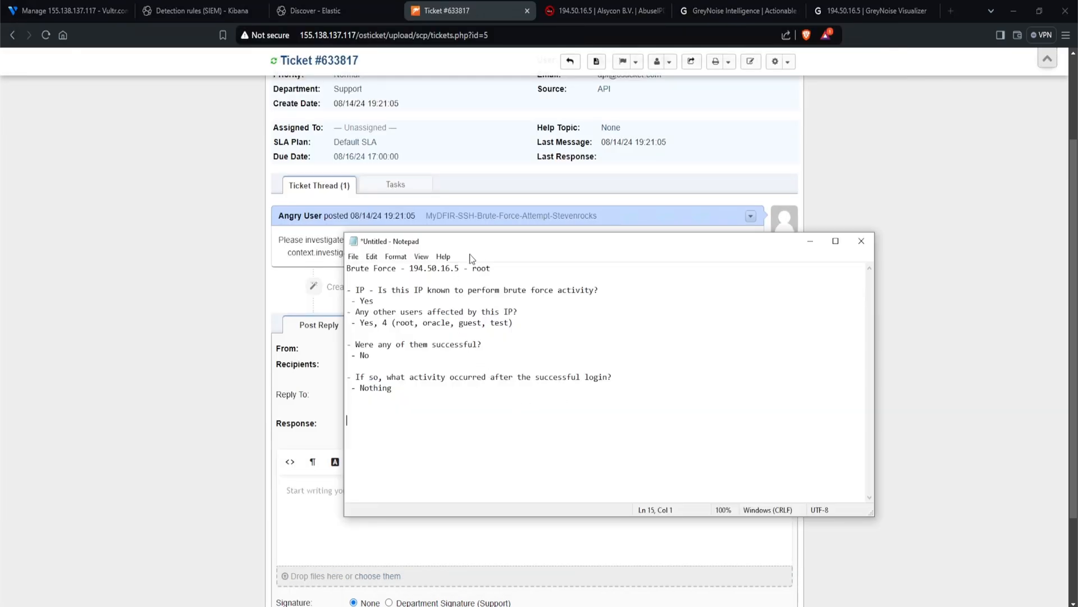
{"action": "mouse_move", "coordinate": [480, 259]}
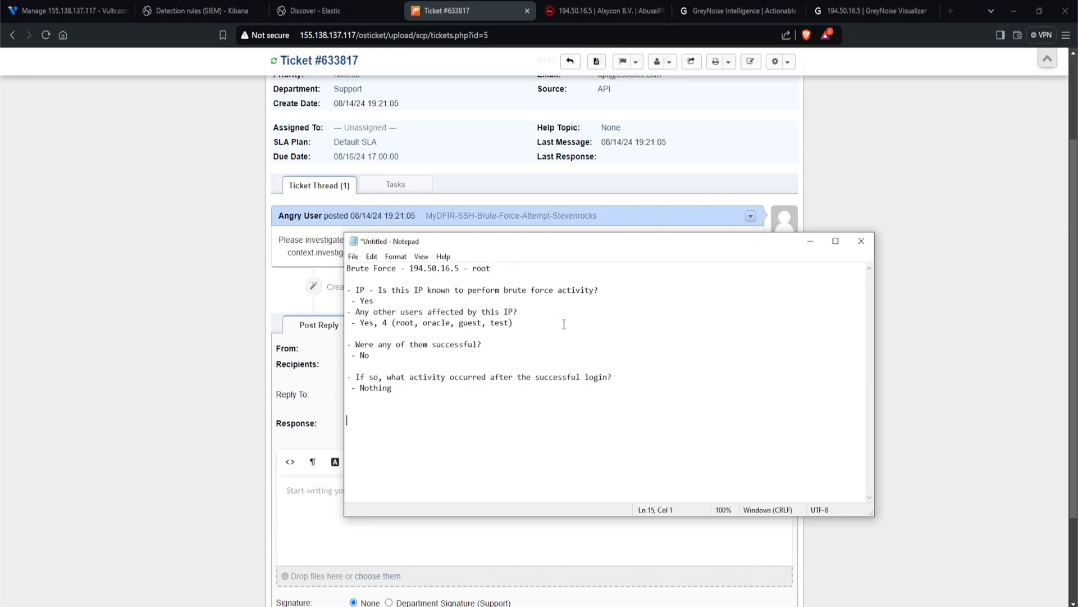
Add 'Alert: <Alert Name>', 'Source IP: <Source IP>' and 'User: <User>' lines to the notes.
{"action": "type", "text": "Alert"}
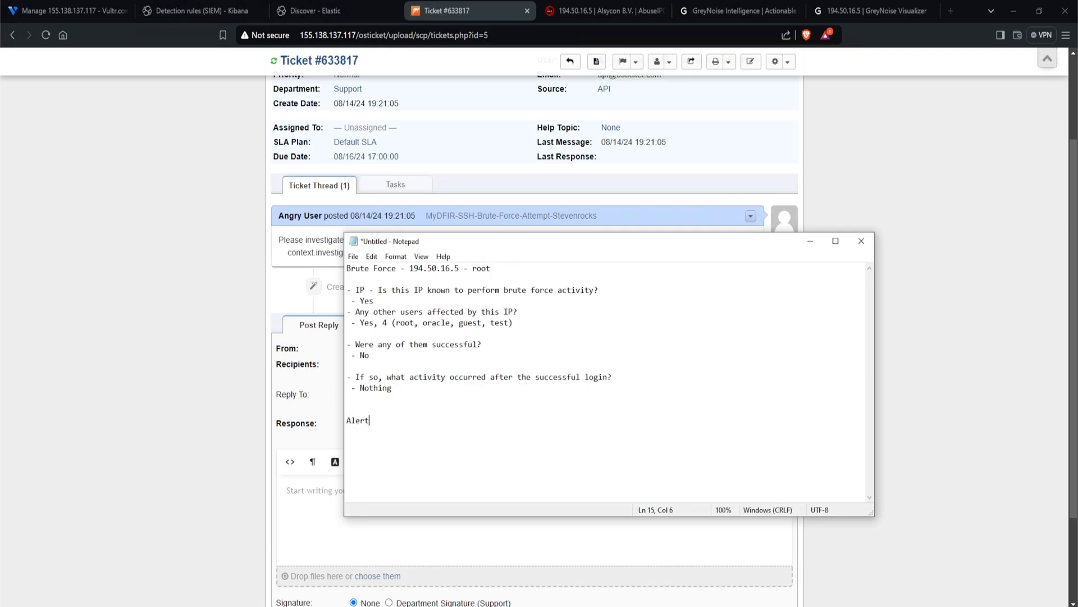
{"action": "type", "text": ": <Alert N"}
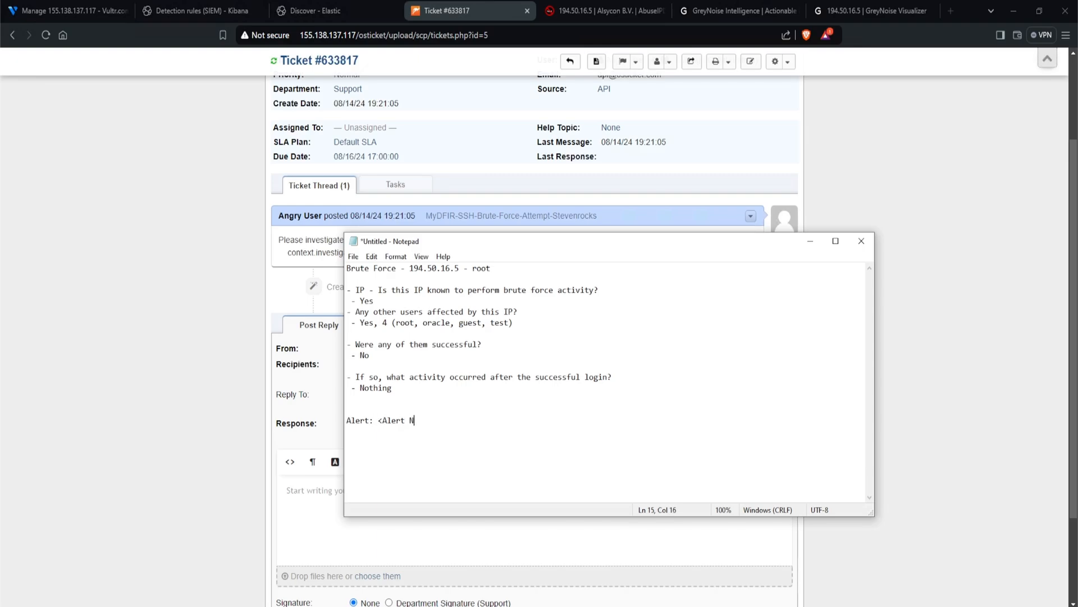
{"action": "type", "text": "ame>"}
{"action": "type", "text": "Source IP: <Source I"}
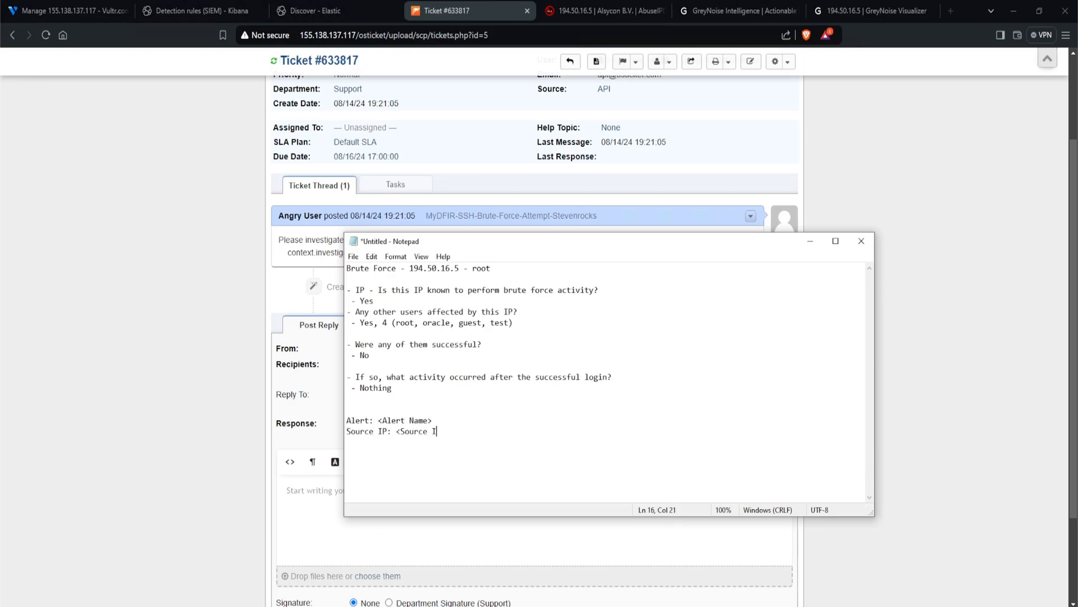
{"action": "type", "text": "P>"}
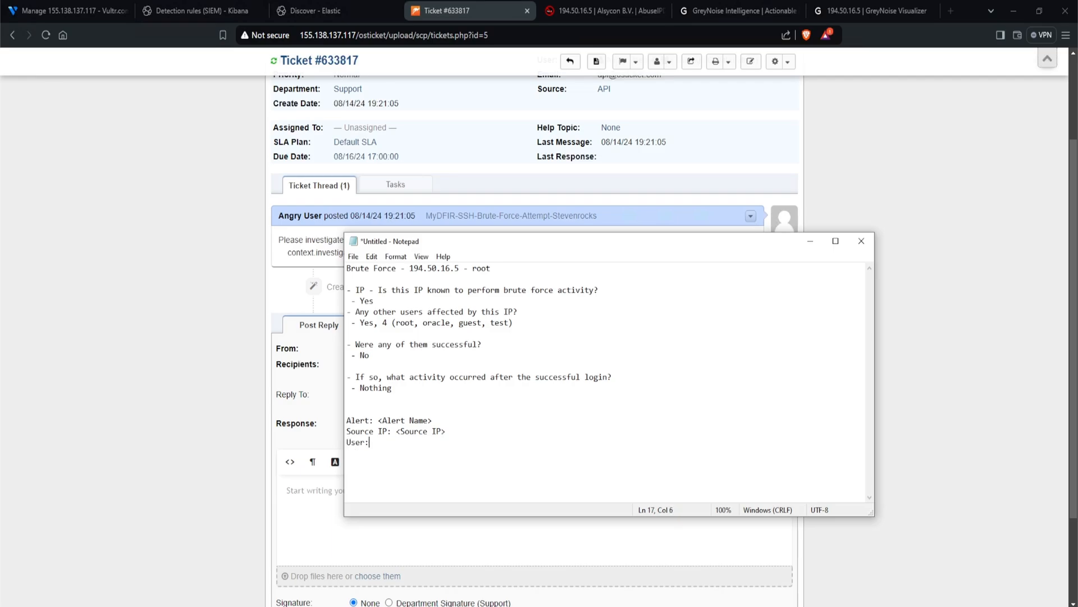
{"action": "type", "text": "<User>"}
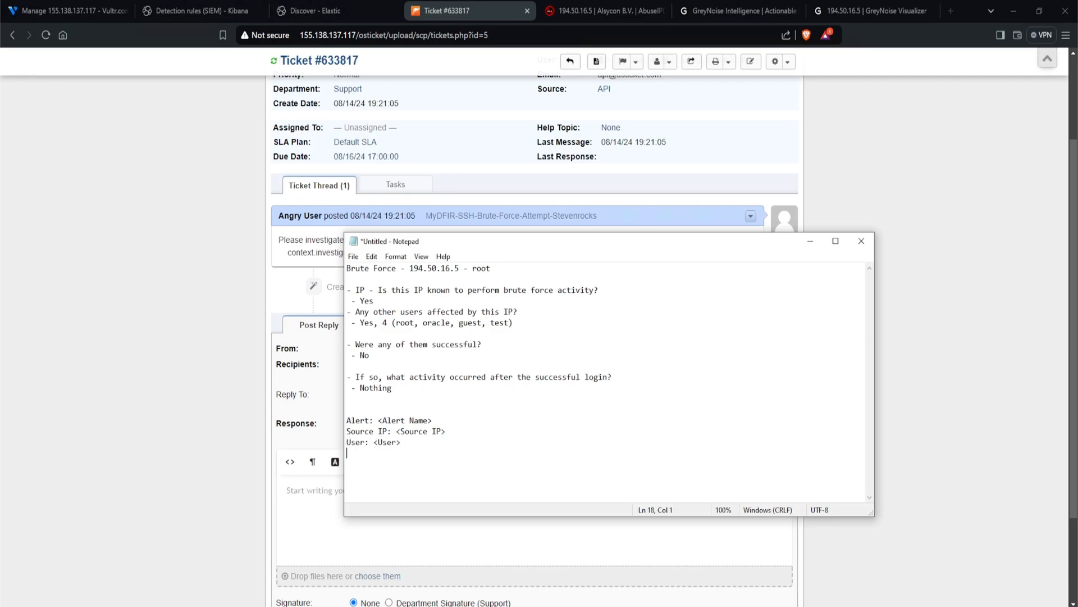
{"action": "left_click", "coordinate": [861, 241]}
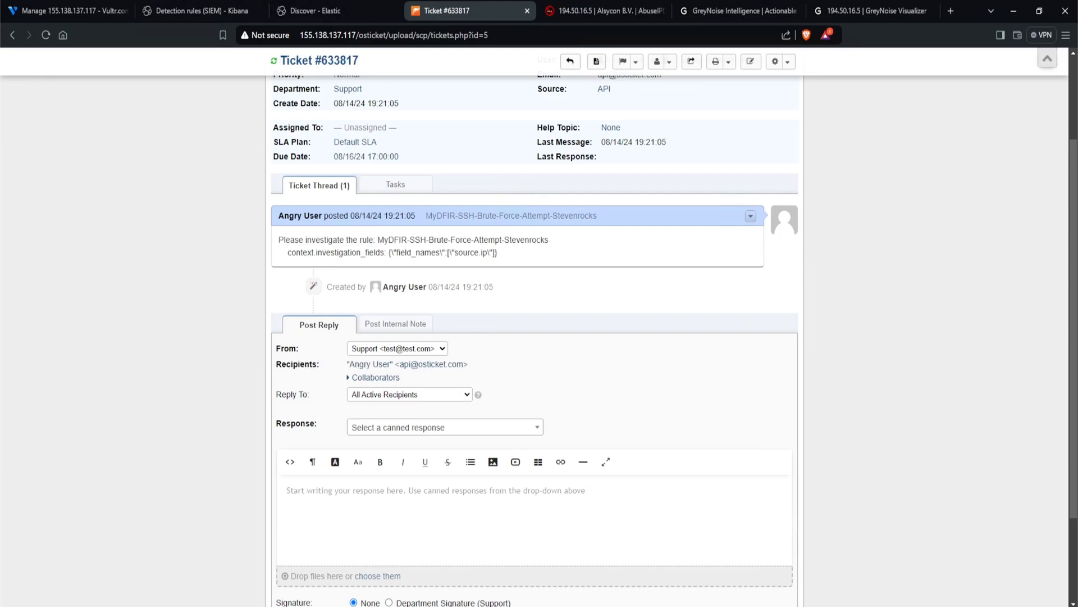
{"action": "left_click", "coordinate": [197, 10]}
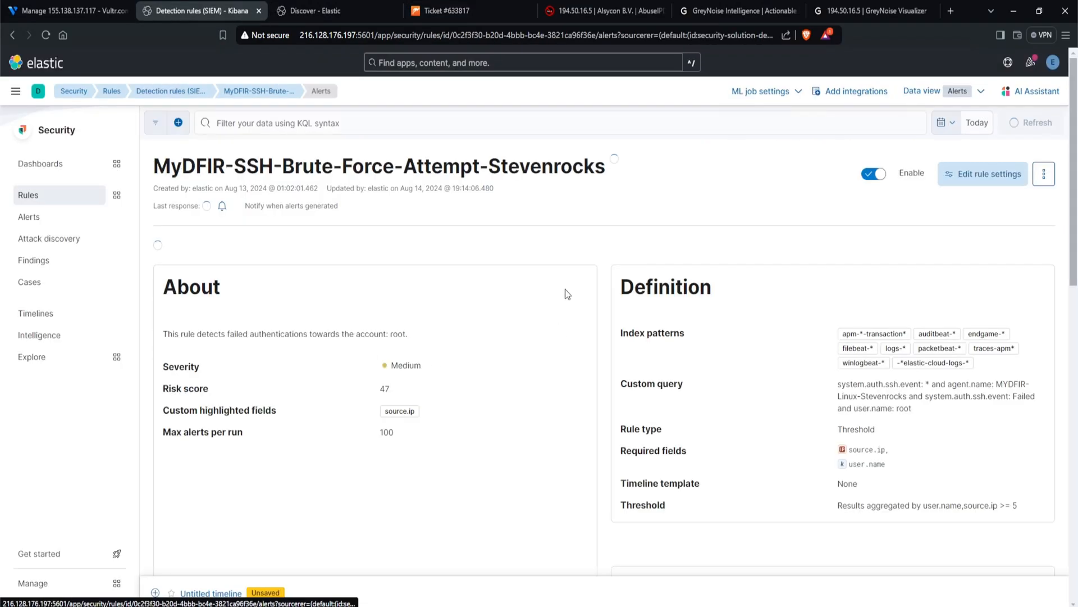
Add a Link line with the rule.url variable to the rule's osTicket webhook body.
{"action": "left_click", "coordinate": [983, 174]}
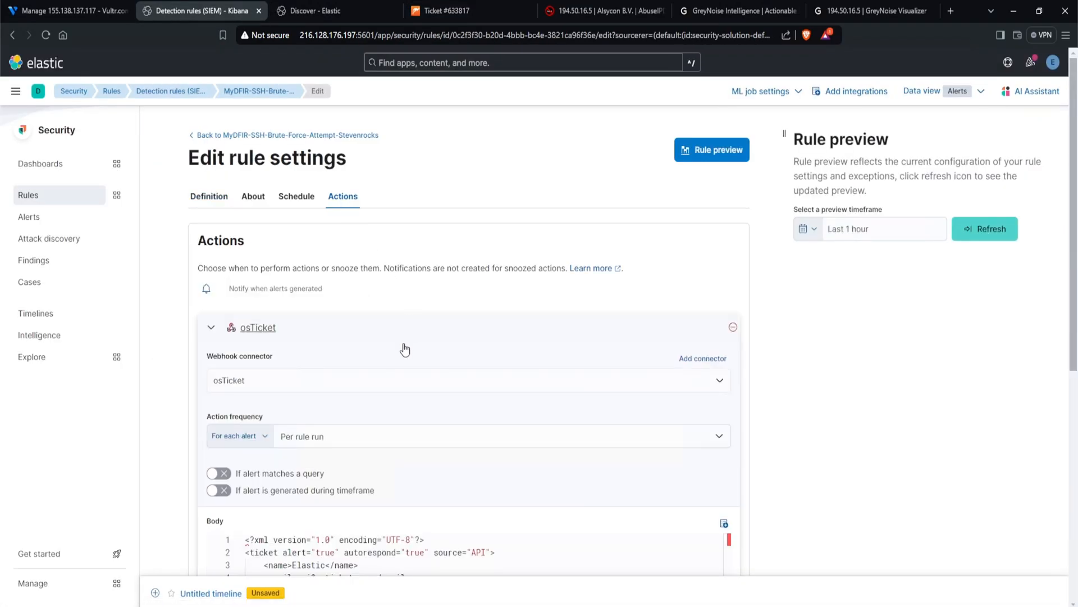
{"action": "scroll", "scroll_direction": "down", "scroll_amount": 3}
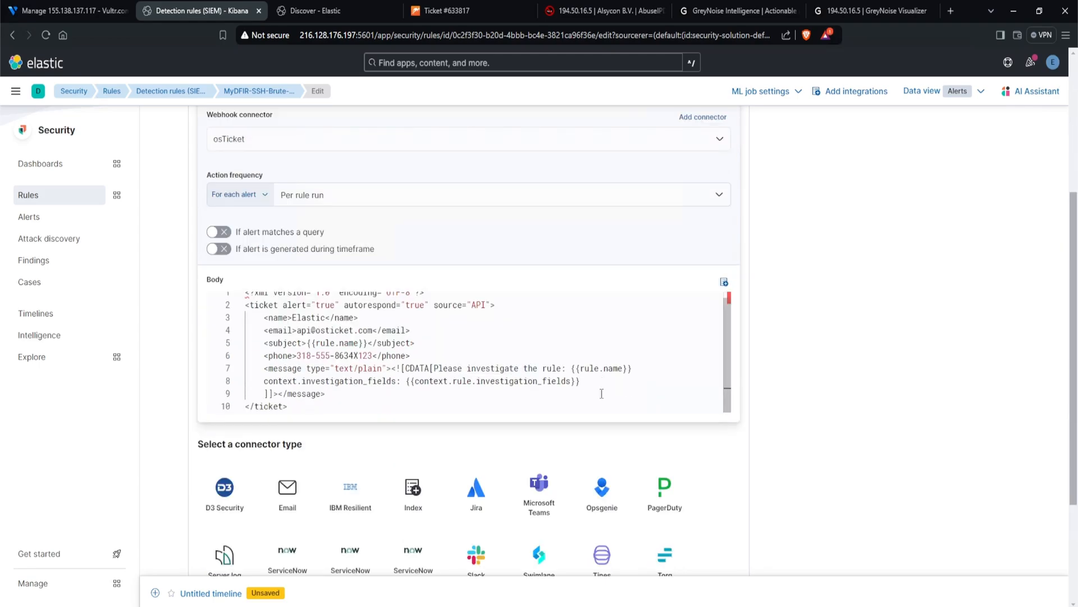
{"action": "type", "text": "User:"}
{"action": "type", "text": "Source IP: "}
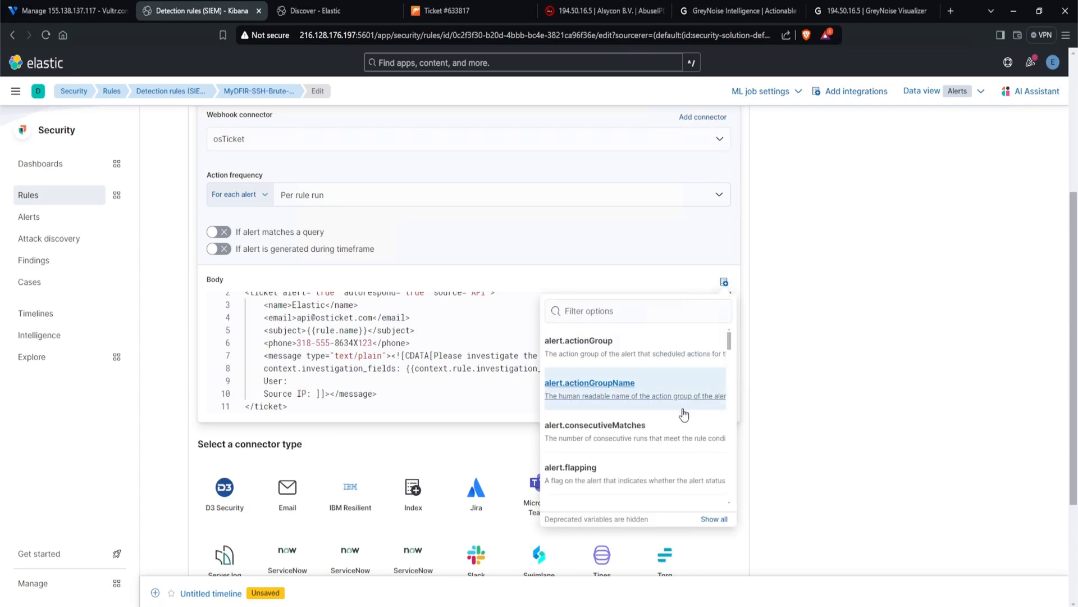
{"action": "scroll", "scroll_direction": "down", "scroll_amount": 3}
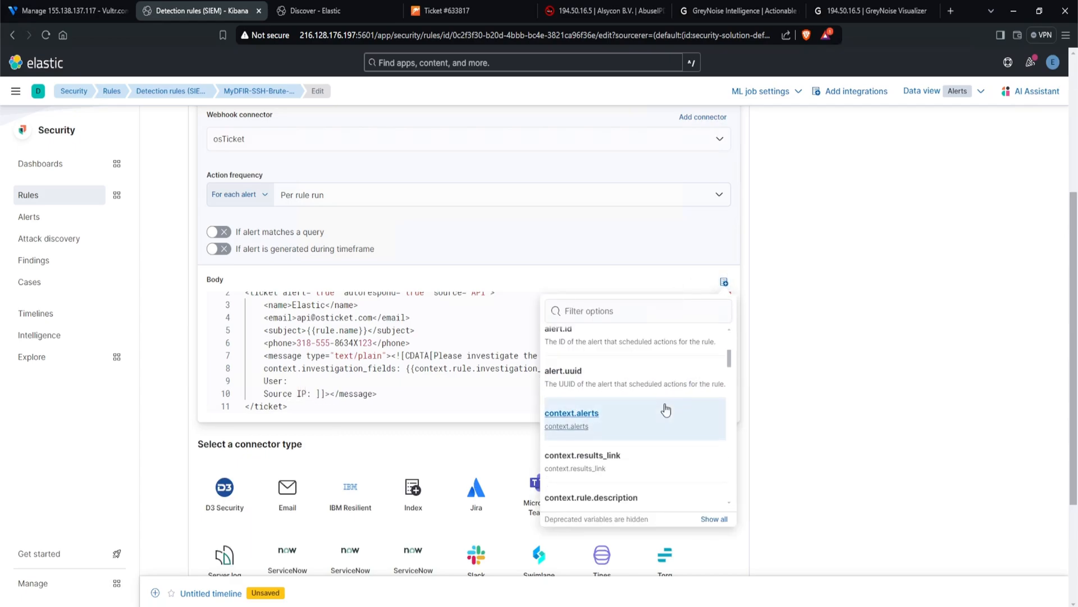
{"action": "scroll", "scroll_direction": "down", "scroll_amount": 3}
{"action": "type", "text": "Link"}
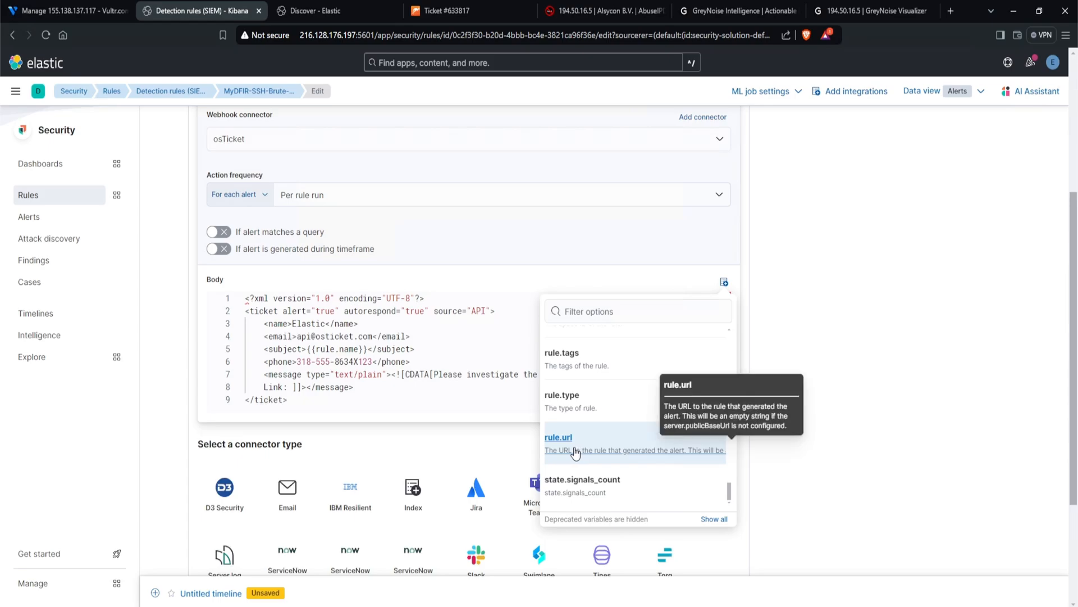
{"action": "mouse_move", "coordinate": [638, 458]}
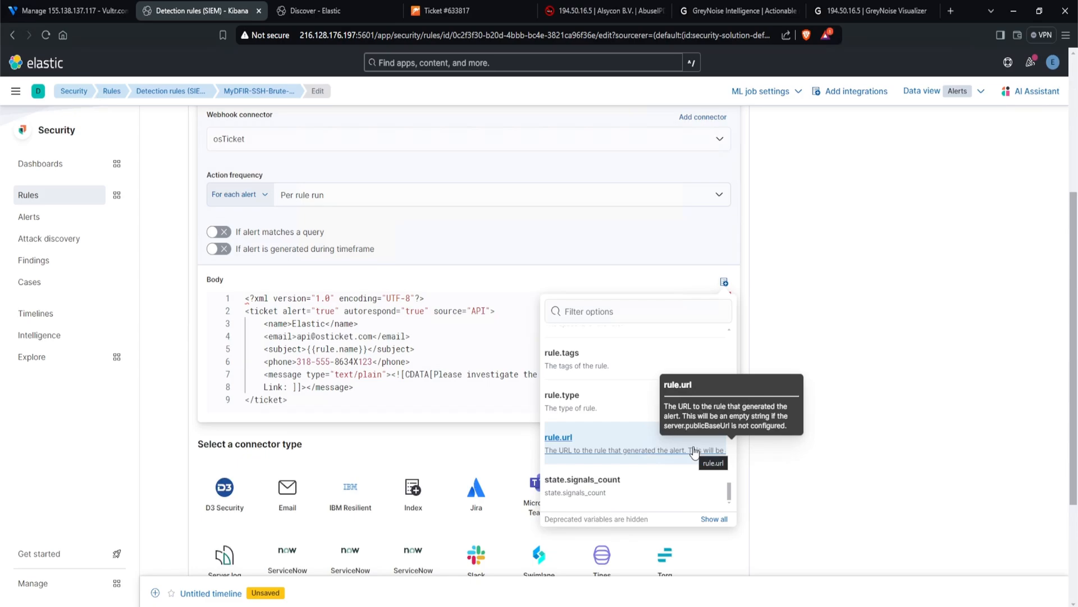
{"action": "left_click", "coordinate": [559, 437]}
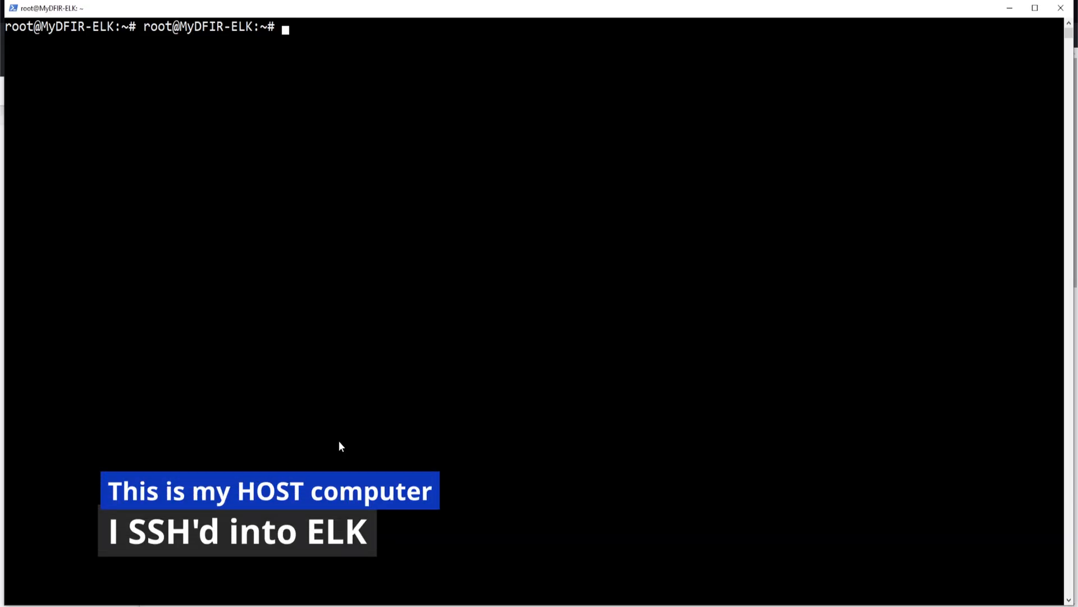
Open /etc/kibana/kibana.yml in nano.
{"action": "type", "text": "nano /et"}
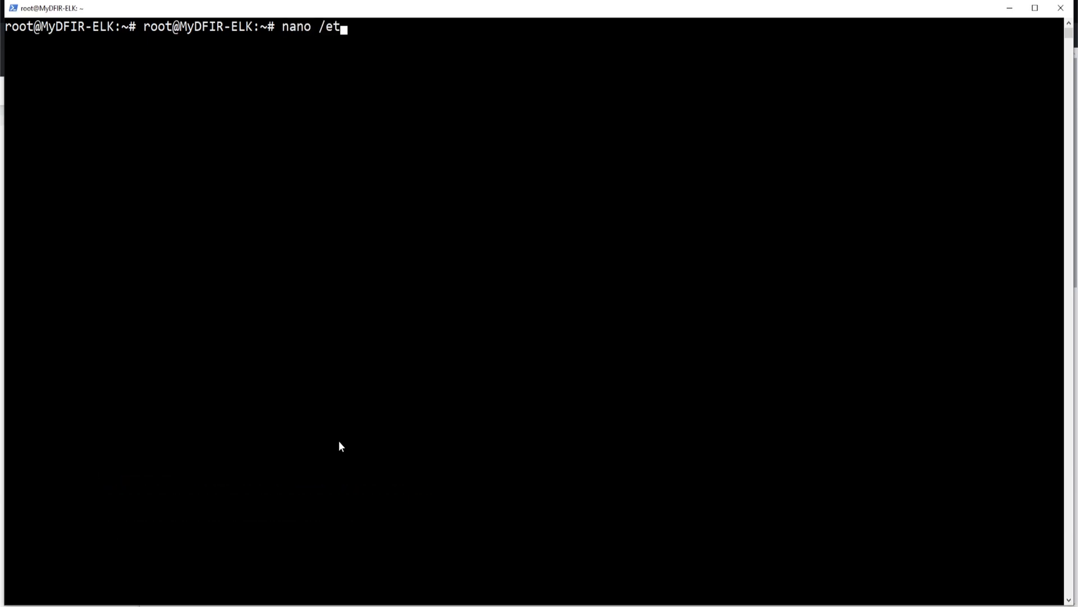
{"action": "type", "text": "c/kibana/"}
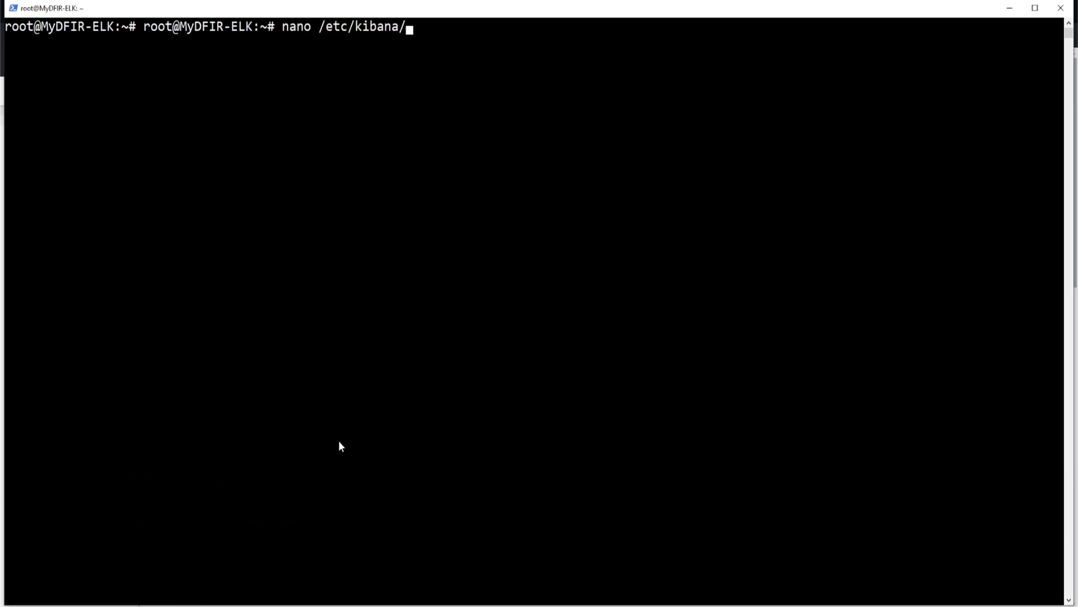
{"action": "type", "text": "kibana.y"}
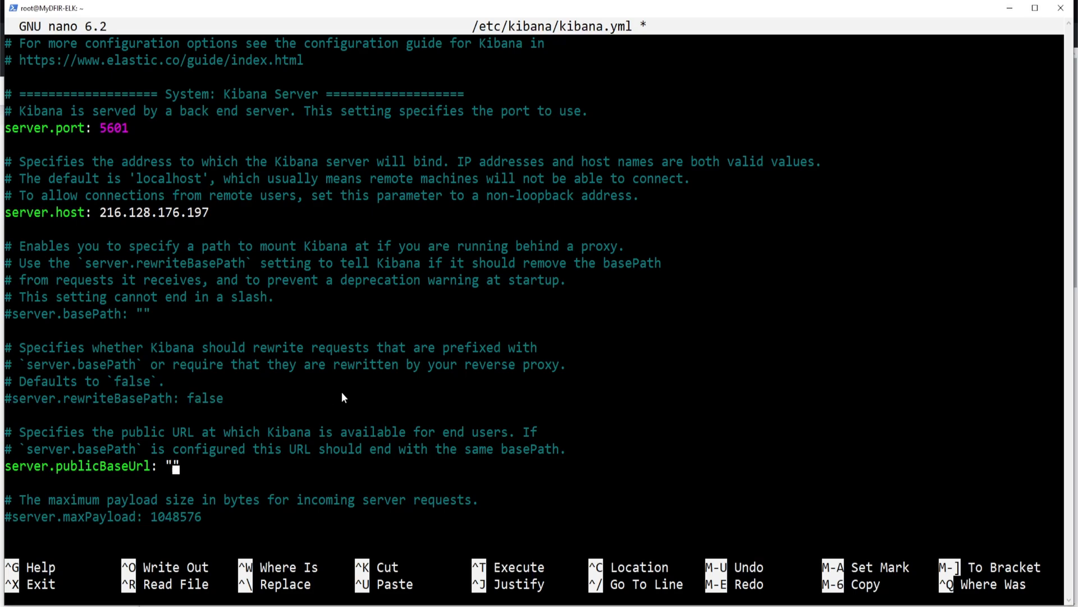
{"action": "type", "text": "http"}
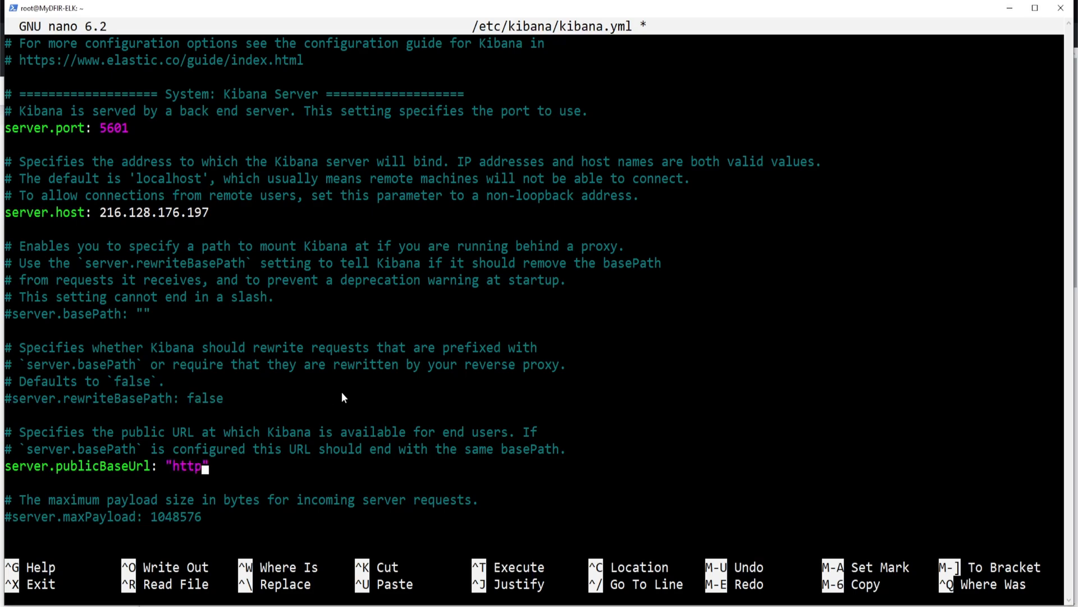
{"action": "type", "text": "://"}
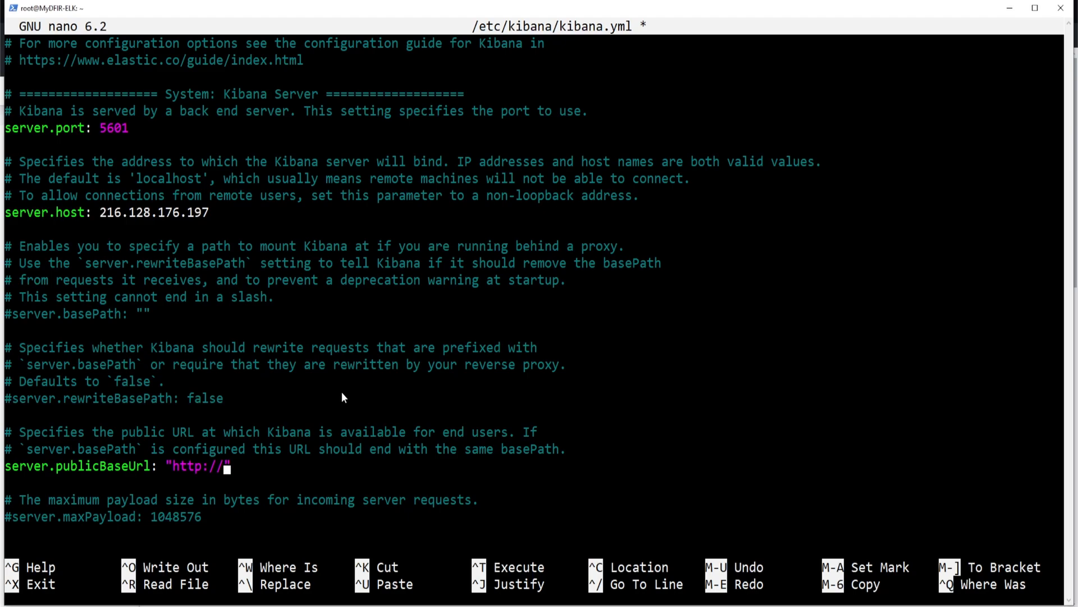
{"action": "type", "text": "216.12"}
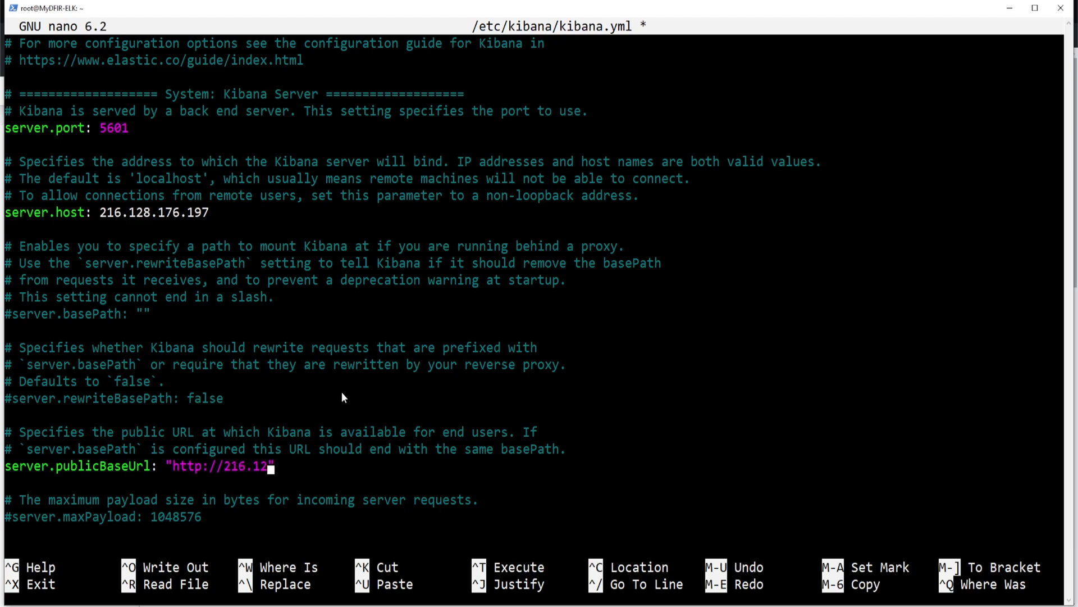
{"action": "type", "text": "8.176"}
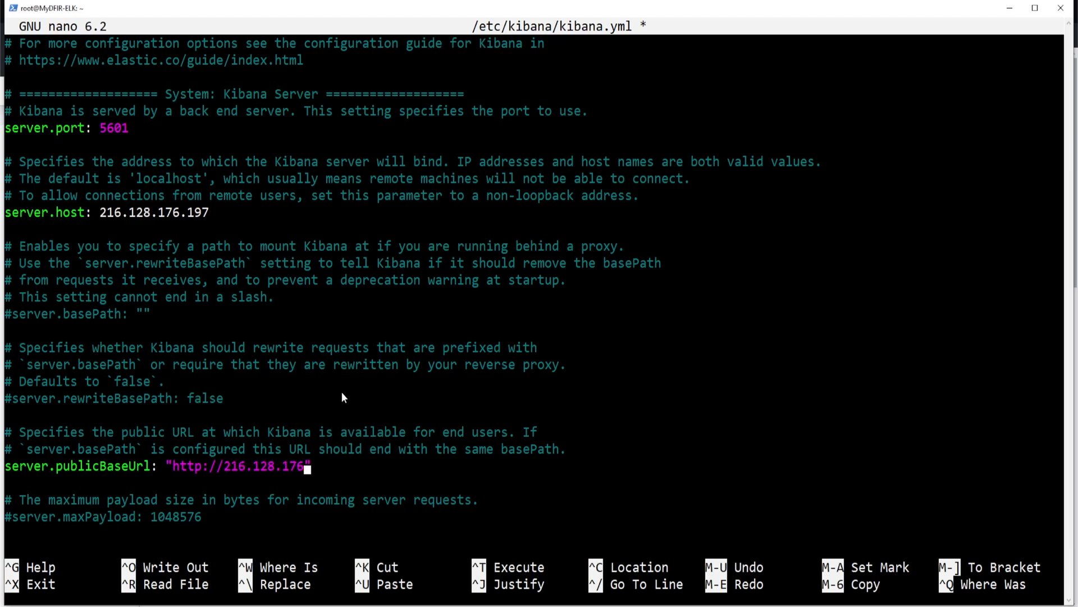
{"action": "type", "text": ".197"}
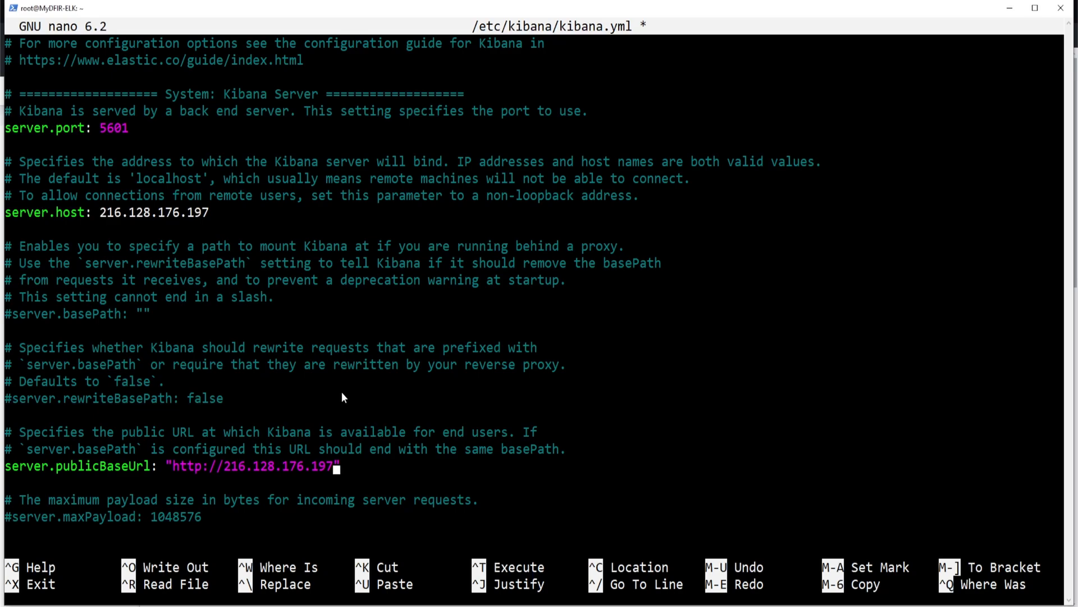
{"action": "type", "text": ":5601"}
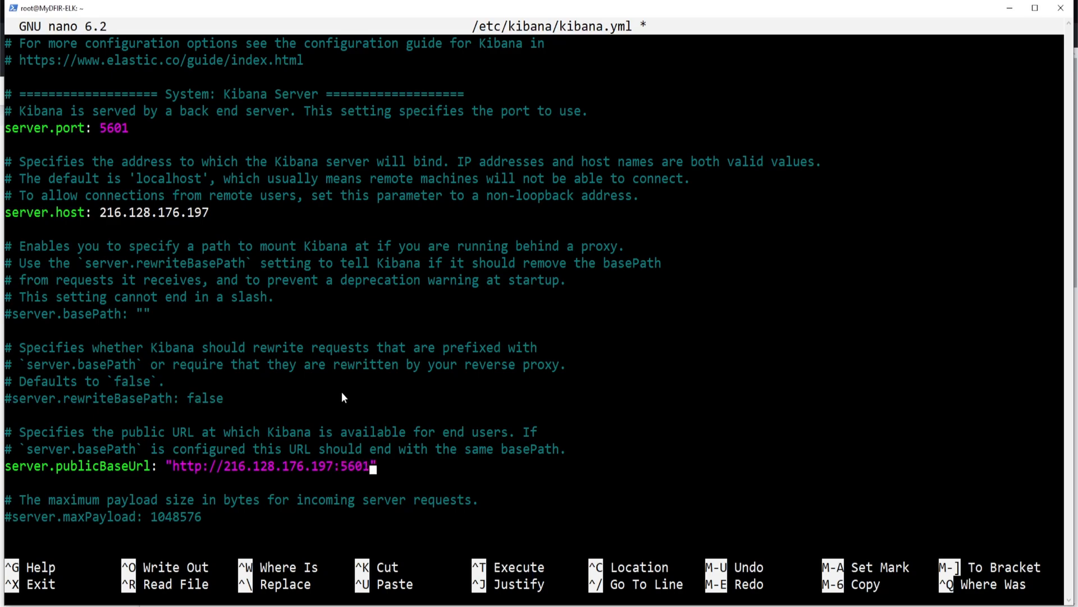
{"action": "key", "text": "Ctrl+o"}
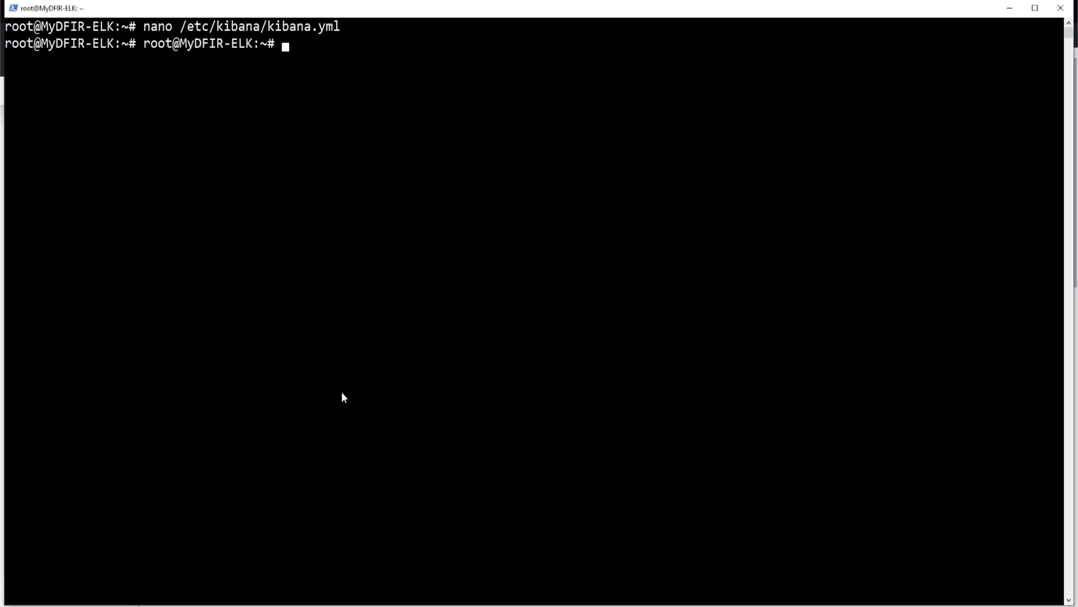
Restart kibana.service with systemctl and check its status.
{"action": "type", "text": "systemctl"}
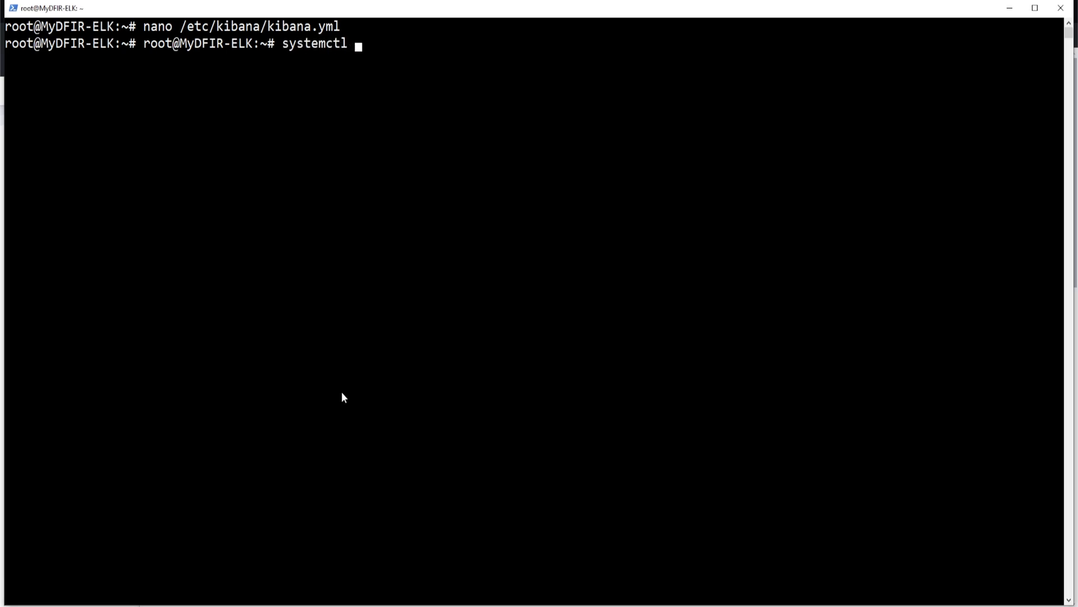
{"action": "type", "text": "restart"}
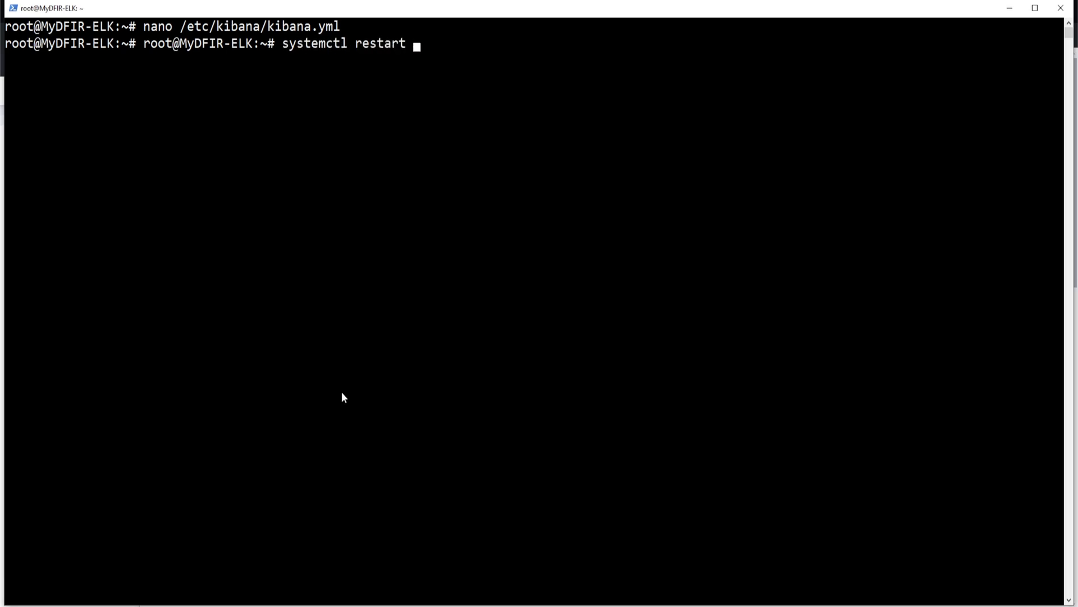
{"action": "type", "text": "kibana.service"}
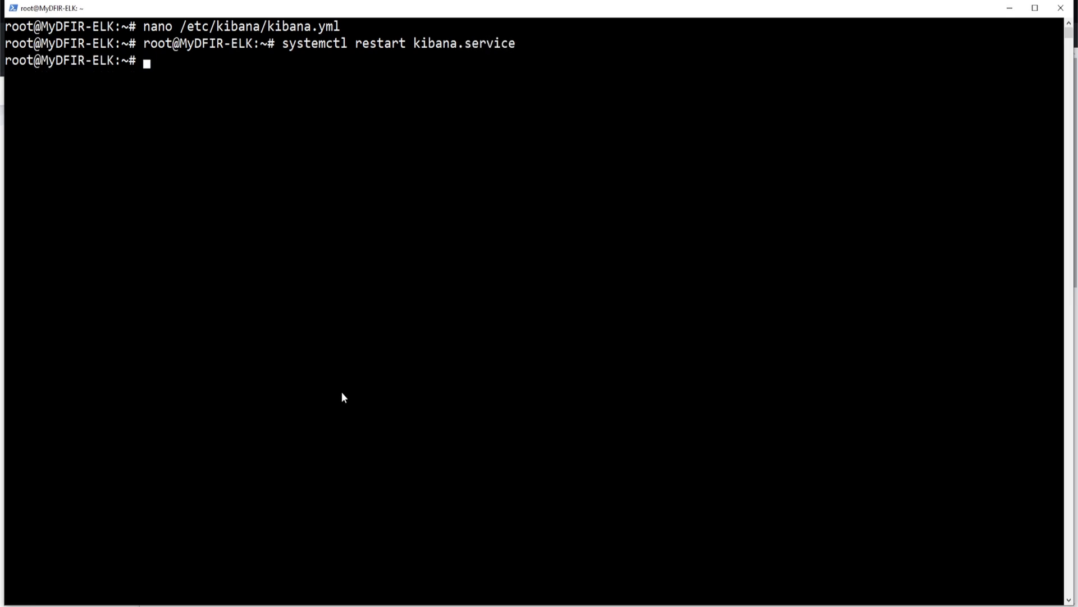
{"action": "type", "text": "systemctl"}
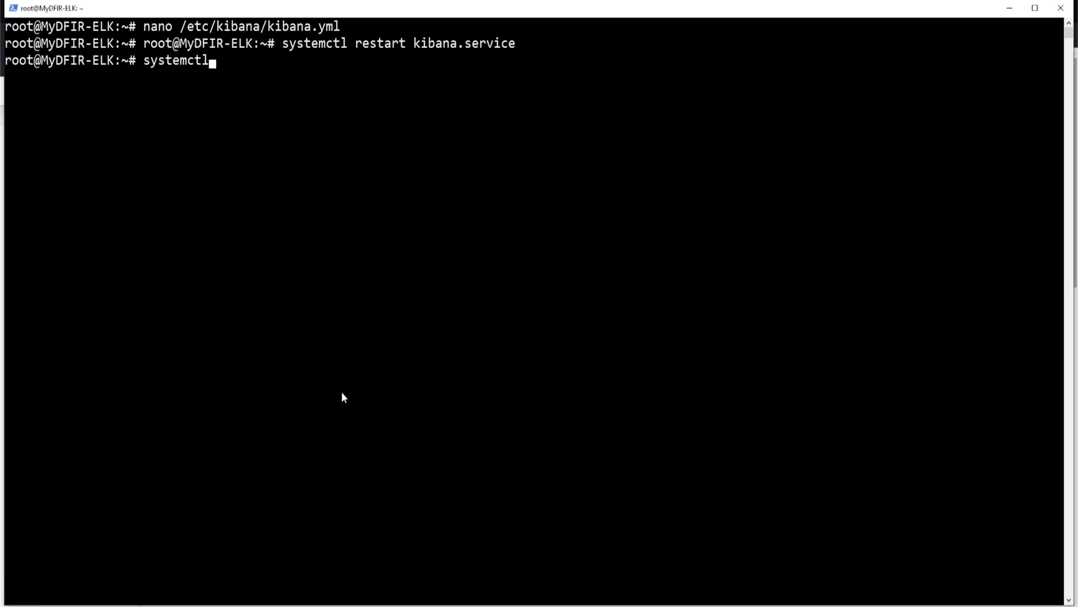
{"action": "type", "text": "status kib"}
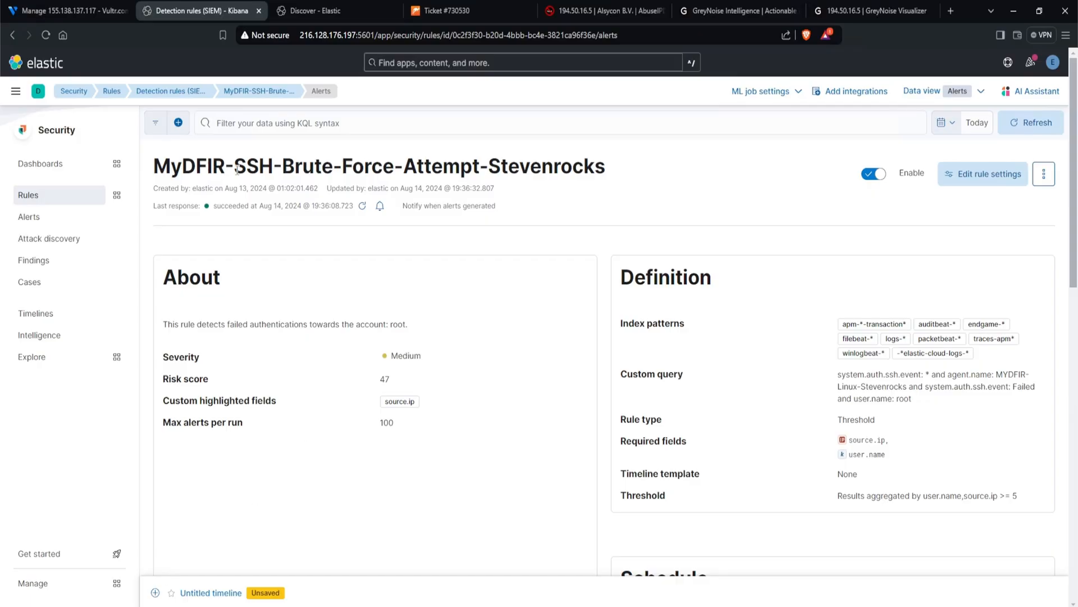
{"action": "mouse_move", "coordinate": [819, 193]}
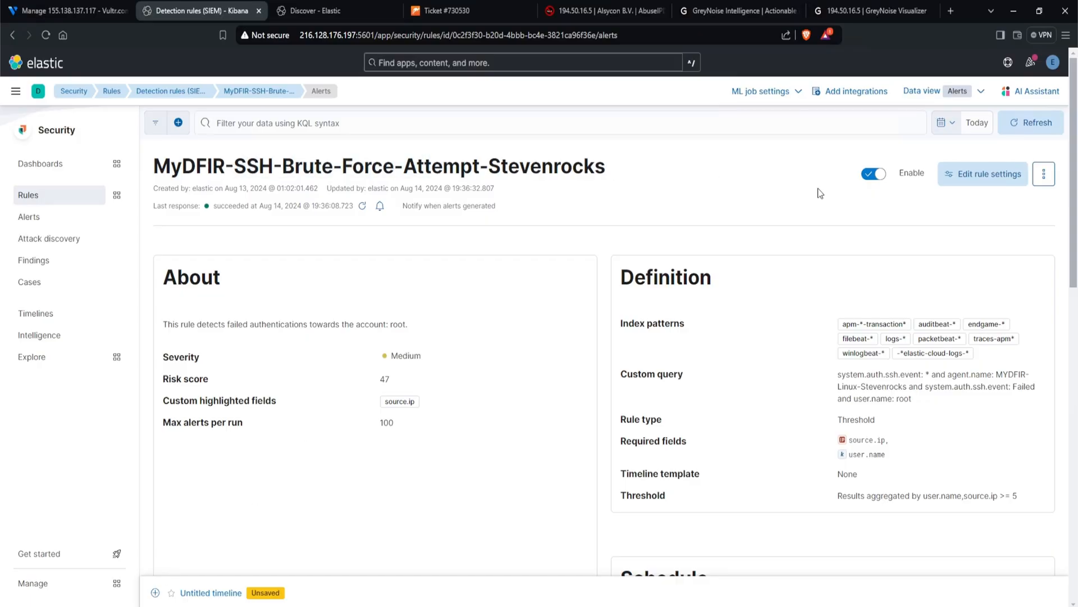
Reopen the brute-force rule's edit settings and scroll through the osTicket webhook body.
{"action": "left_click", "coordinate": [983, 174]}
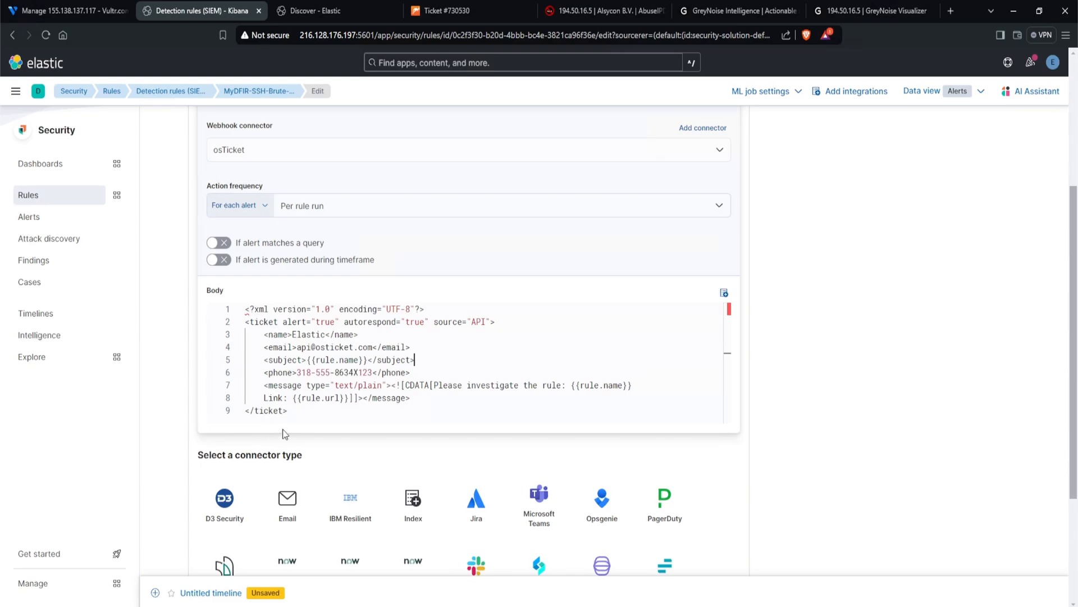
{"action": "scroll", "scroll_direction": "down", "scroll_amount": 3}
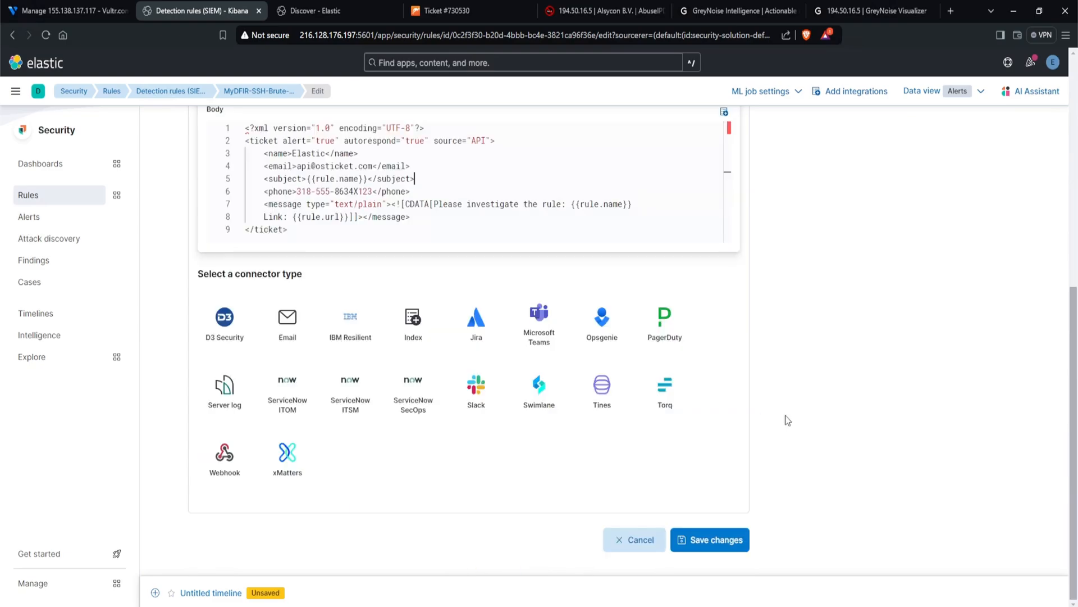
{"action": "mouse_move", "coordinate": [728, 540]}
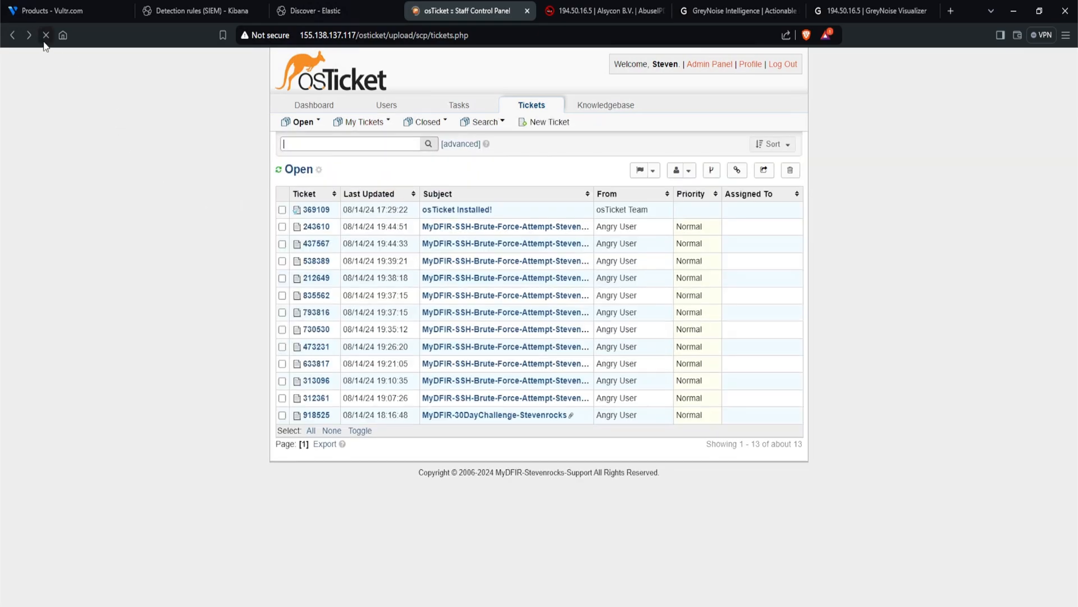
Open ticket #437567 and follow its Kibana rule link in a new tab.
{"action": "left_click", "coordinate": [316, 244]}
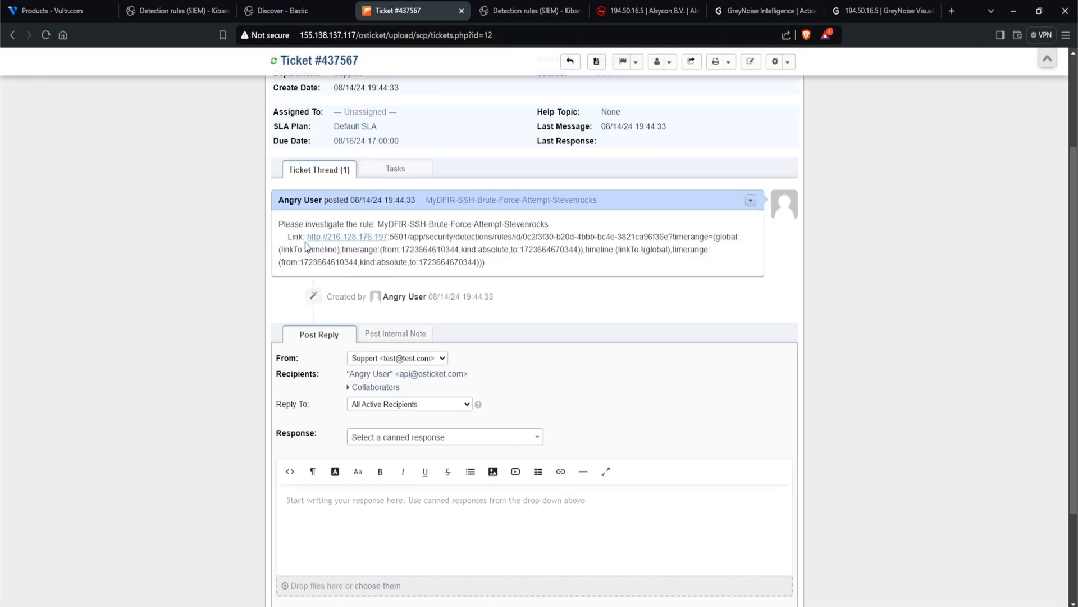
{"action": "left_click_drag", "start_coordinate": [307, 237], "coordinate": [484, 263]}
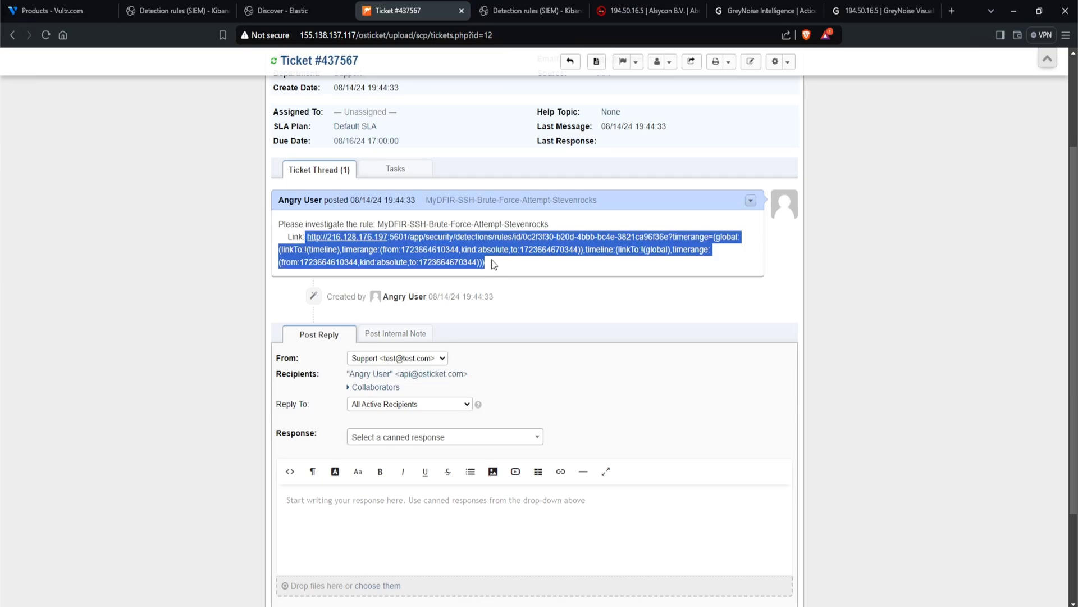
{"action": "left_click", "coordinate": [496, 250]}
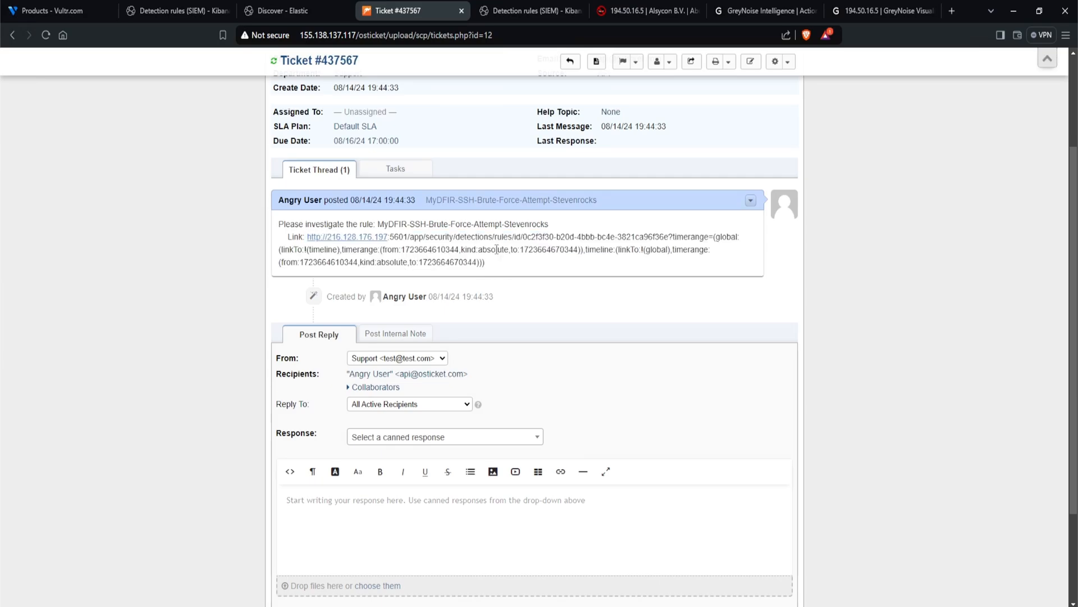
{"action": "mouse_move", "coordinate": [493, 267]}
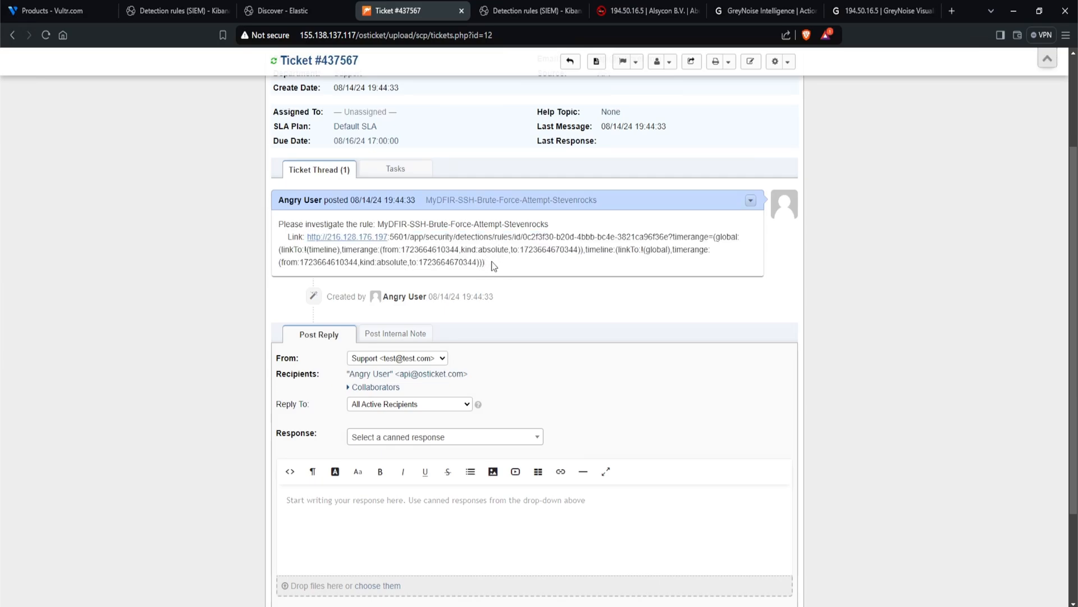
{"action": "left_click_drag", "start_coordinate": [307, 237], "coordinate": [484, 262]}
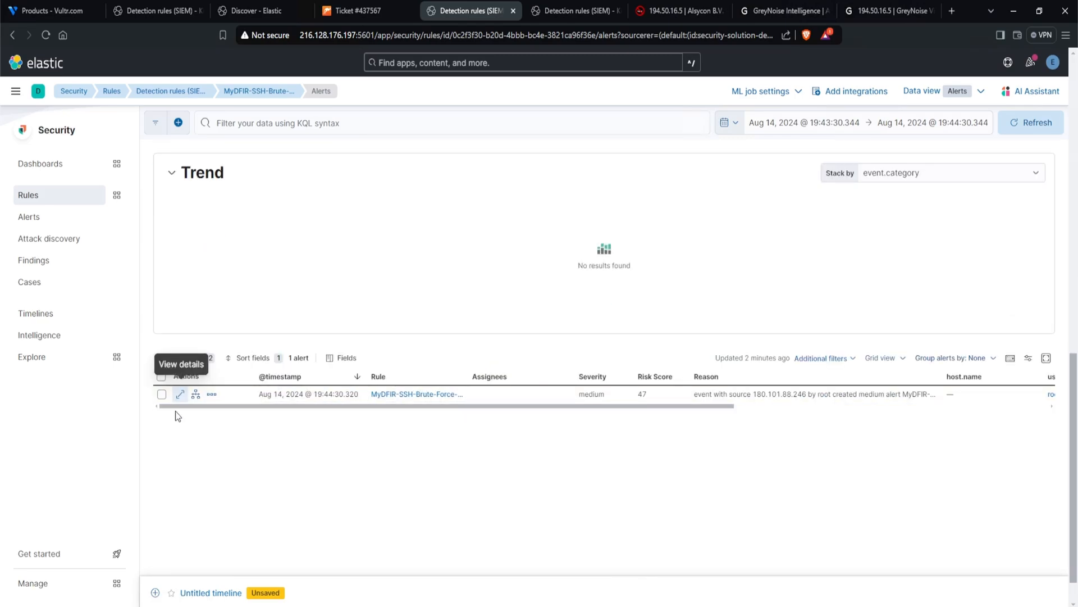
Open the details flyout for the single brute-force alert from 180.101.88.246.
{"action": "left_click", "coordinate": [180, 393]}
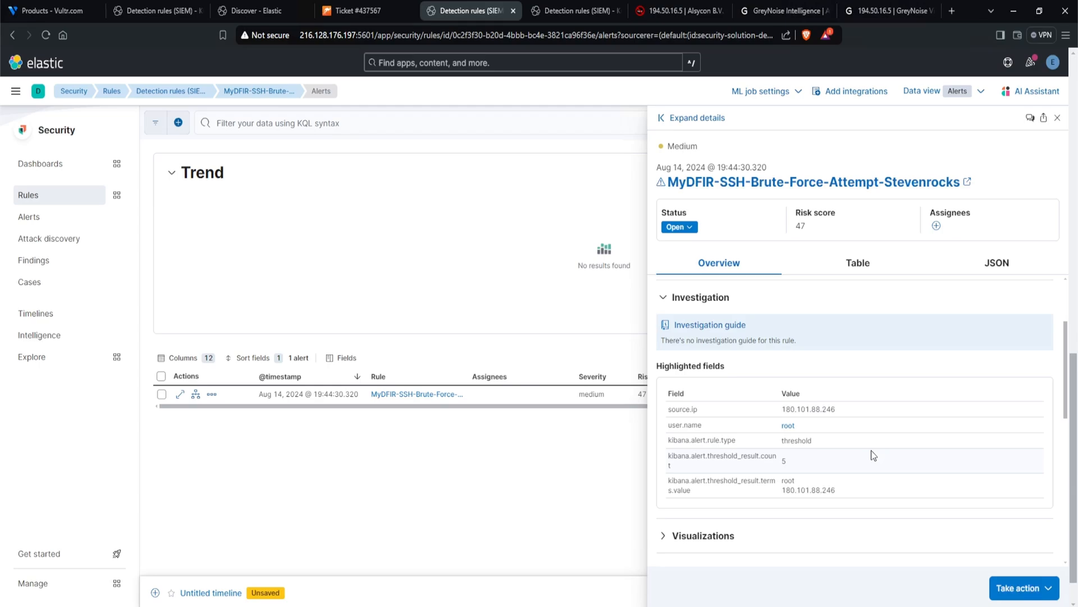
{"action": "mouse_move", "coordinate": [865, 439]}
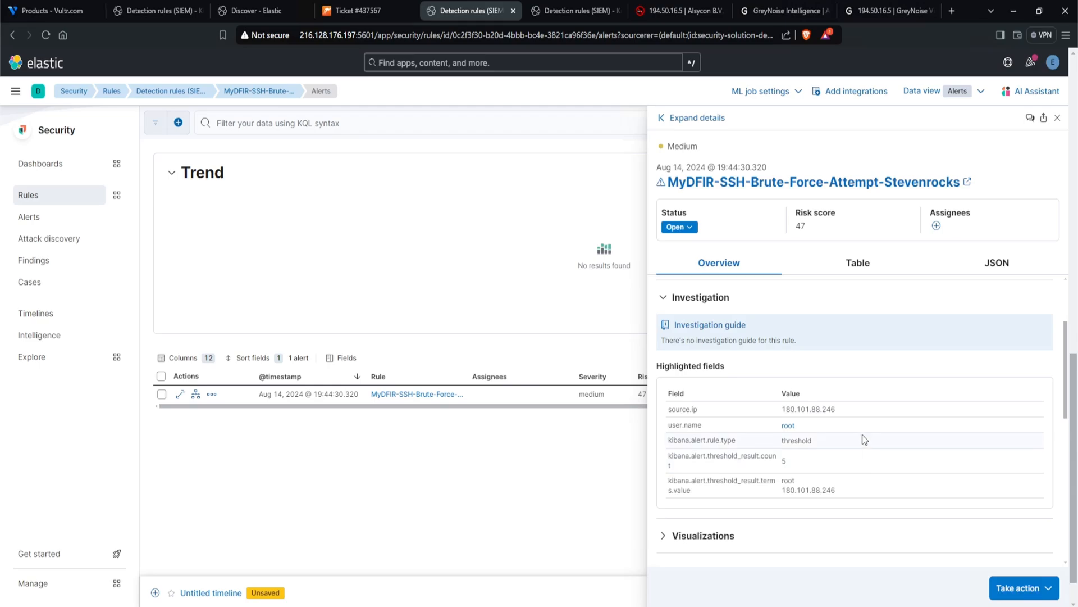
Assign ticket #437567 to Steven MyDFIR with the note 'Working on ticket'.
{"action": "left_click", "coordinate": [358, 10]}
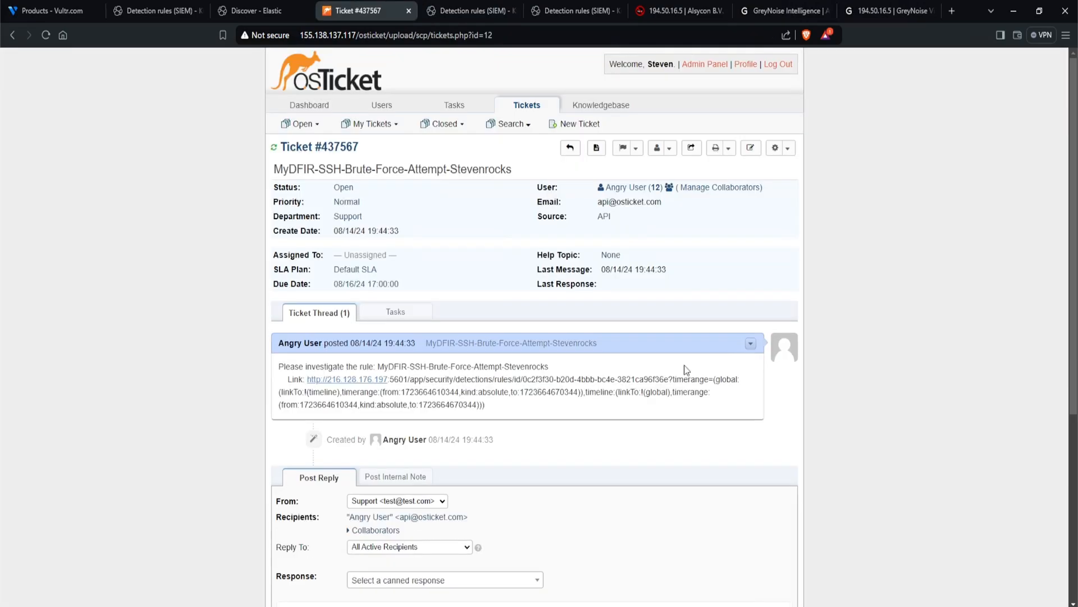
{"action": "mouse_move", "coordinate": [822, 356]}
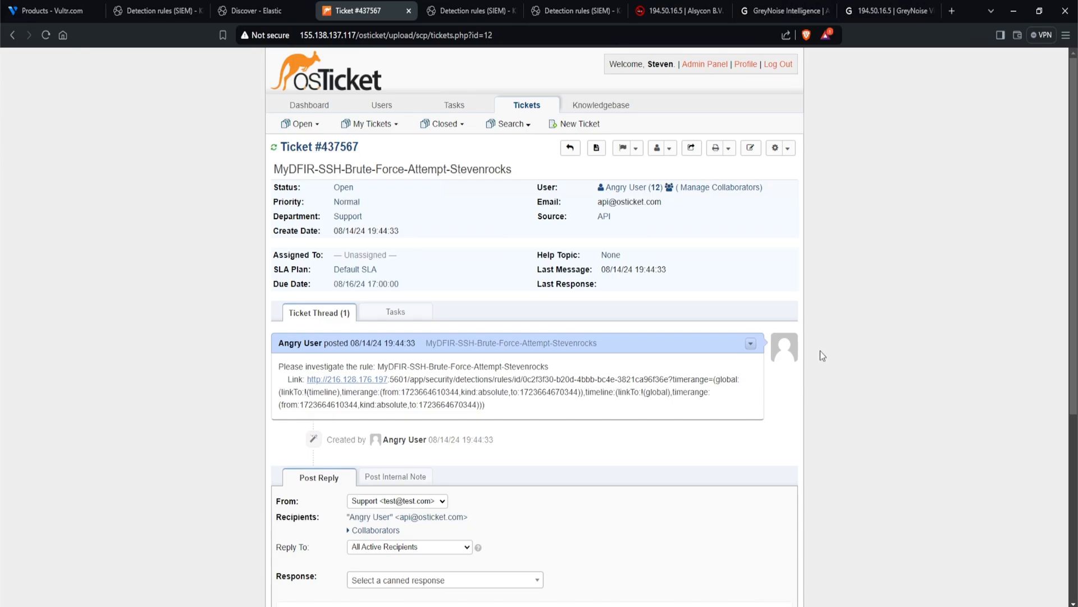
{"action": "mouse_move", "coordinate": [274, 263]}
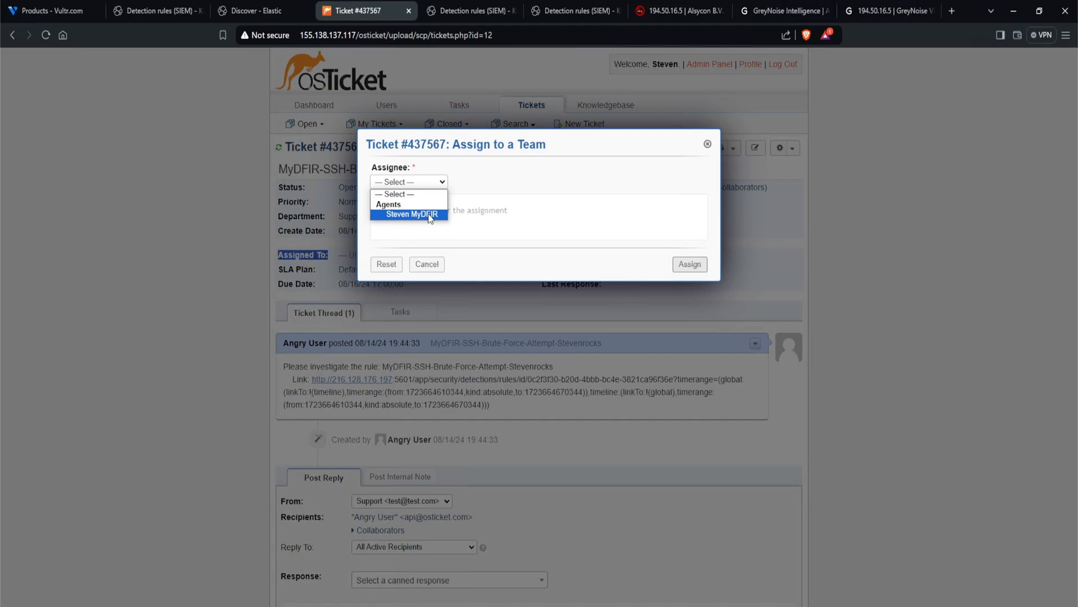
{"action": "left_click", "coordinate": [409, 214]}
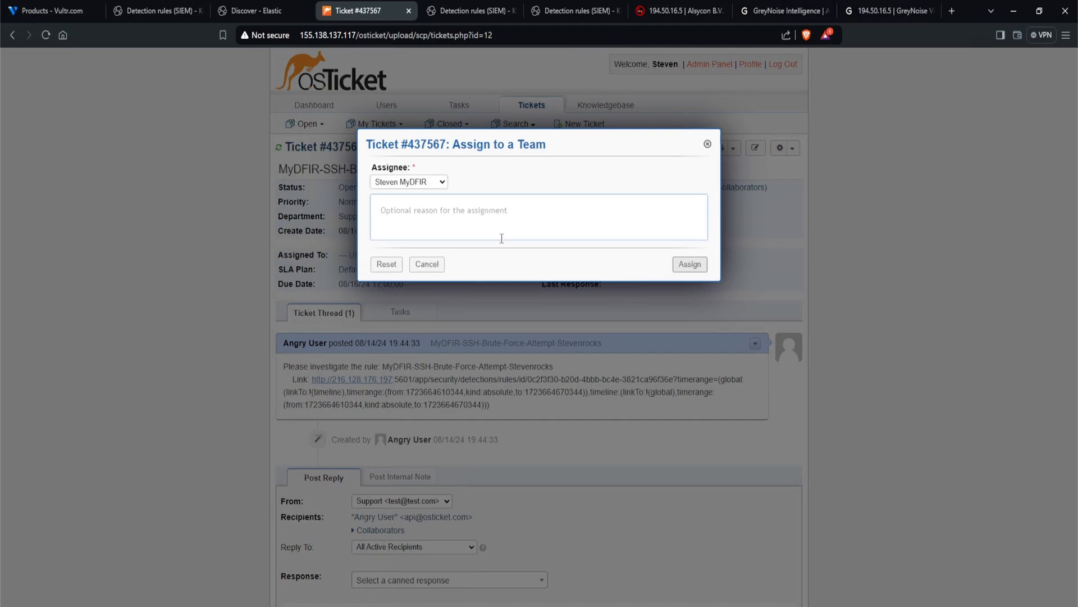
{"action": "type", "text": "Working on ticket"}
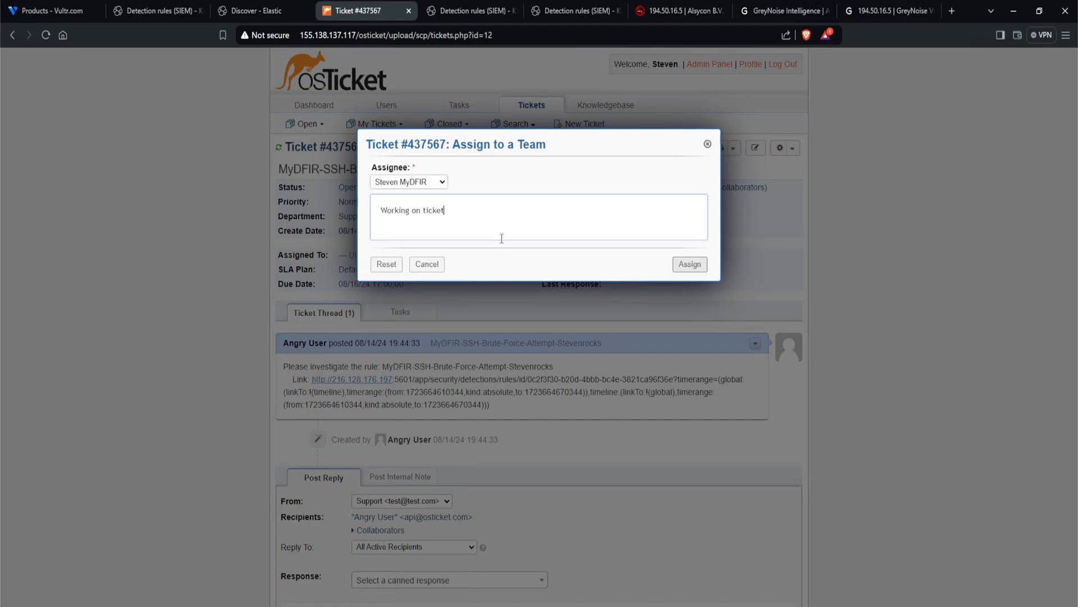
{"action": "left_click", "coordinate": [689, 264]}
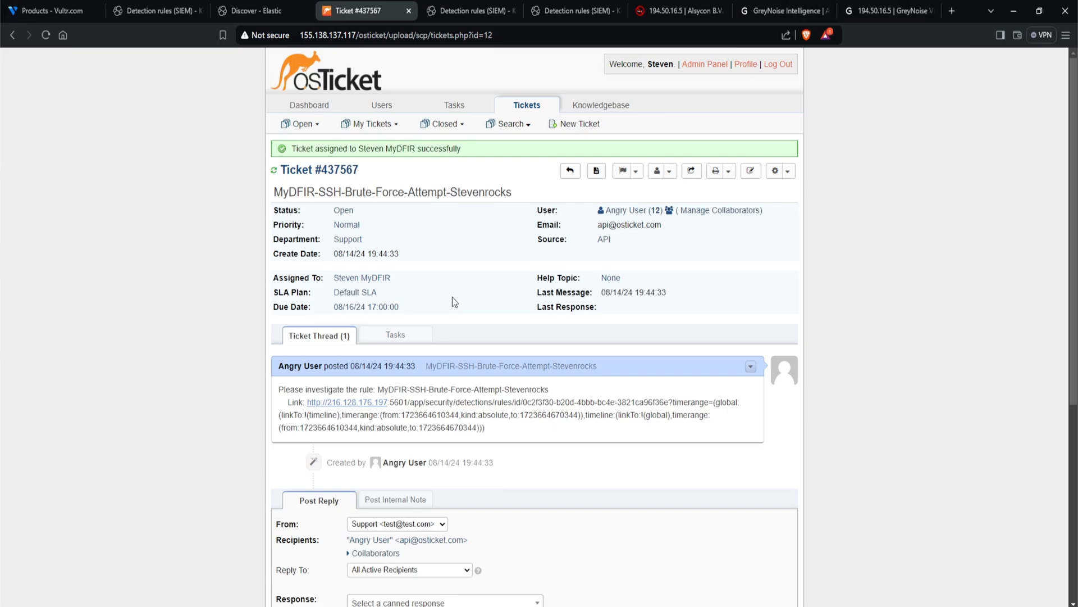
{"action": "scroll", "scroll_direction": "down", "scroll_amount": 3}
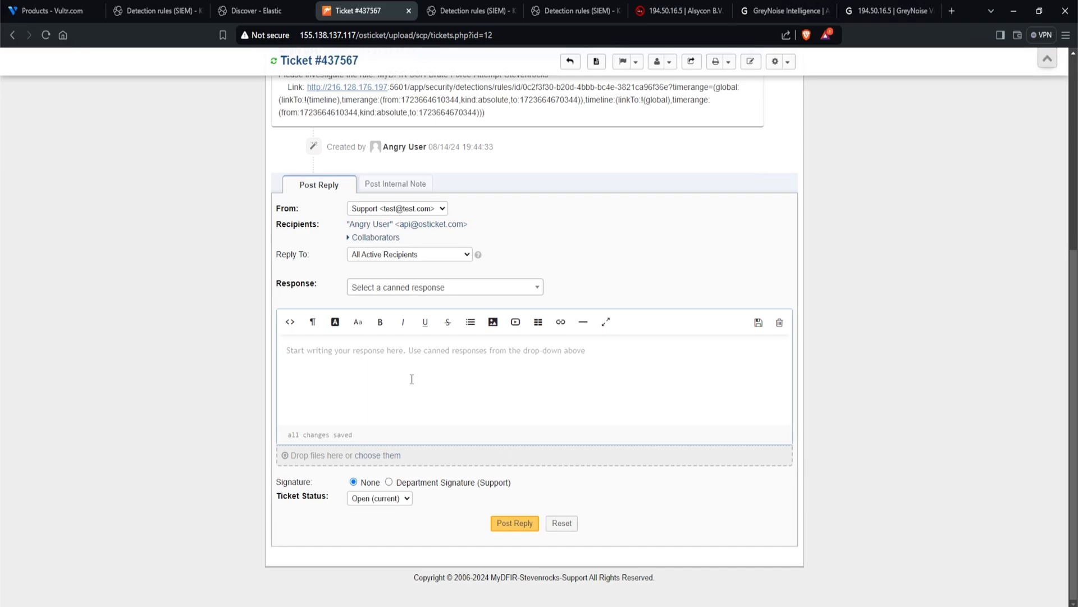
Post a 'test' reply on ticket #437567 with its status set to Resolved.
{"action": "type", "text": "asdasdqeqeadwe"}
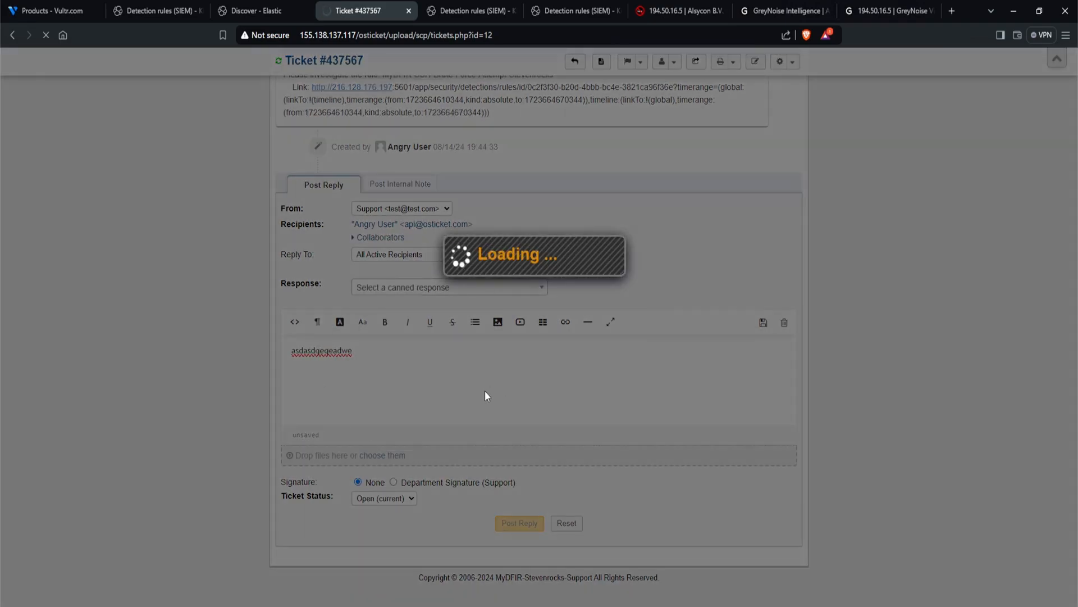
{"action": "left_click", "coordinate": [519, 523]}
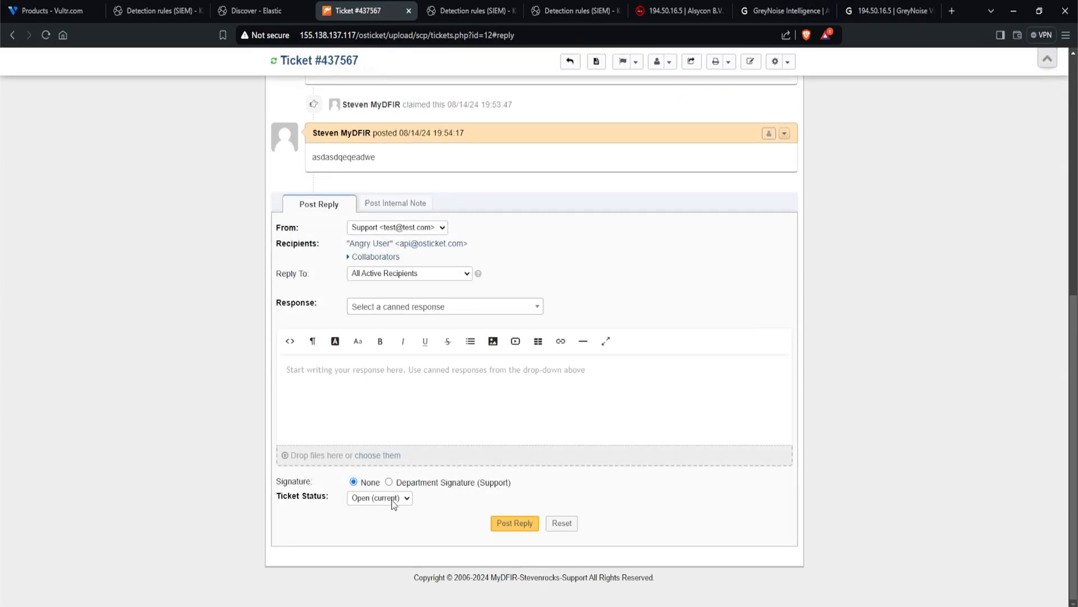
{"action": "left_click", "coordinate": [379, 497]}
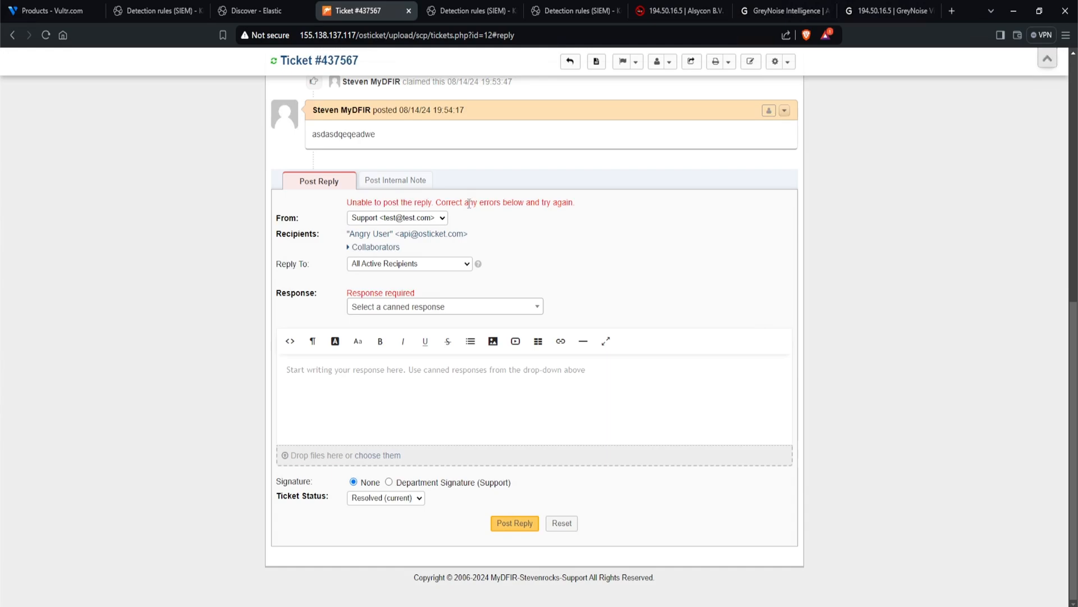
{"action": "left_click_drag", "start_coordinate": [465, 202], "coordinate": [576, 202]}
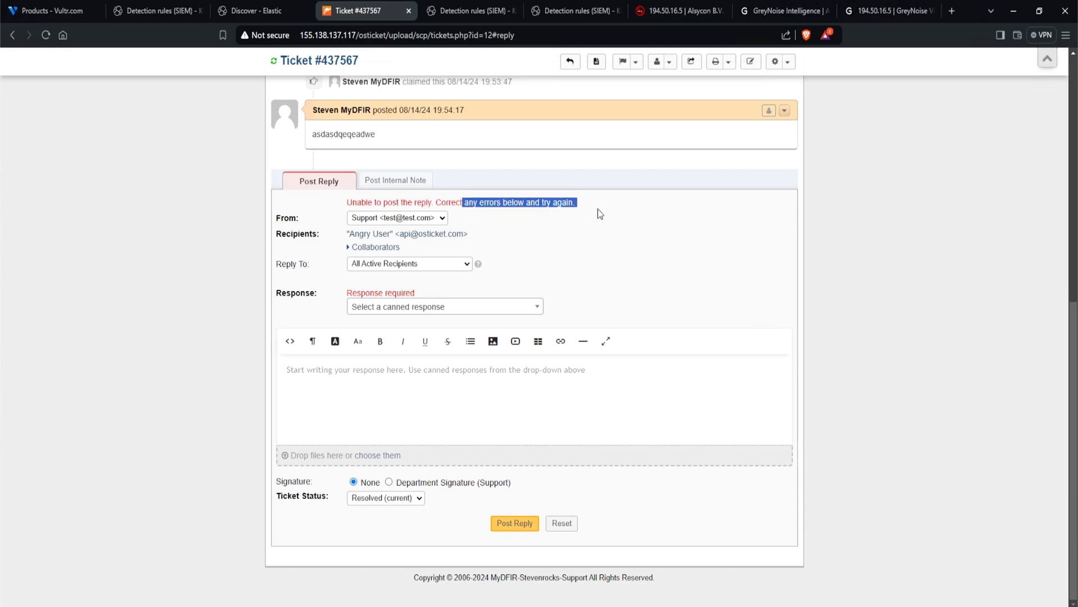
{"action": "left_click", "coordinate": [444, 307]}
{"action": "type", "text": "closing as"}
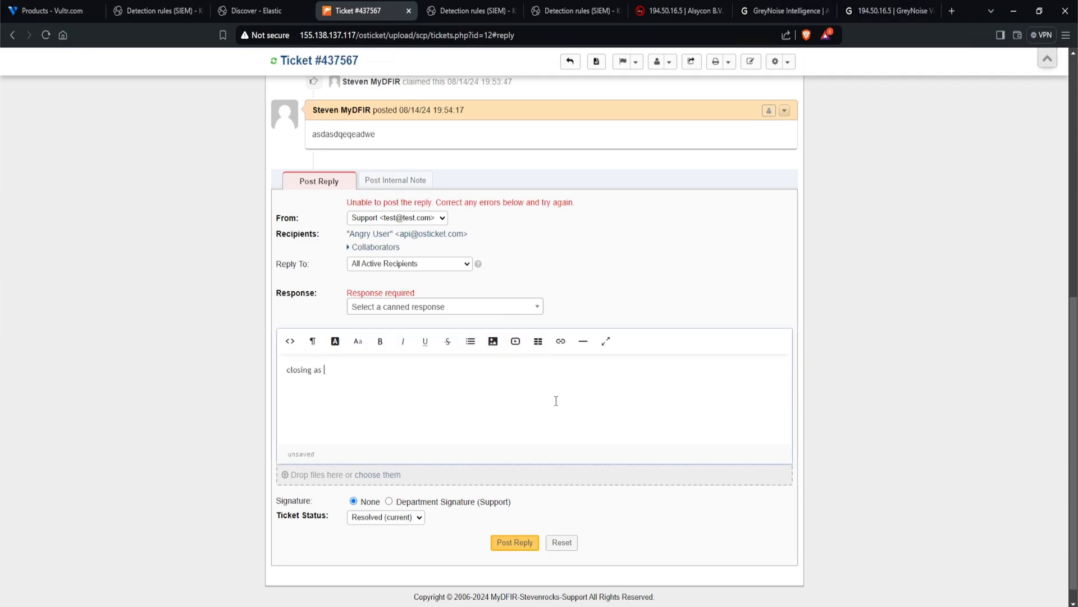
{"action": "type", "text": "test"}
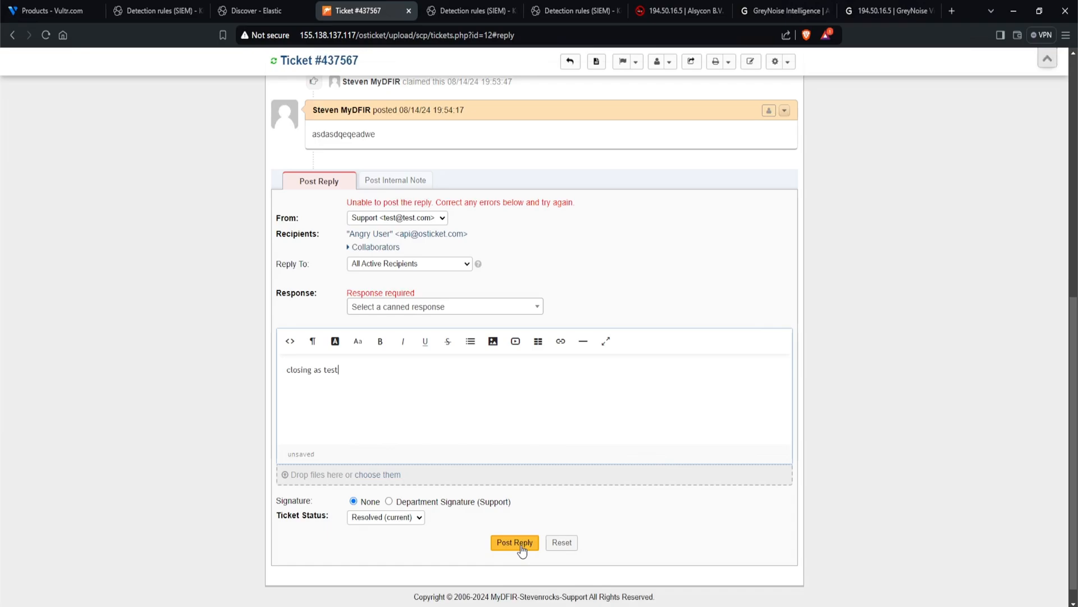
{"action": "left_click", "coordinate": [515, 542]}
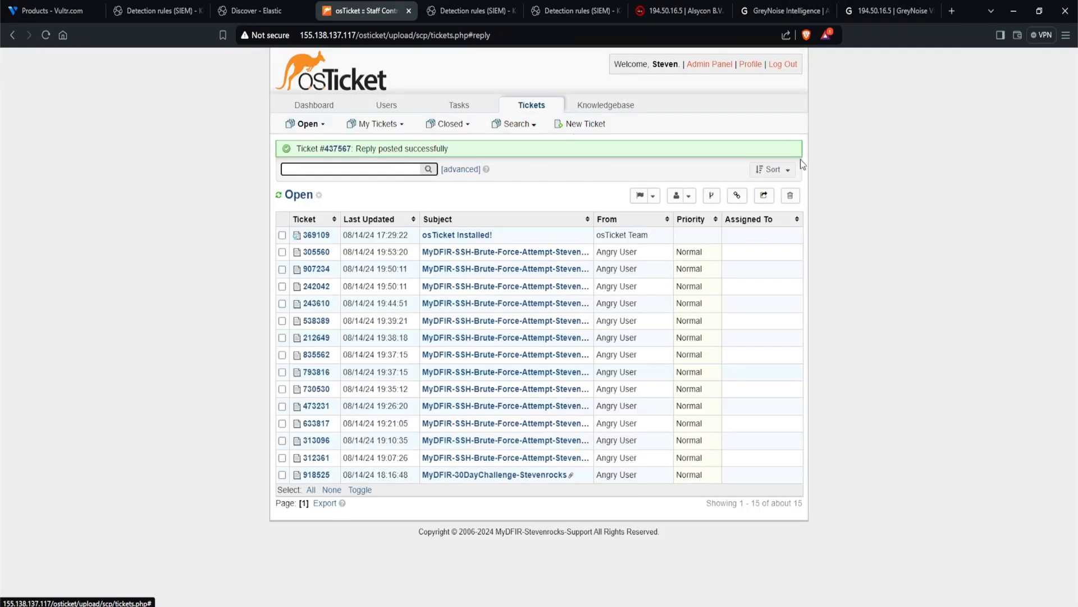
Open ticket #437567 from the tickets closed today to confirm Resolved status.
{"action": "left_click", "coordinate": [448, 124]}
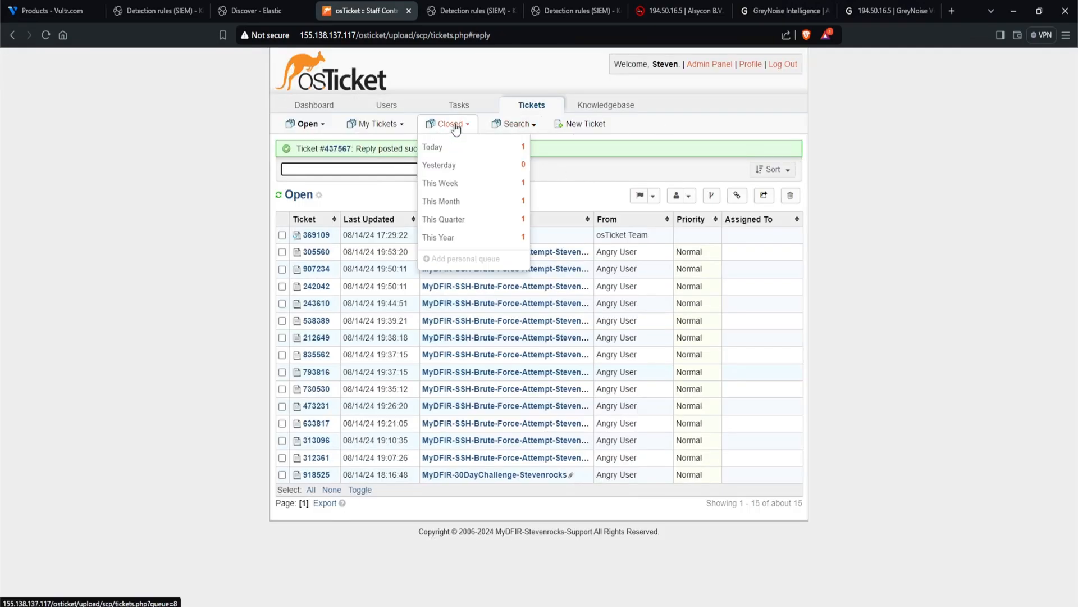
{"action": "mouse_move", "coordinate": [440, 147]}
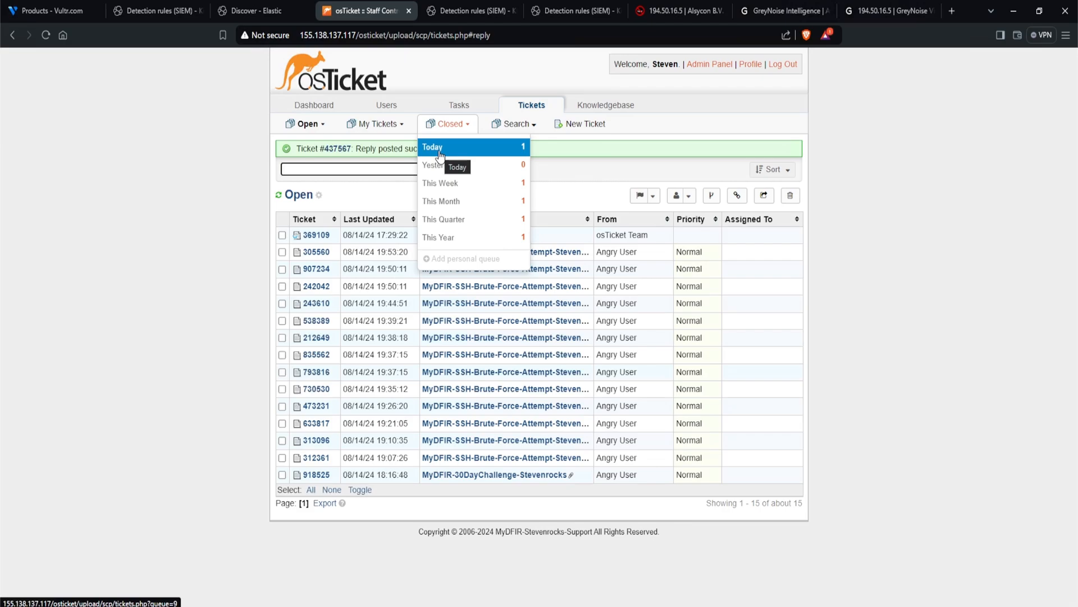
{"action": "left_click", "coordinate": [433, 147]}
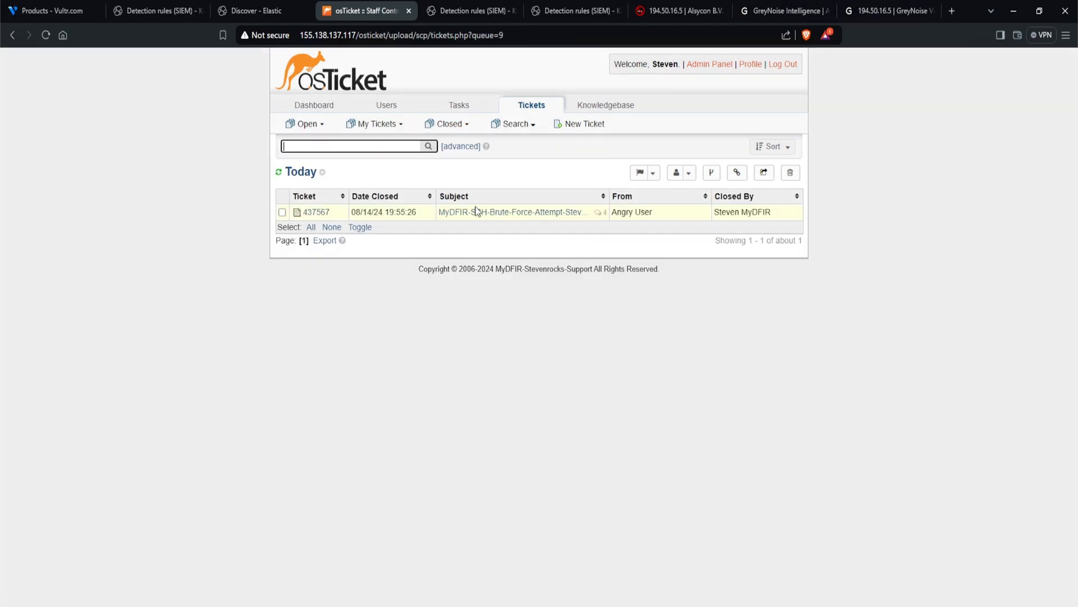
{"action": "left_click", "coordinate": [513, 212]}
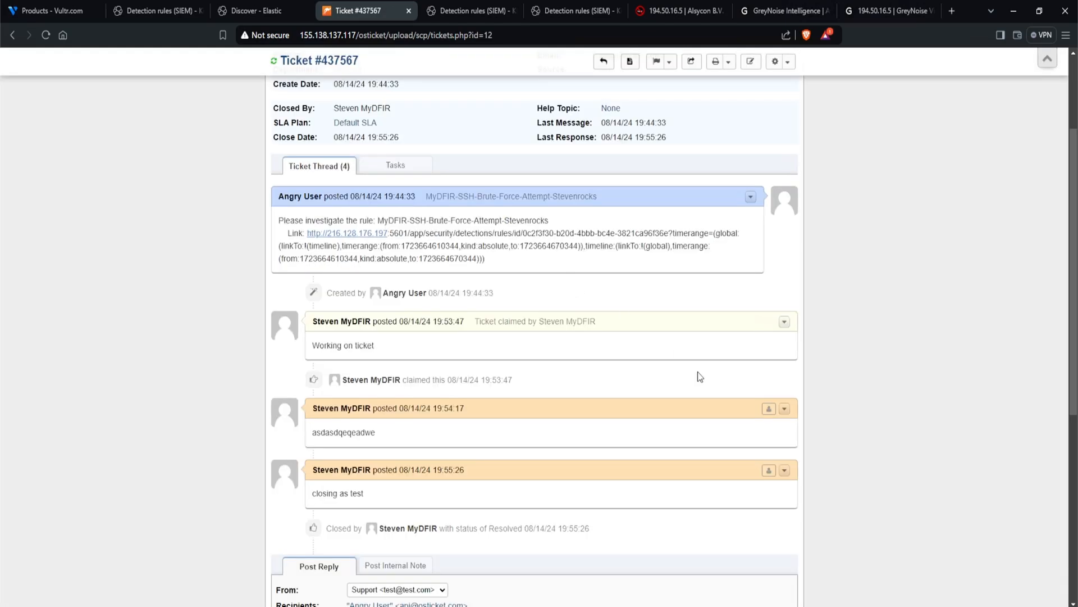